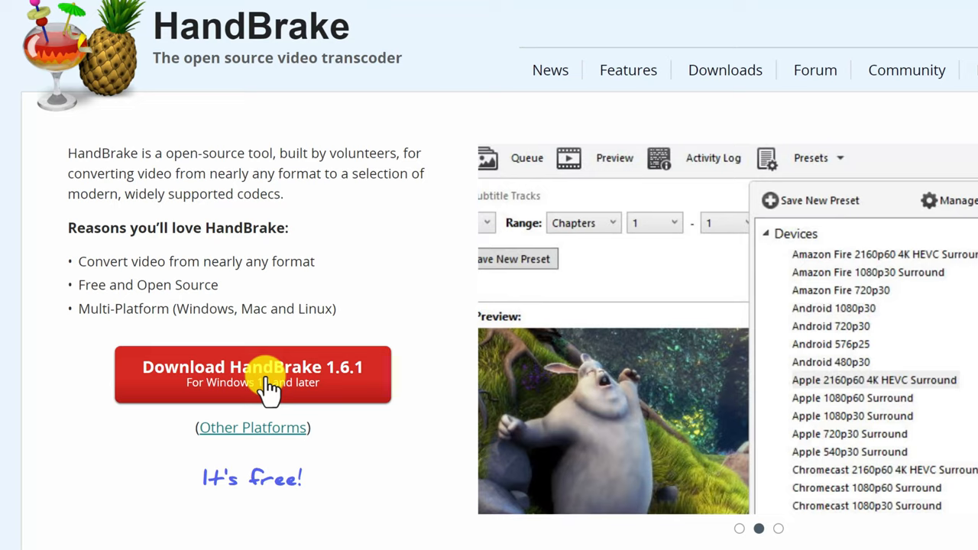
mouse_move(286, 363)
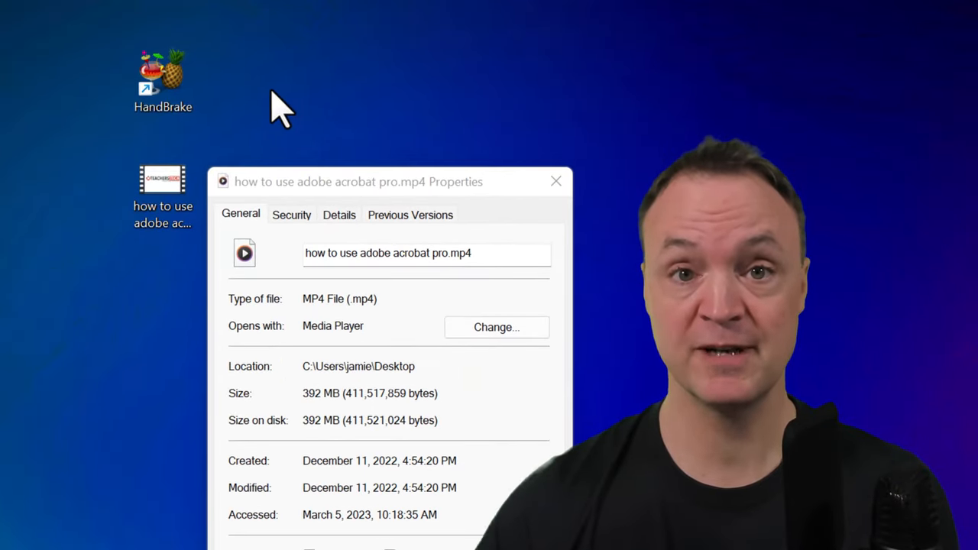
mouse_move(369, 82)
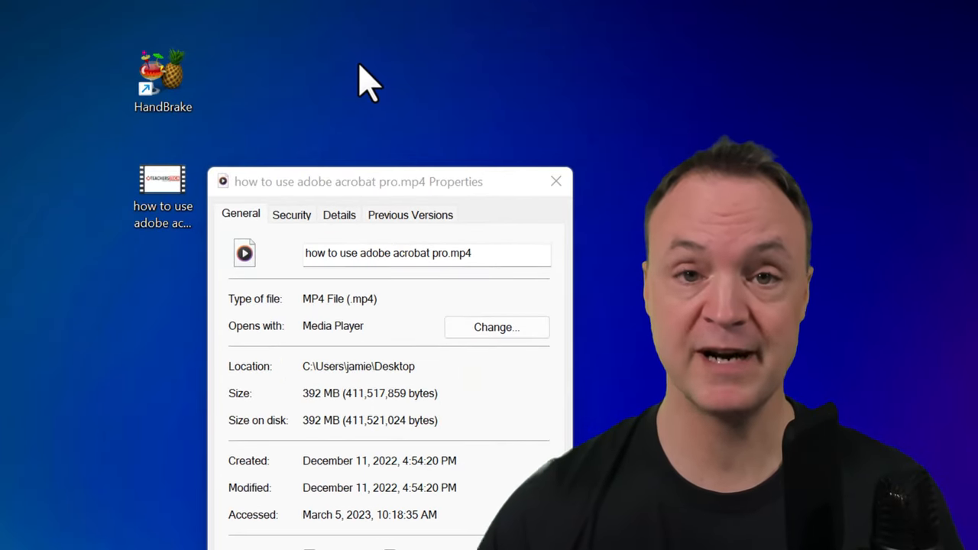
mouse_move(619, 253)
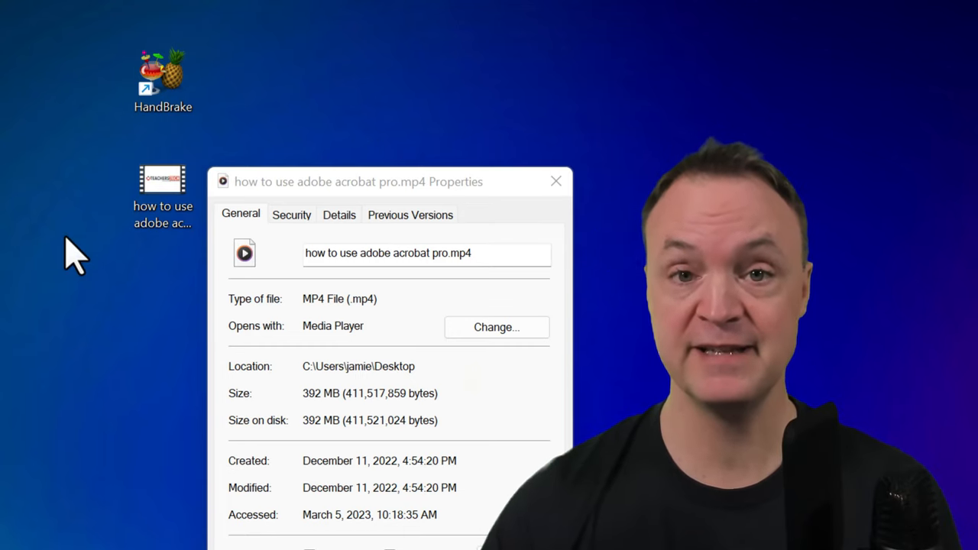
mouse_move(68, 336)
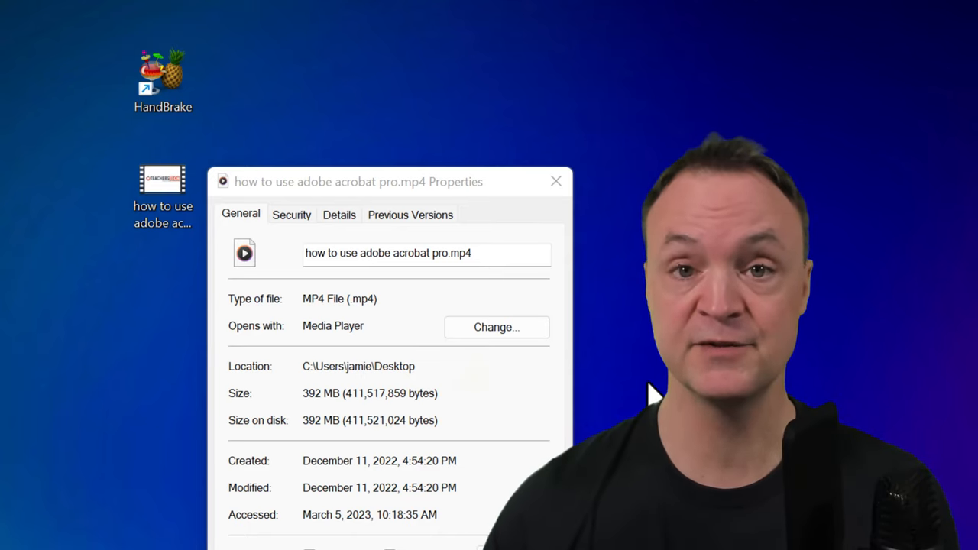
mouse_move(344, 65)
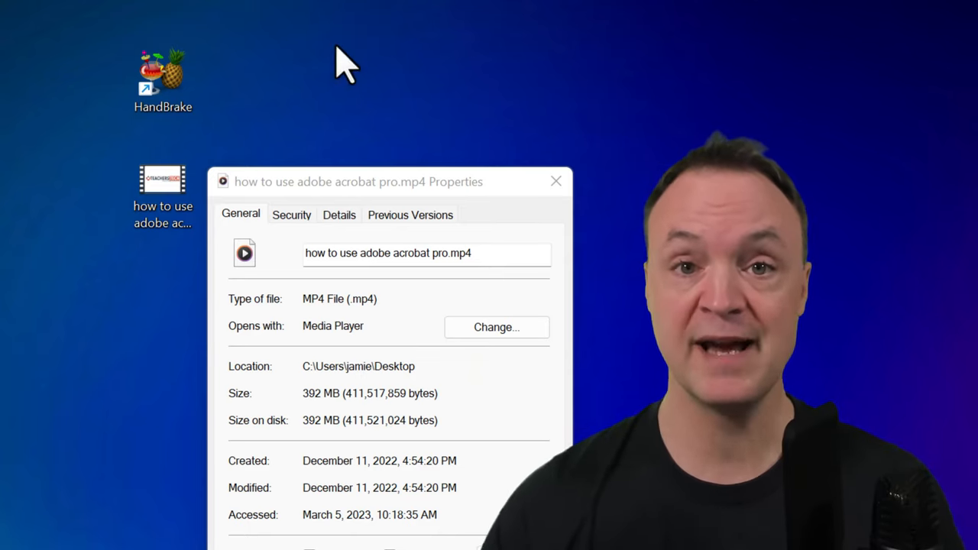
mouse_move(126, 229)
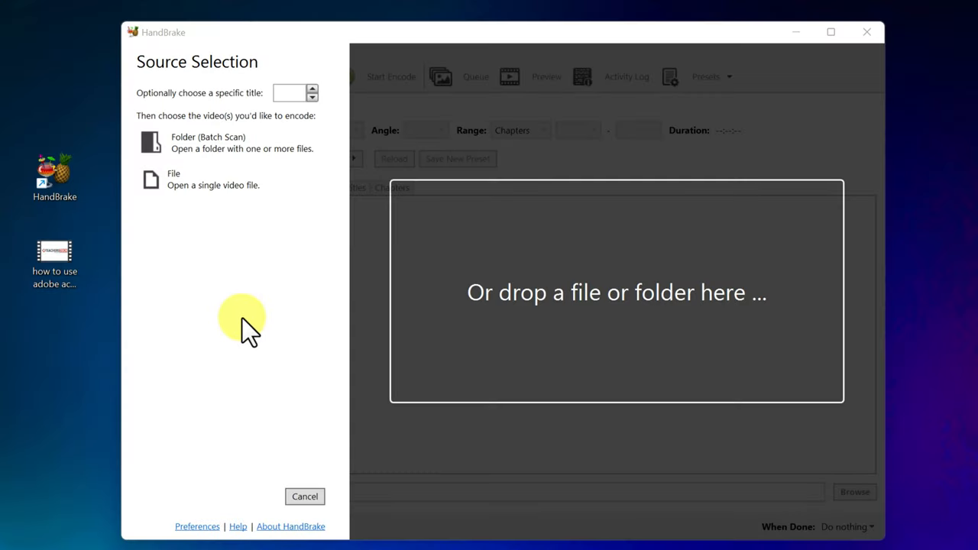
mouse_move(306, 214)
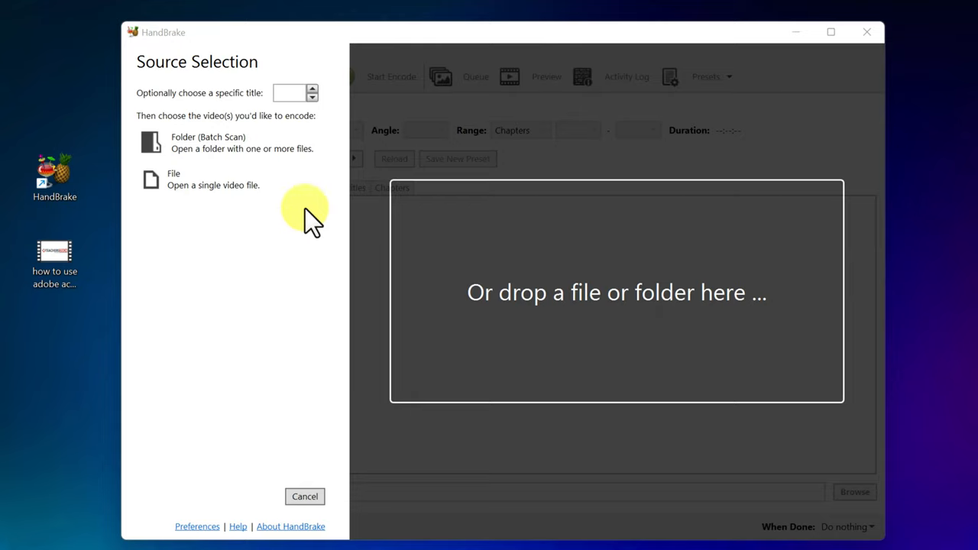
mouse_move(230, 145)
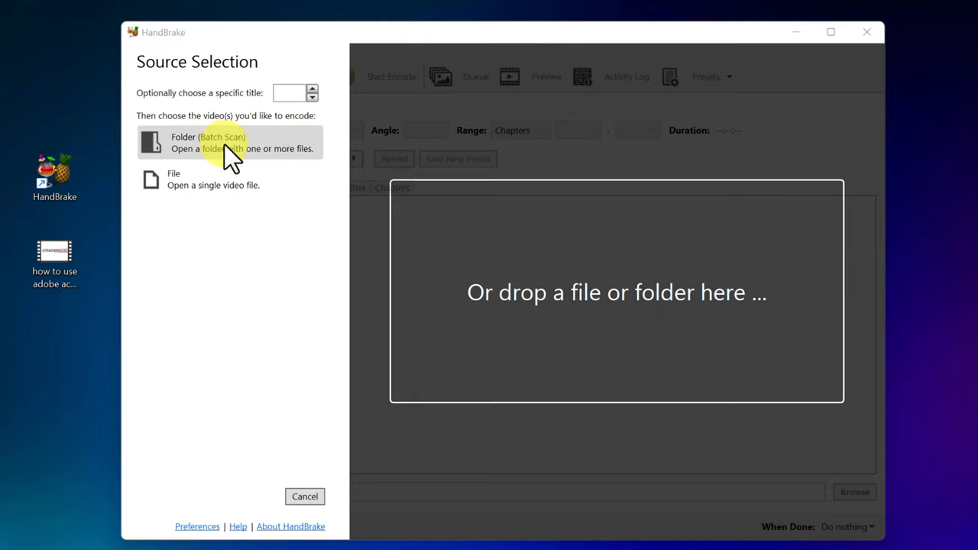
Step: Launch HandBrake from its desktop shortcut to reach the Source Selection pane
click(229, 142)
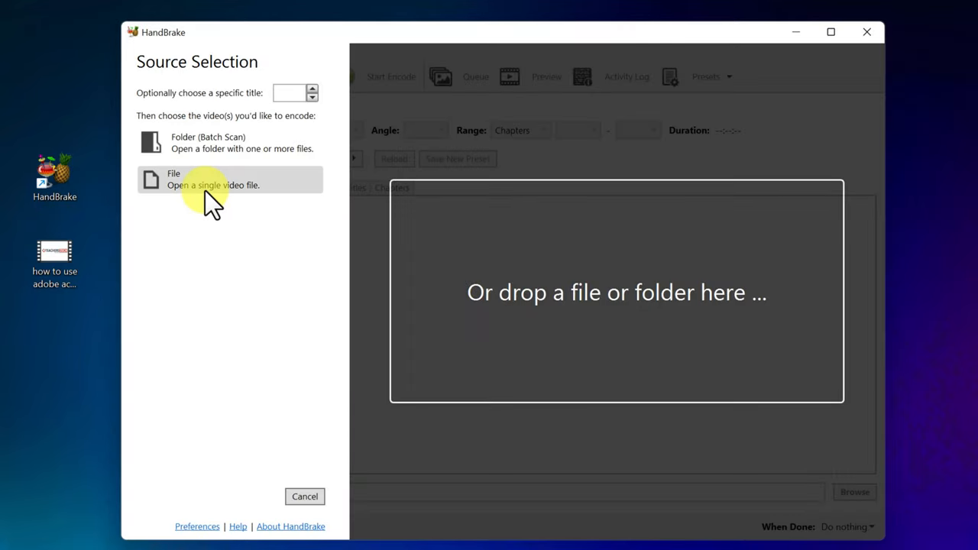
mouse_move(209, 302)
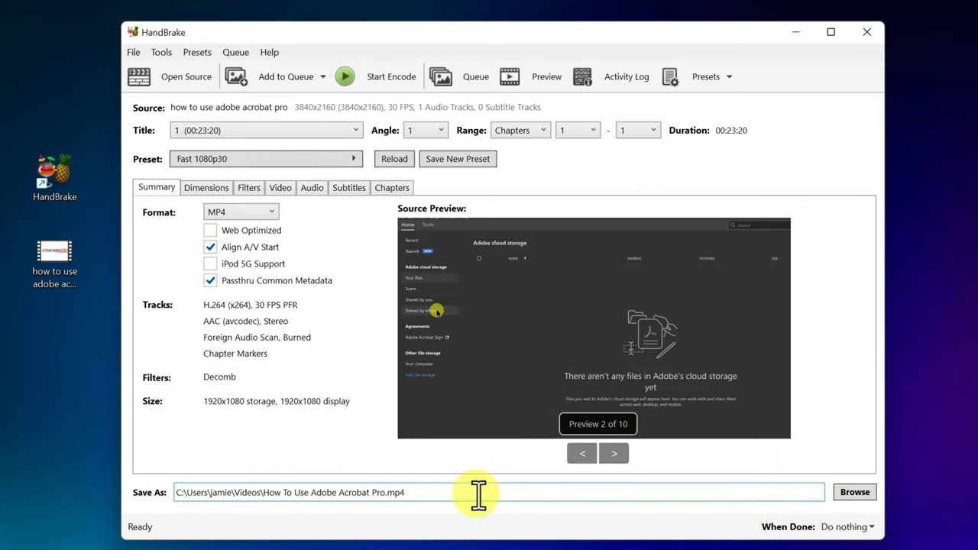
mouse_move(479, 492)
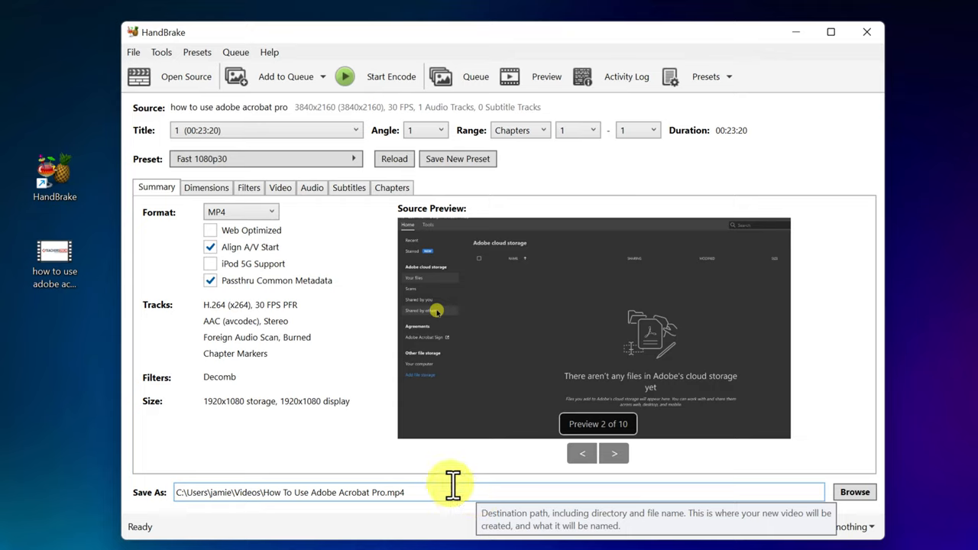
Step: Pick the single video File option to load the 3840x2160 source video
click(186, 77)
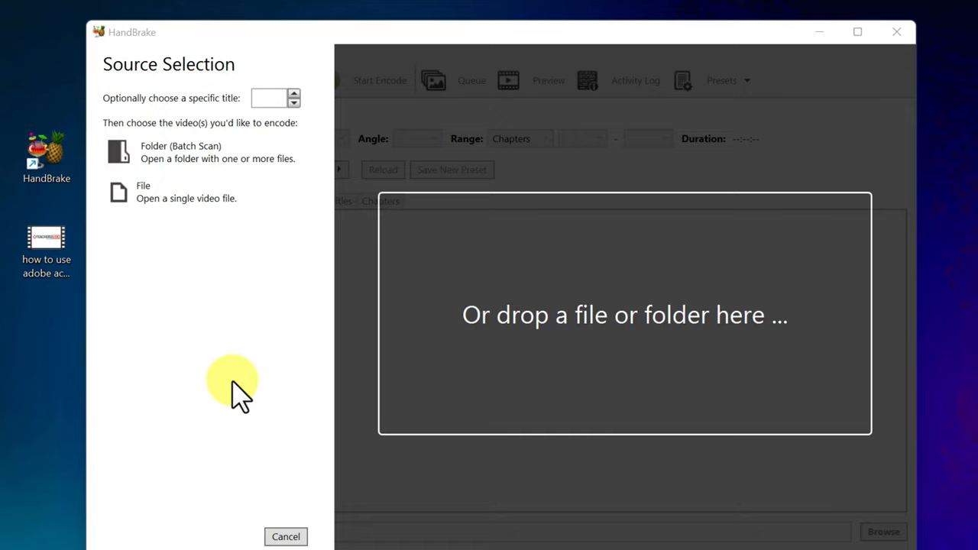
mouse_move(252, 363)
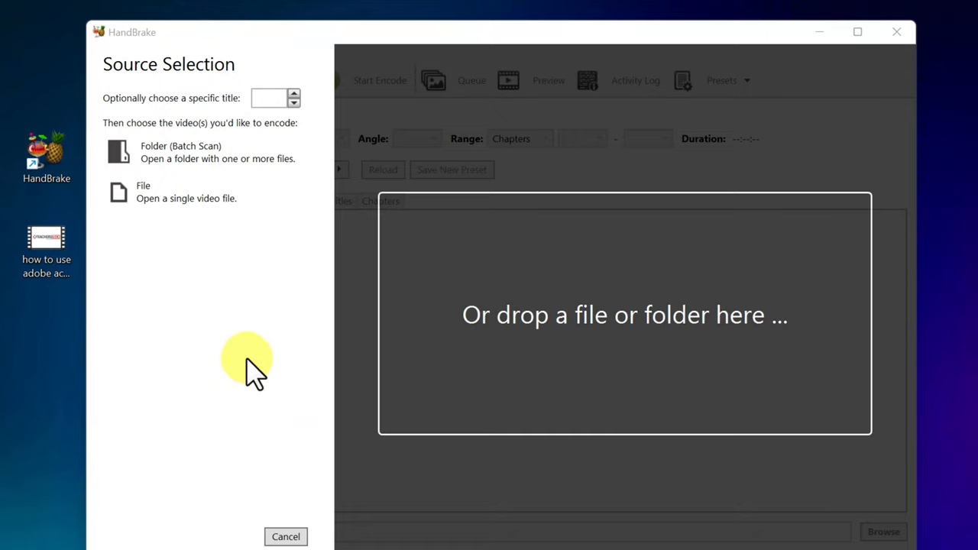
mouse_move(241, 210)
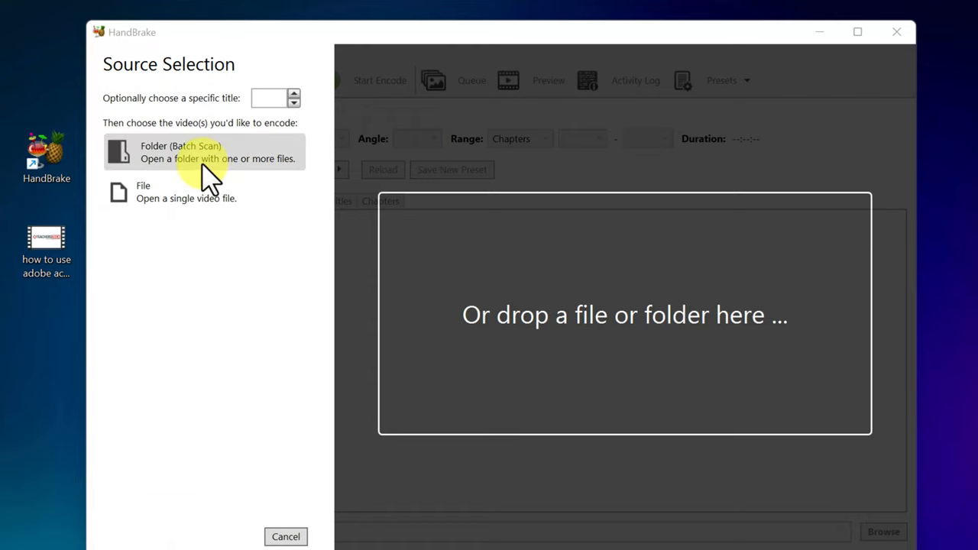
Step: Reopen the Source Selection pane via Open Source
click(205, 152)
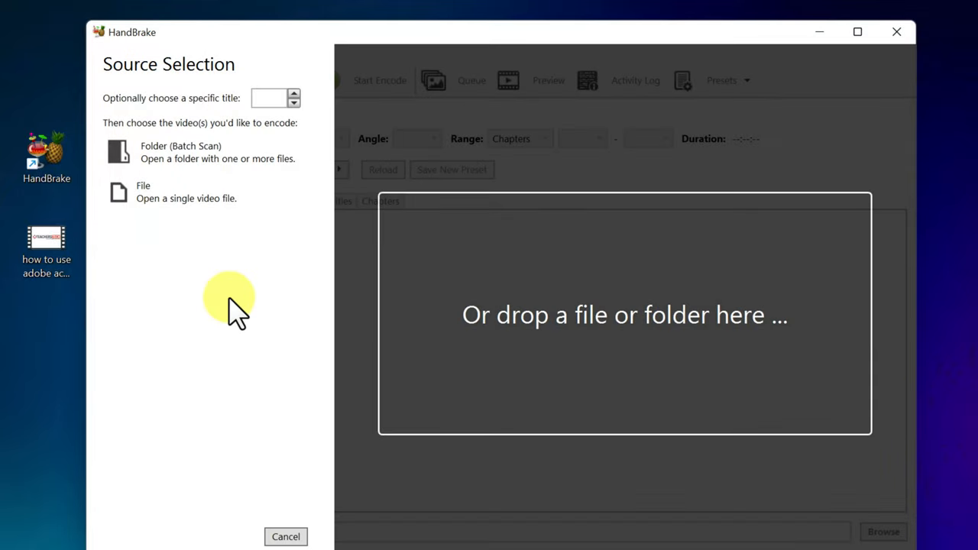
mouse_move(298, 348)
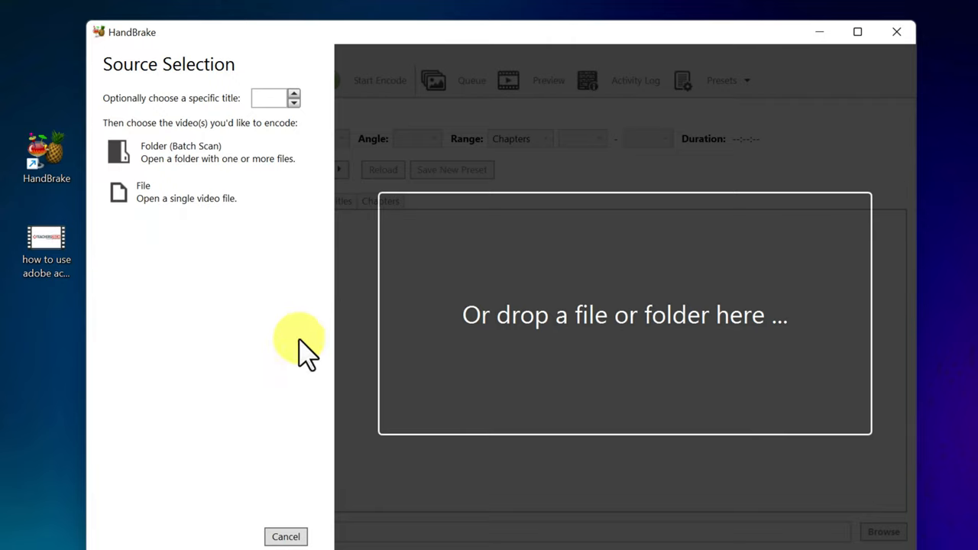
mouse_move(153, 329)
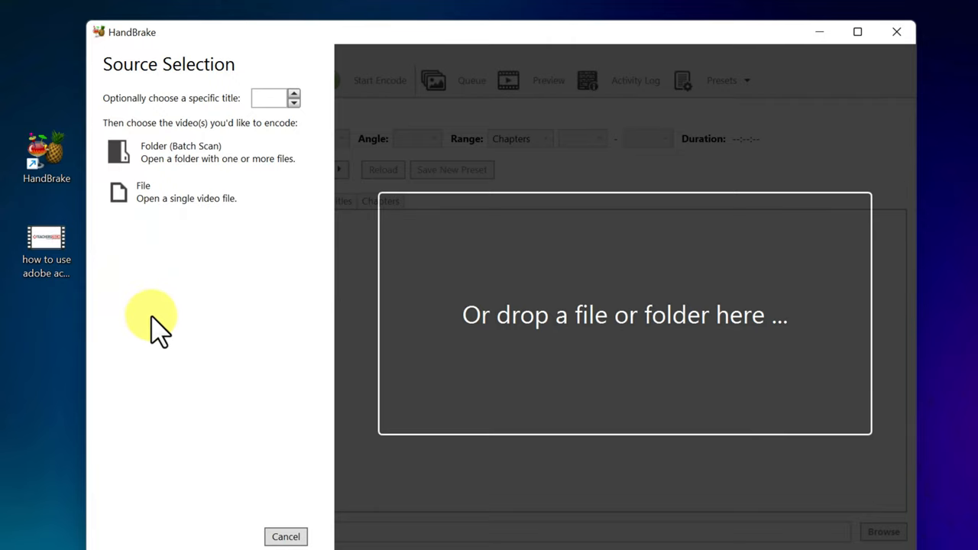
mouse_move(611, 321)
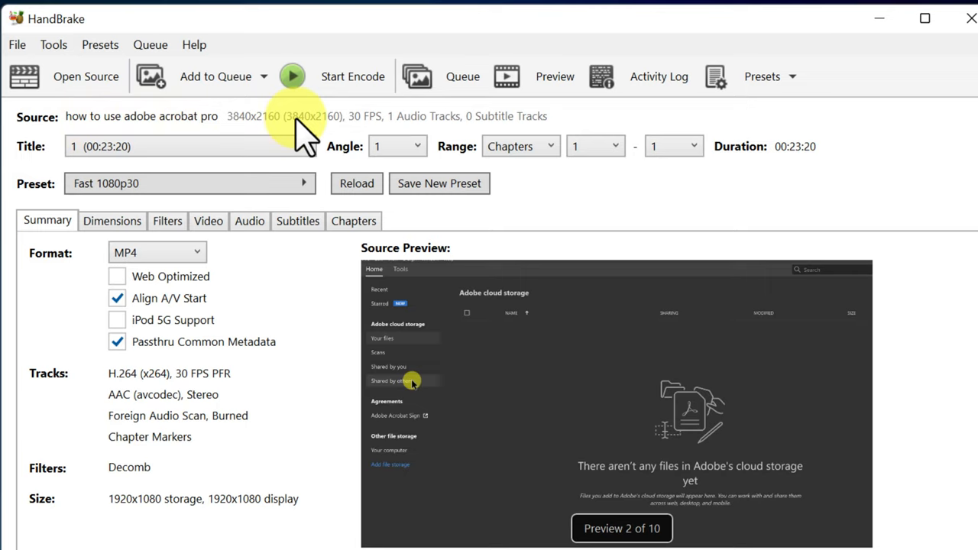
mouse_move(86, 76)
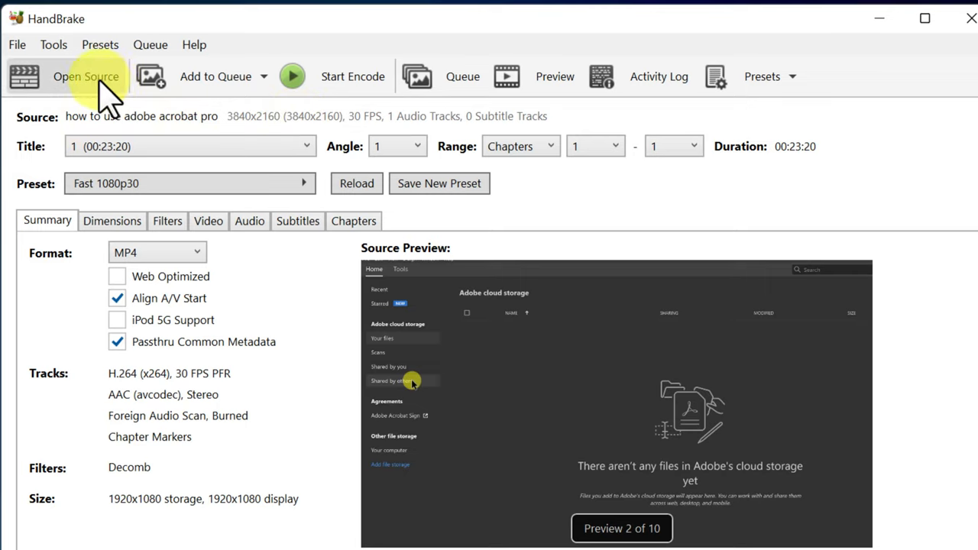
click(86, 76)
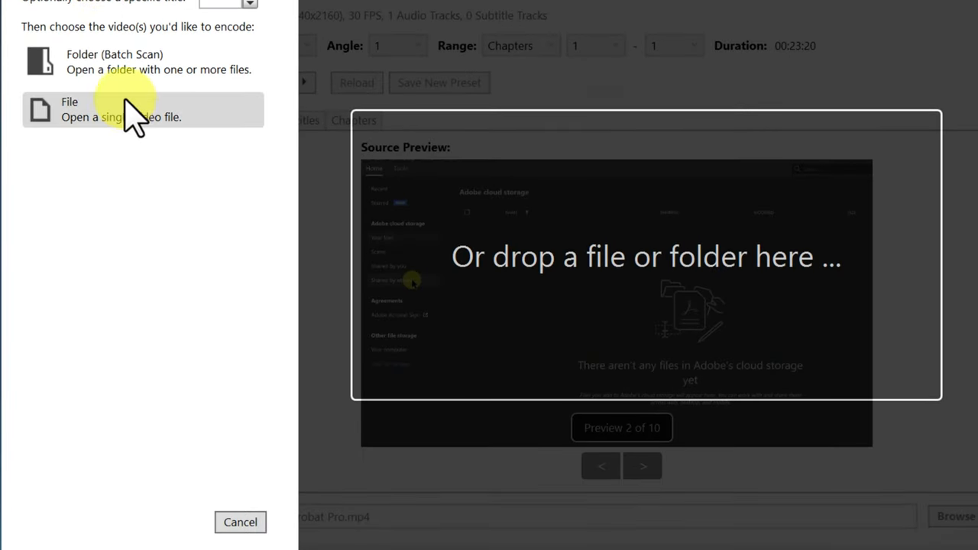
mouse_move(240, 522)
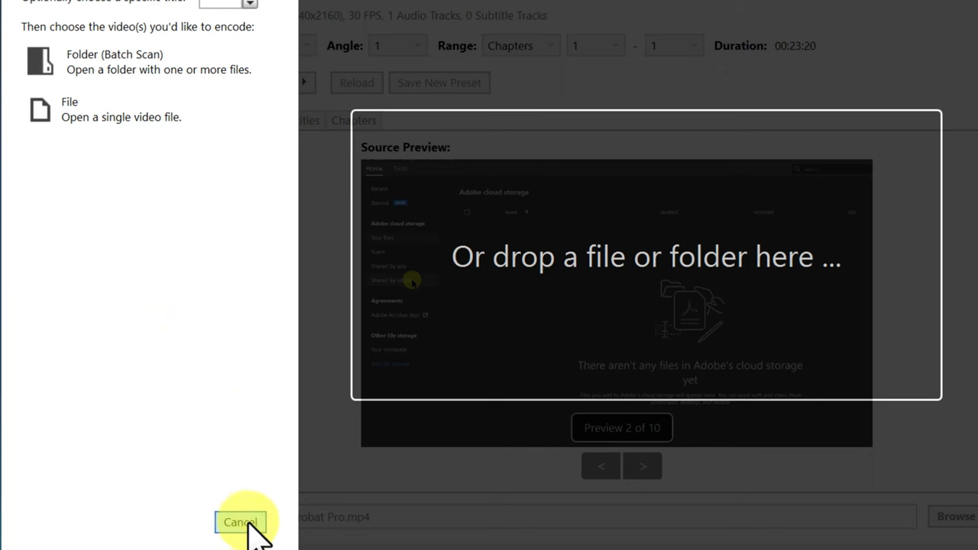
click(241, 522)
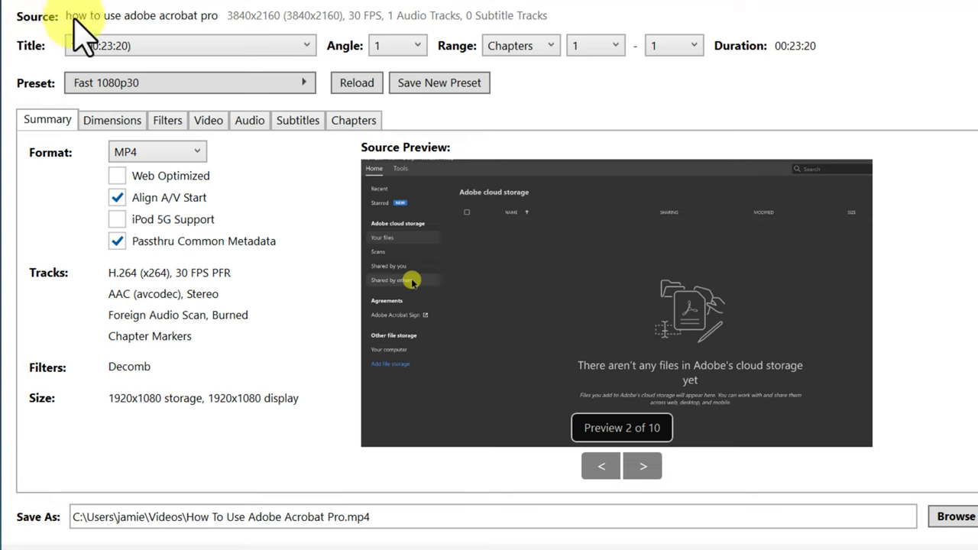
click(190, 45)
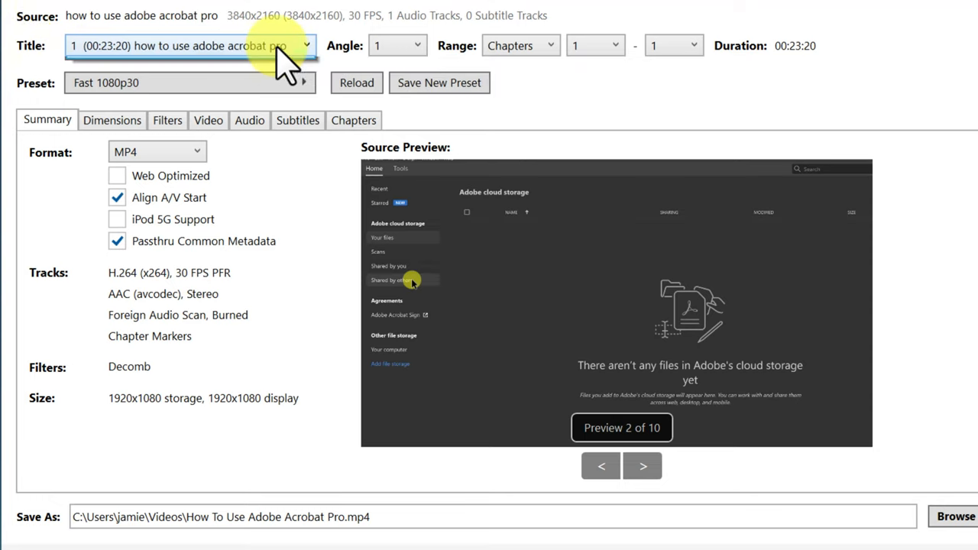
click(189, 45)
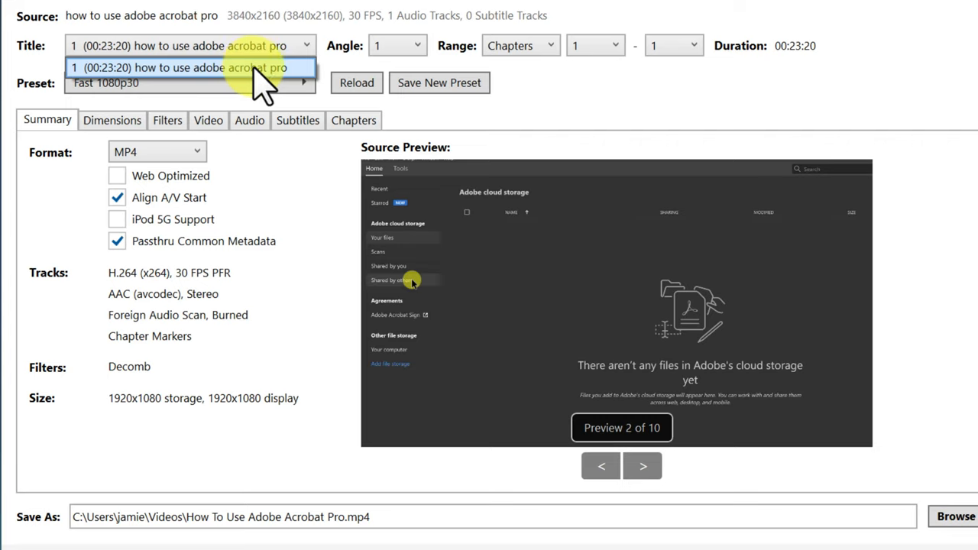
mouse_move(279, 84)
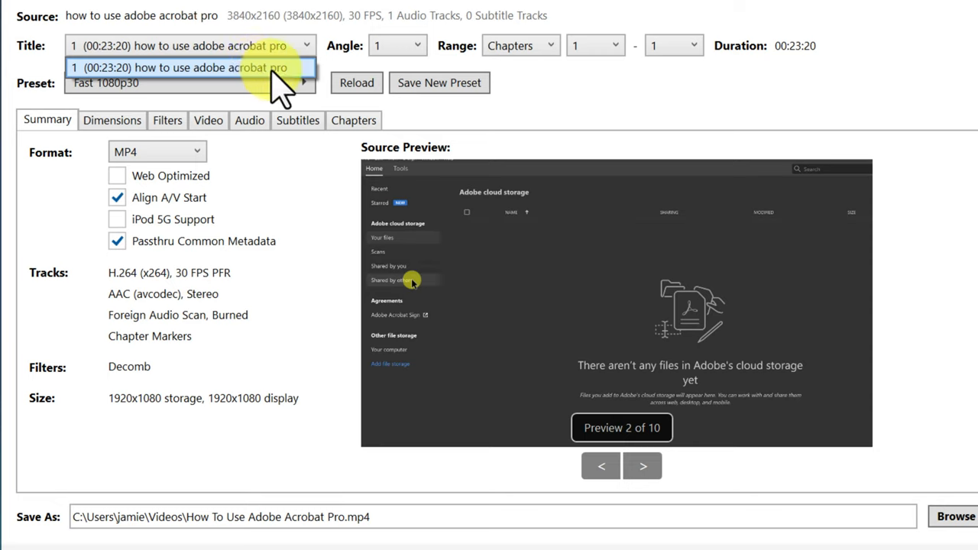
click(188, 68)
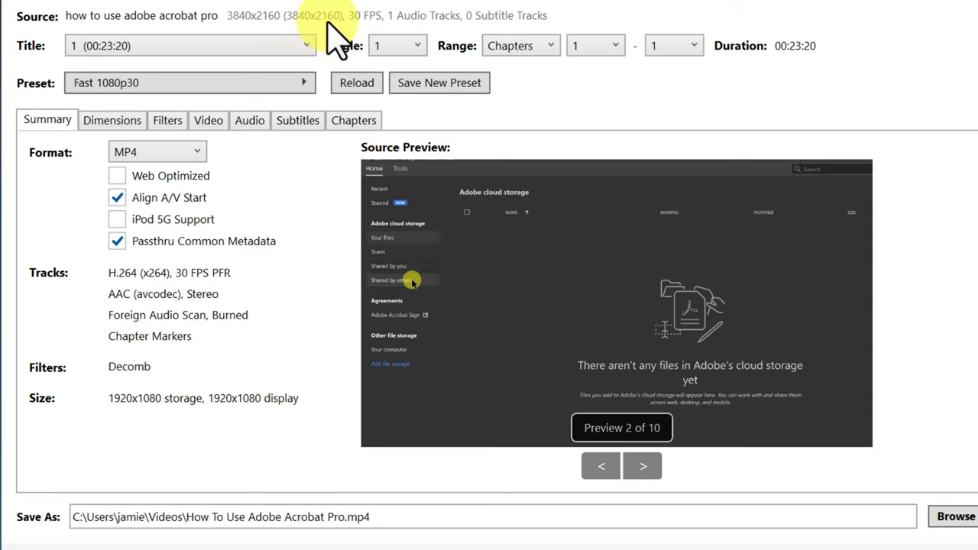
mouse_move(673, 23)
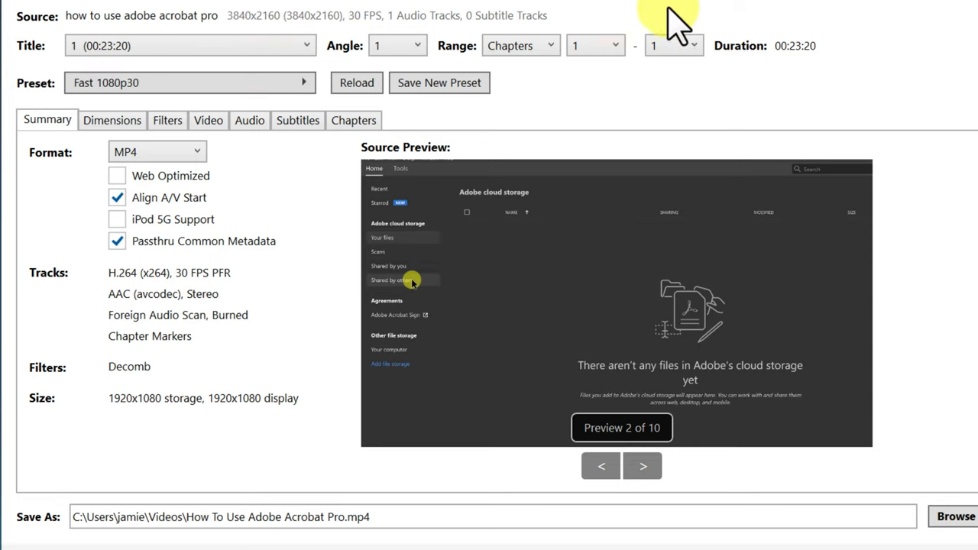
mouse_move(646, 107)
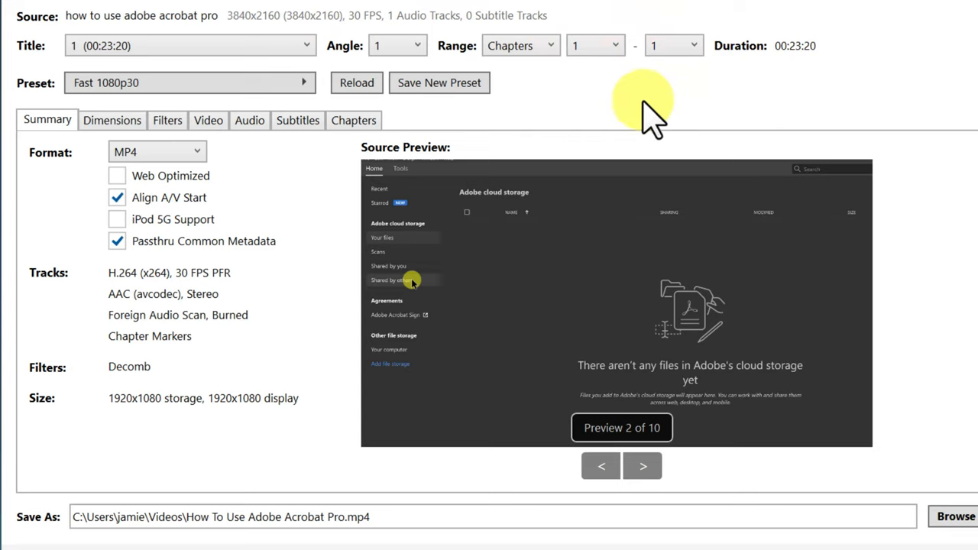
mouse_move(596, 122)
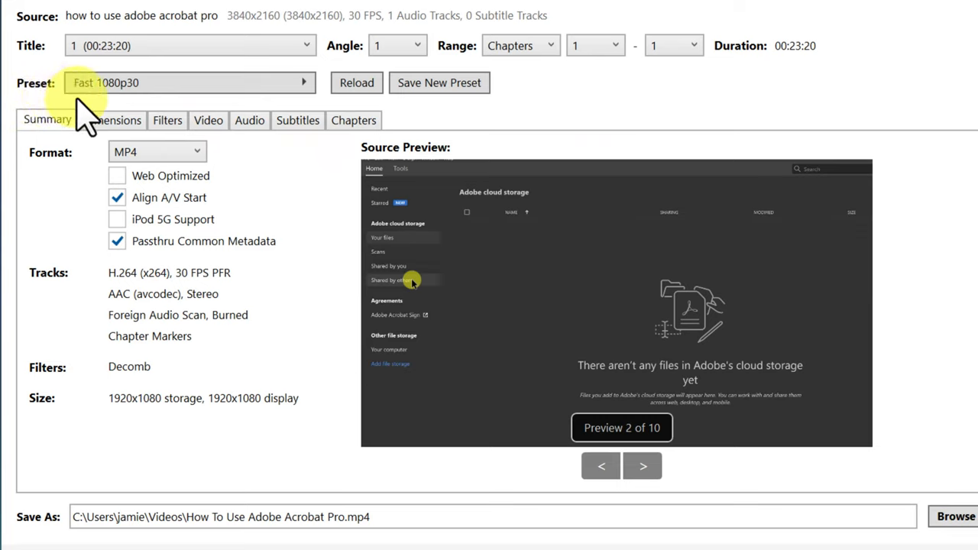
mouse_move(95, 107)
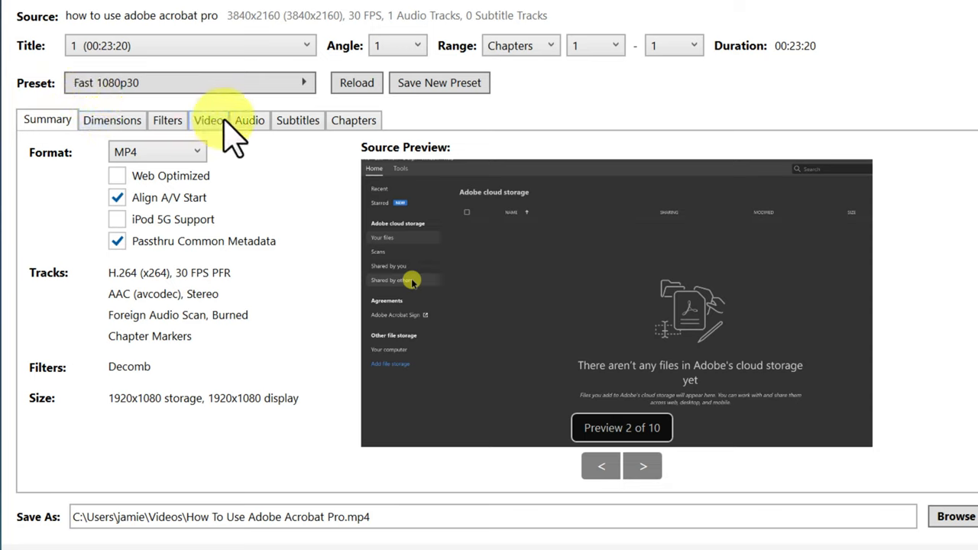
mouse_move(309, 172)
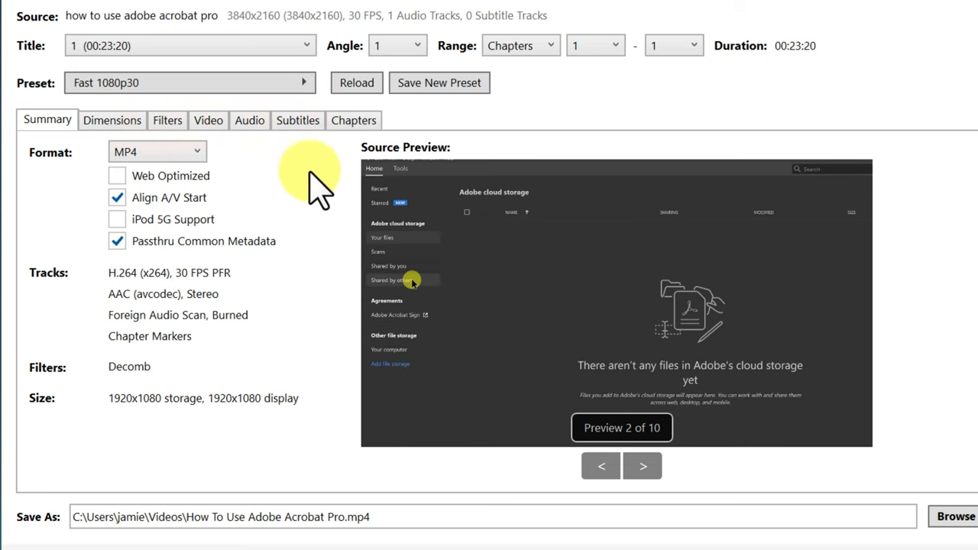
mouse_move(493, 119)
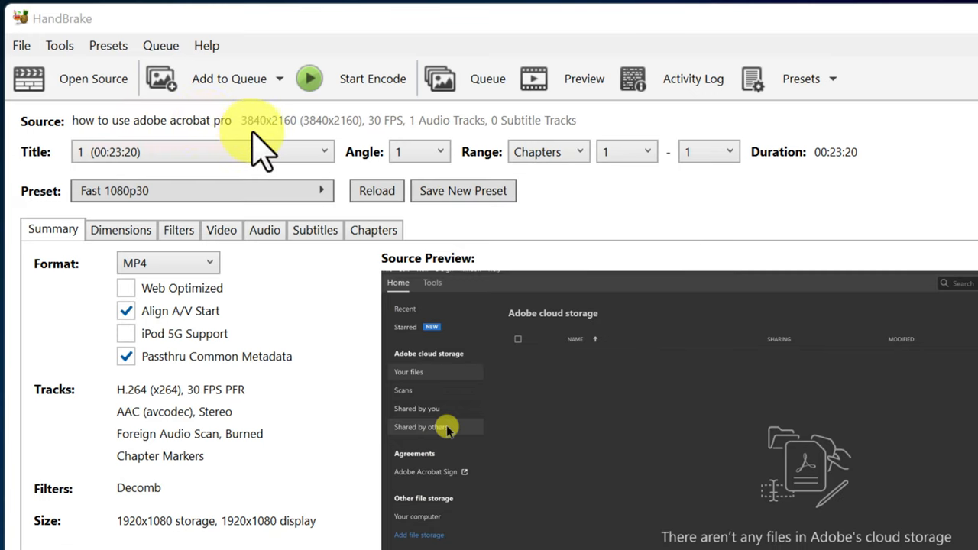
mouse_move(332, 145)
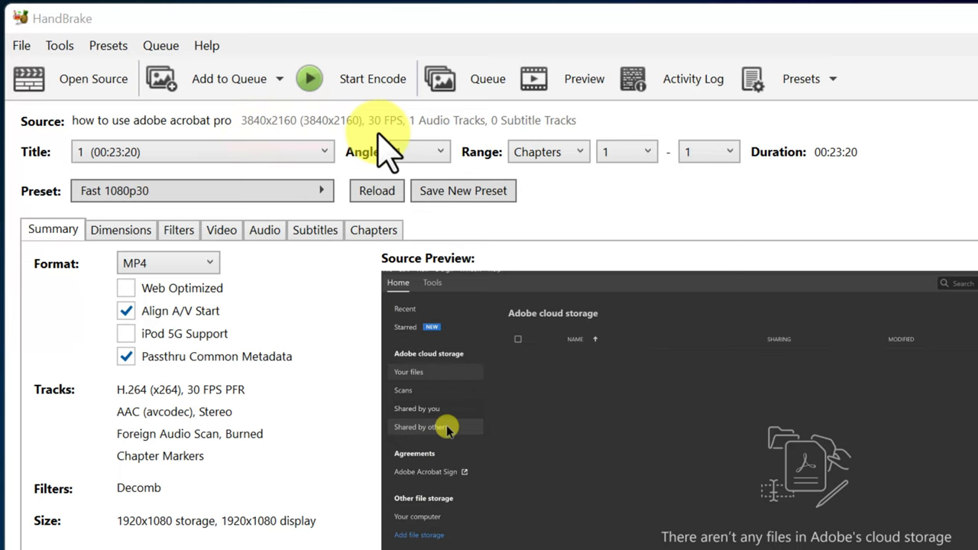
mouse_move(646, 194)
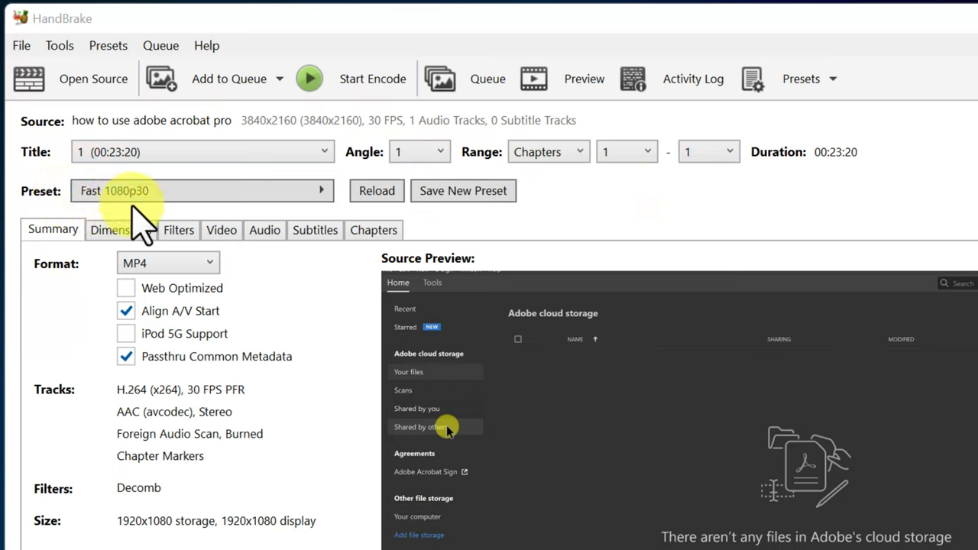
mouse_move(134, 221)
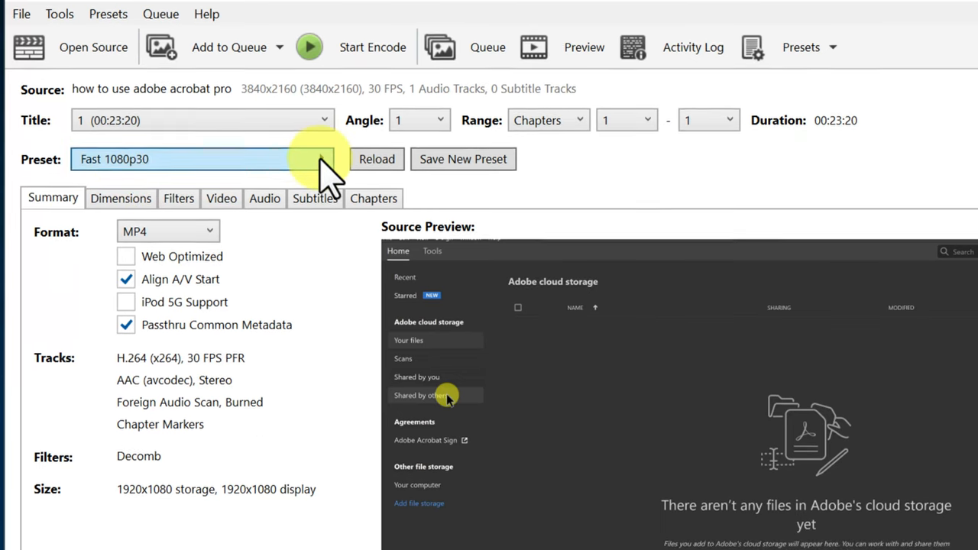
click(324, 159)
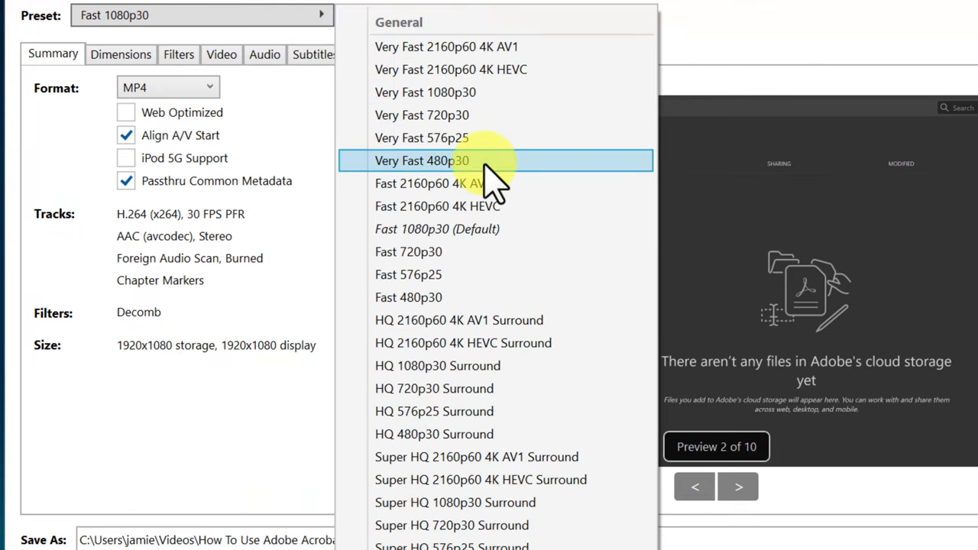
scroll(down, 3)
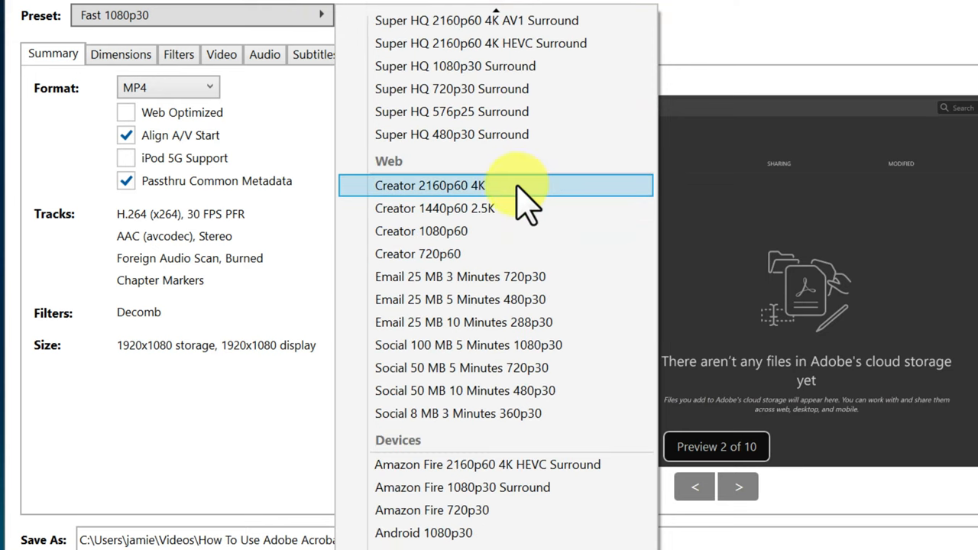
mouse_move(520, 198)
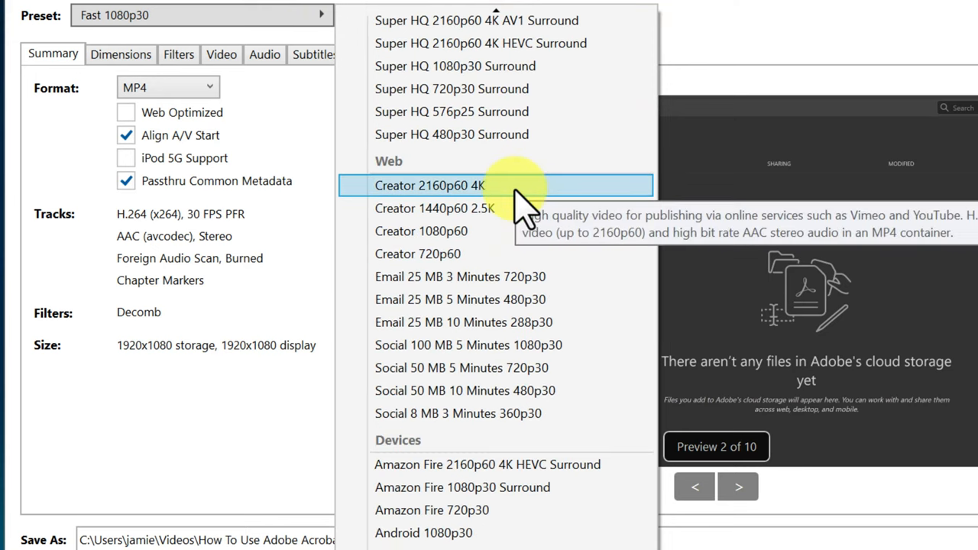
click(429, 185)
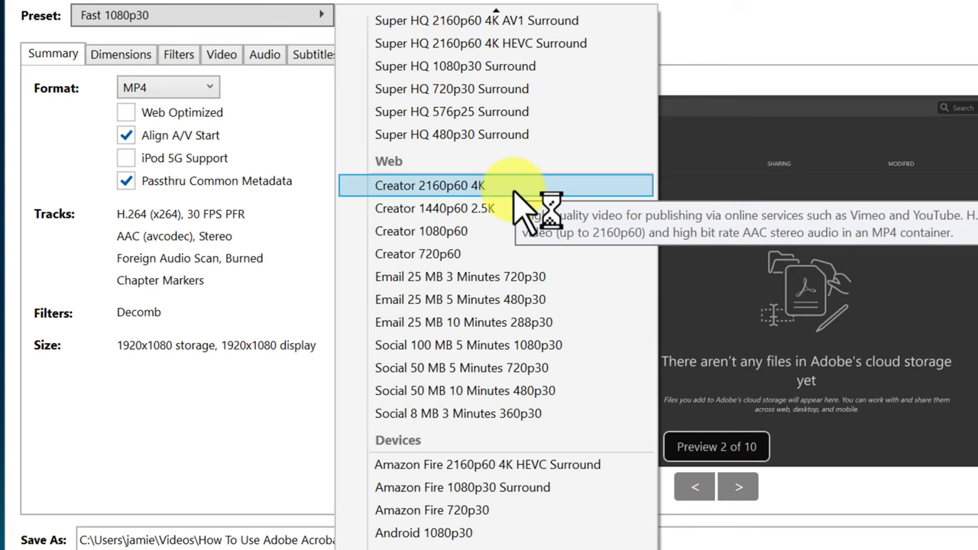
scroll(down, 3)
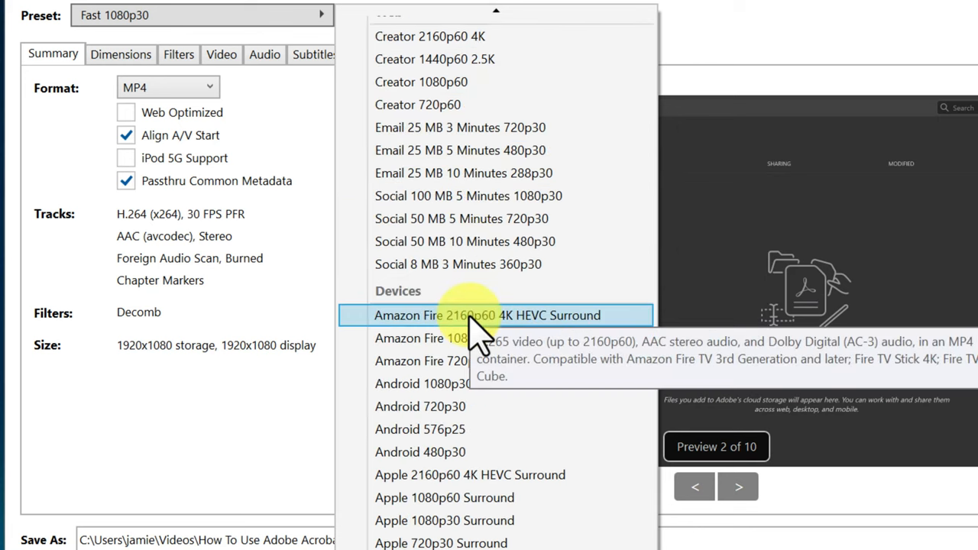
scroll(down, 3)
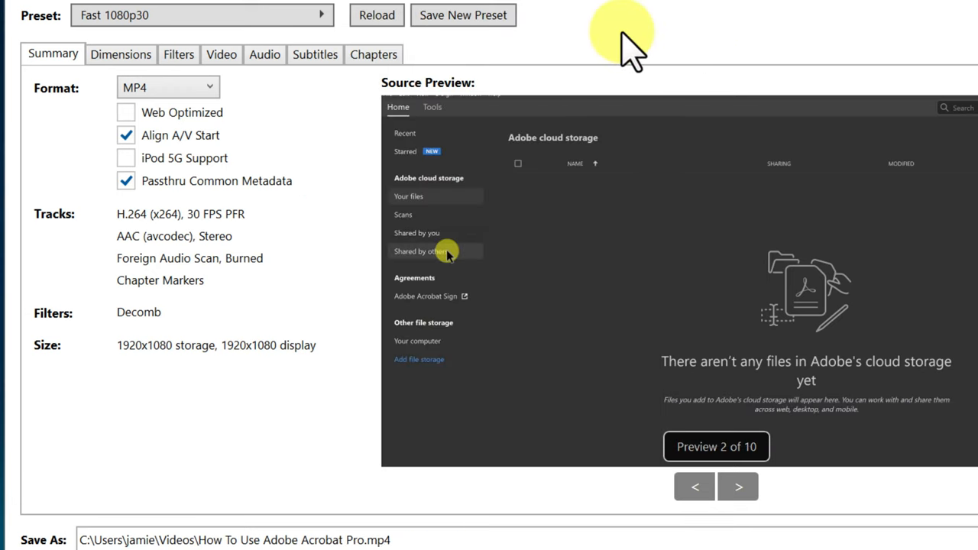
click(202, 15)
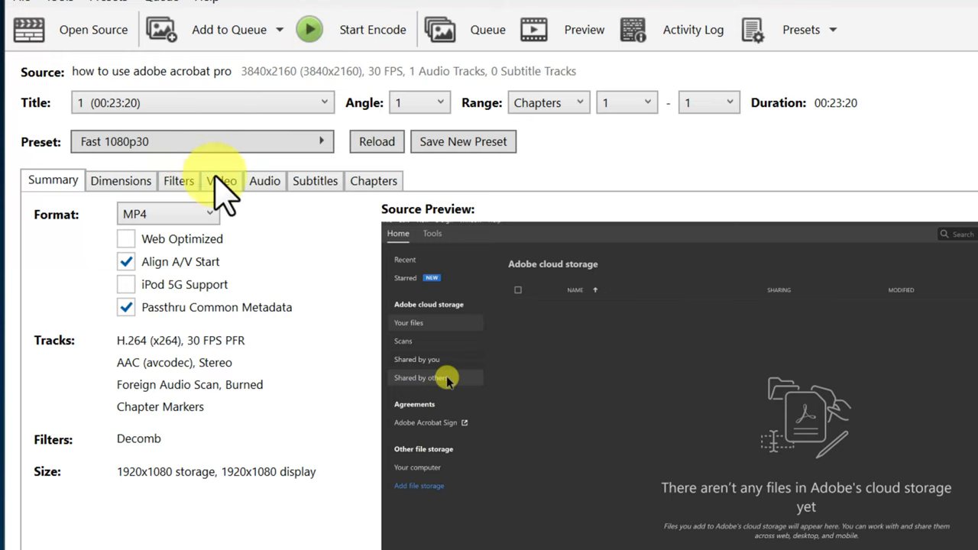
scroll(down, 3)
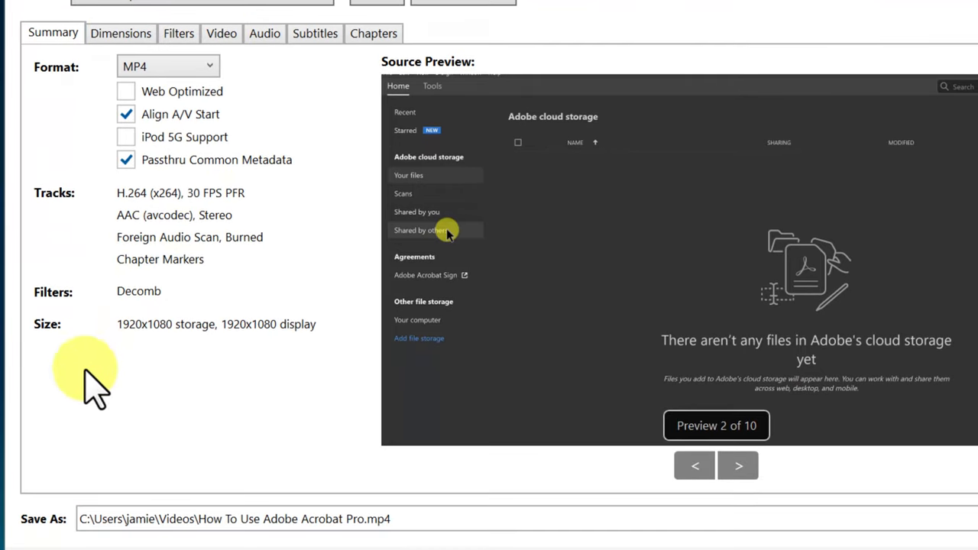
mouse_move(130, 535)
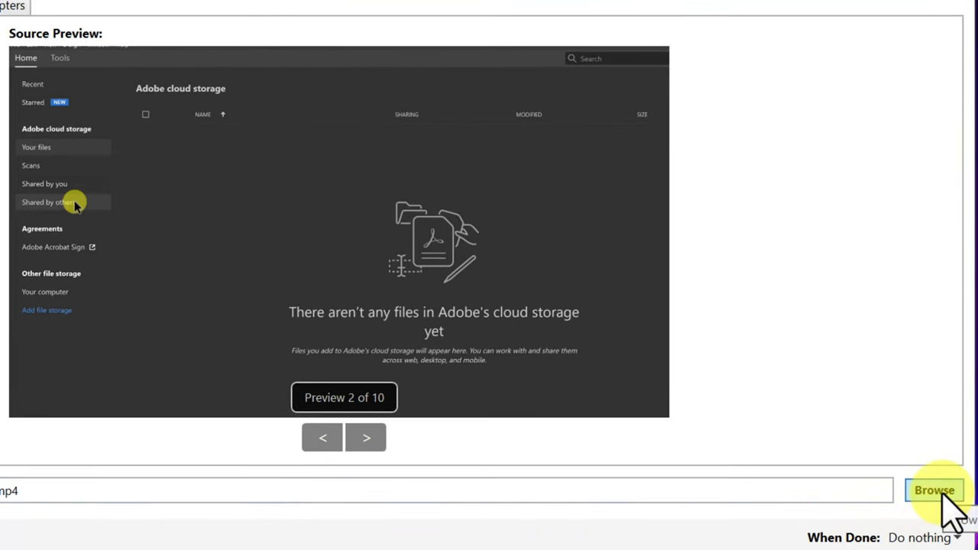
click(934, 490)
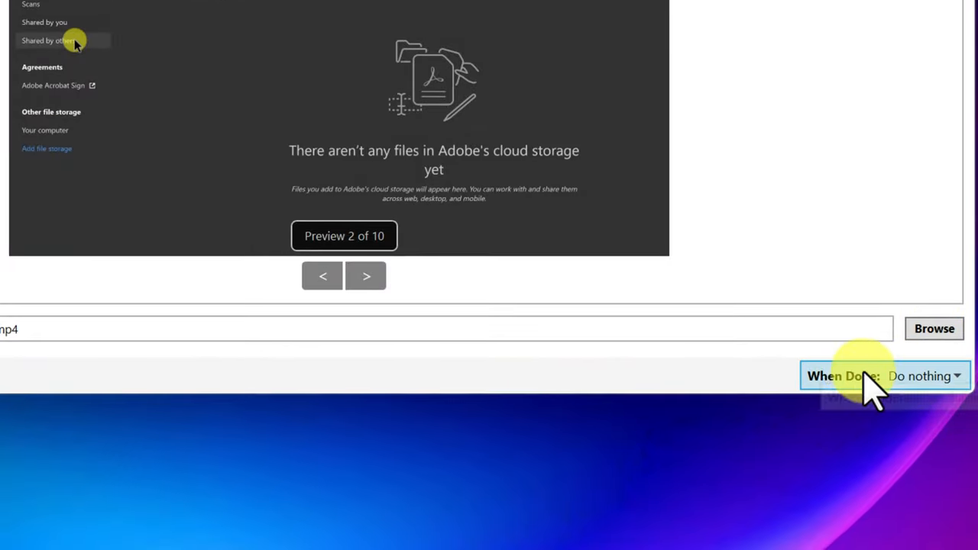
click(926, 375)
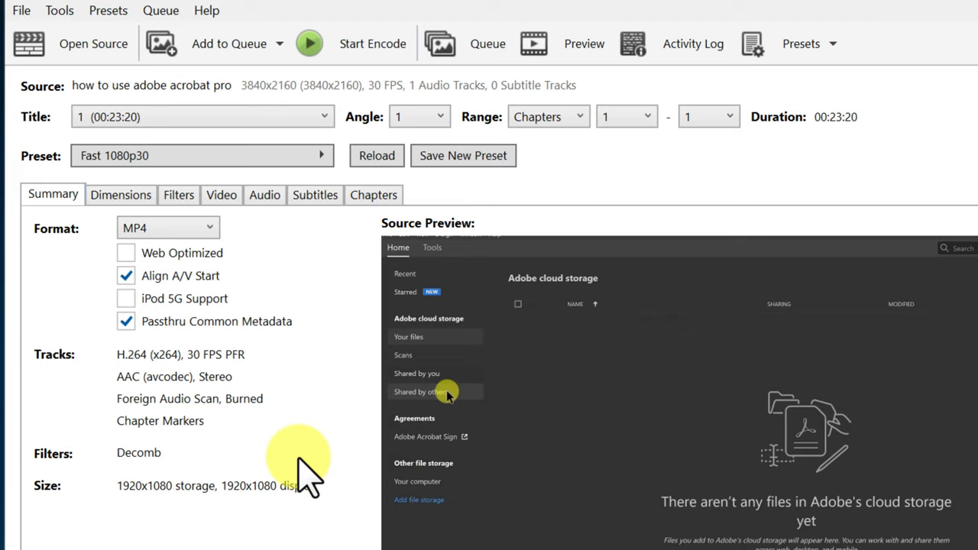
mouse_move(314, 401)
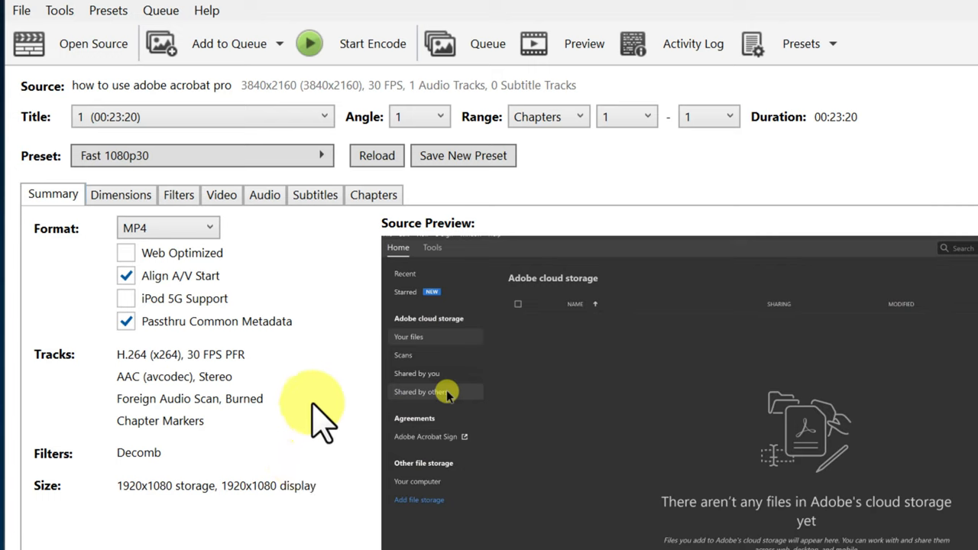
mouse_move(364, 248)
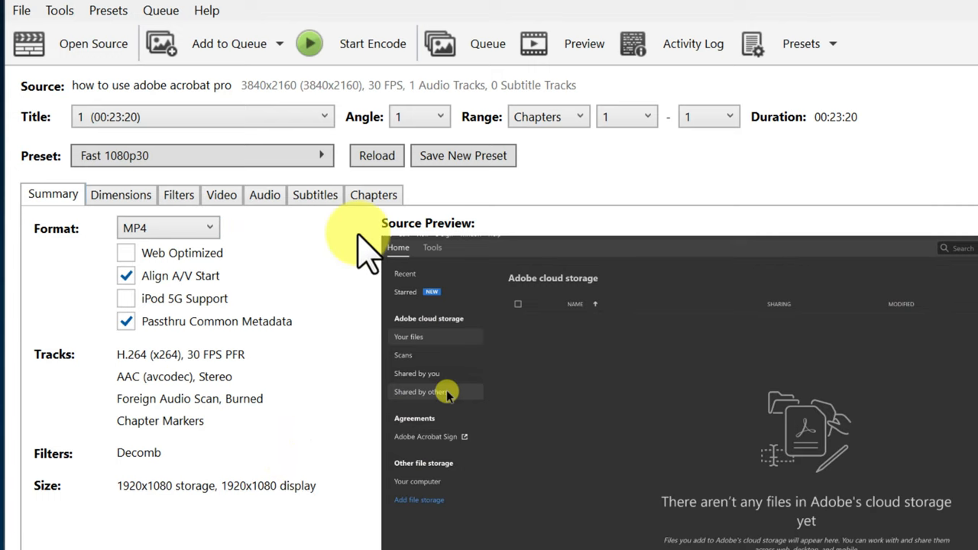
mouse_move(585, 44)
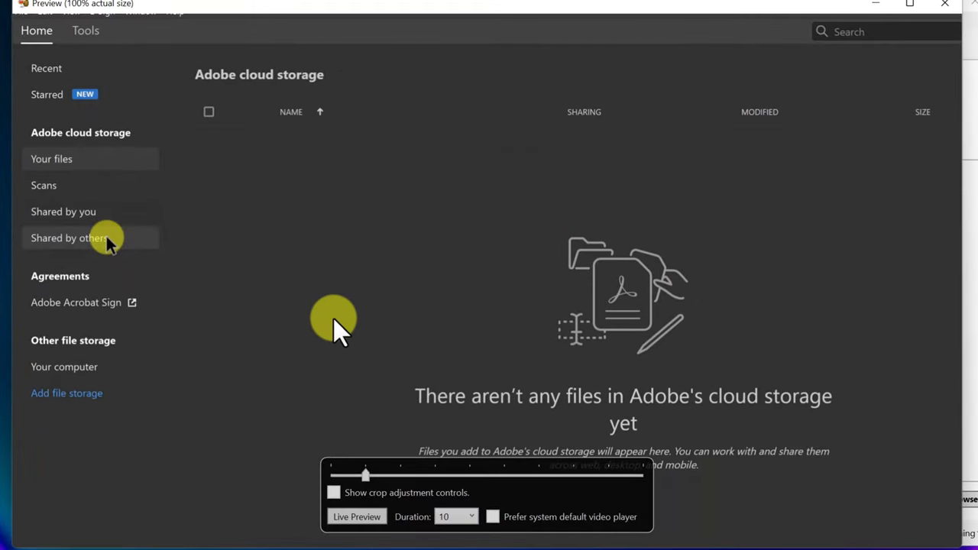
mouse_move(704, 222)
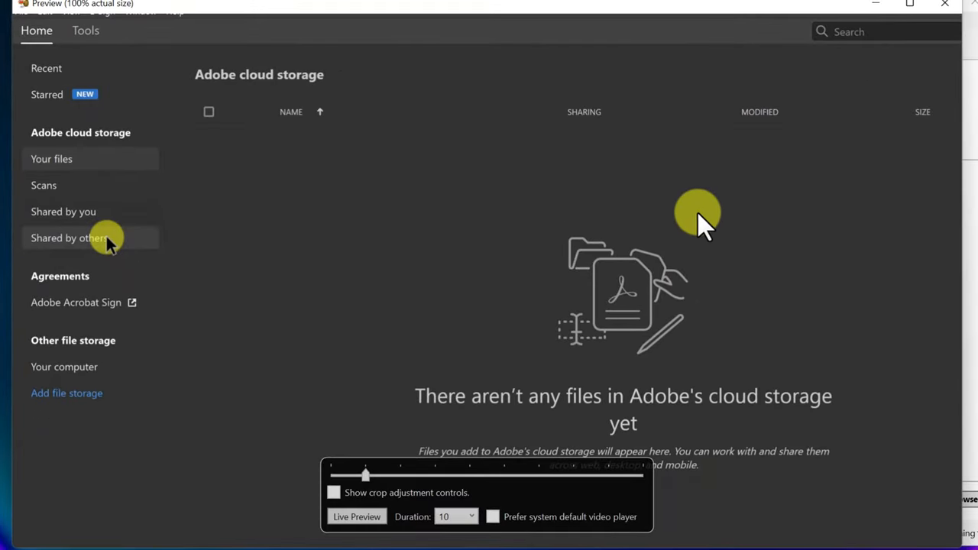
mouse_move(344, 359)
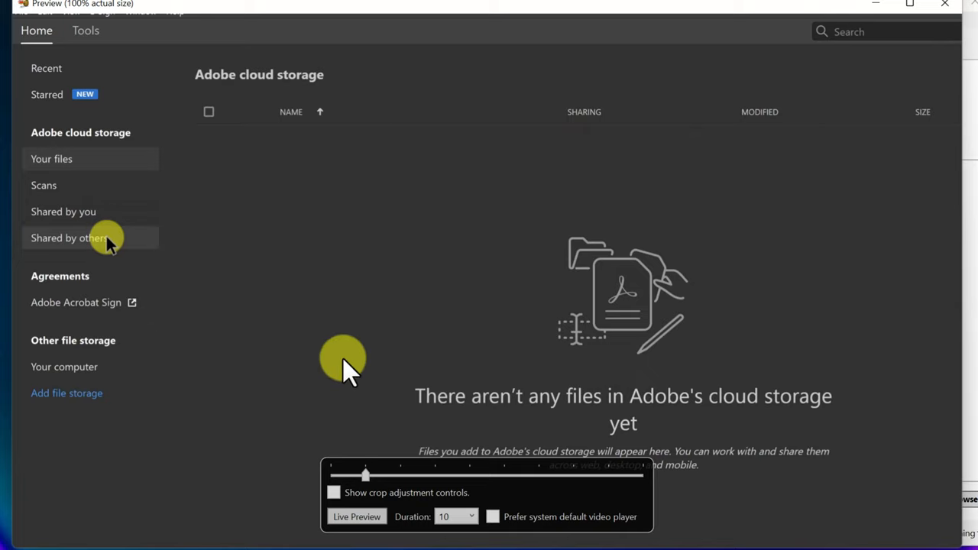
mouse_move(474, 444)
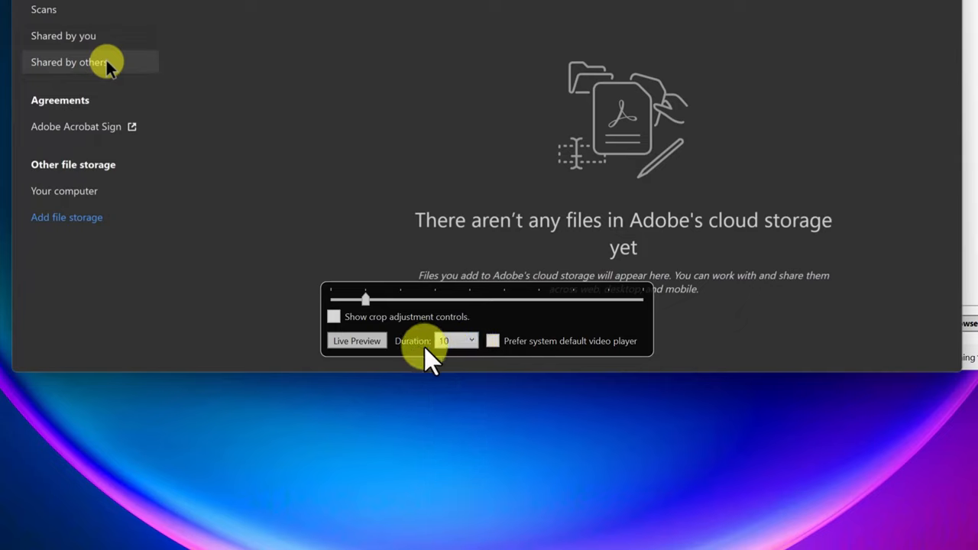
mouse_move(439, 340)
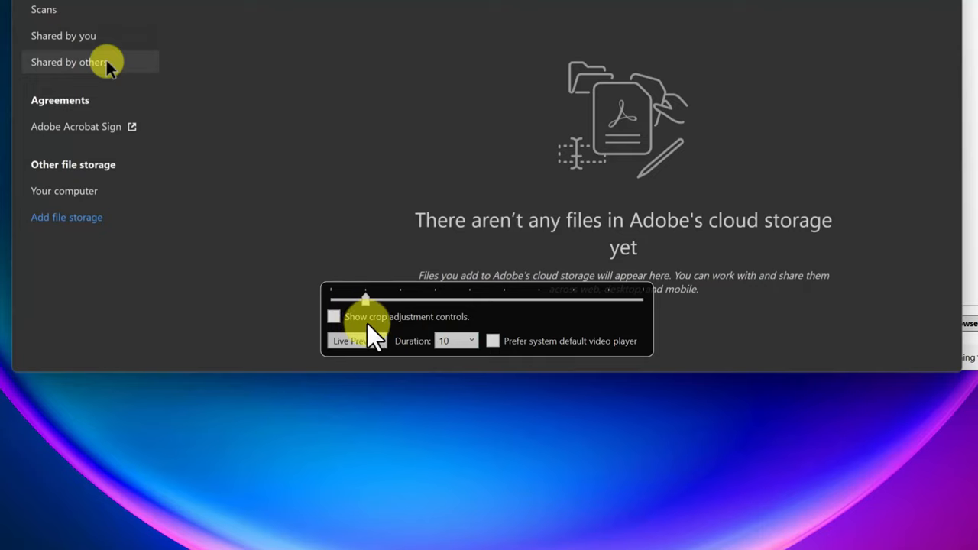
mouse_move(394, 359)
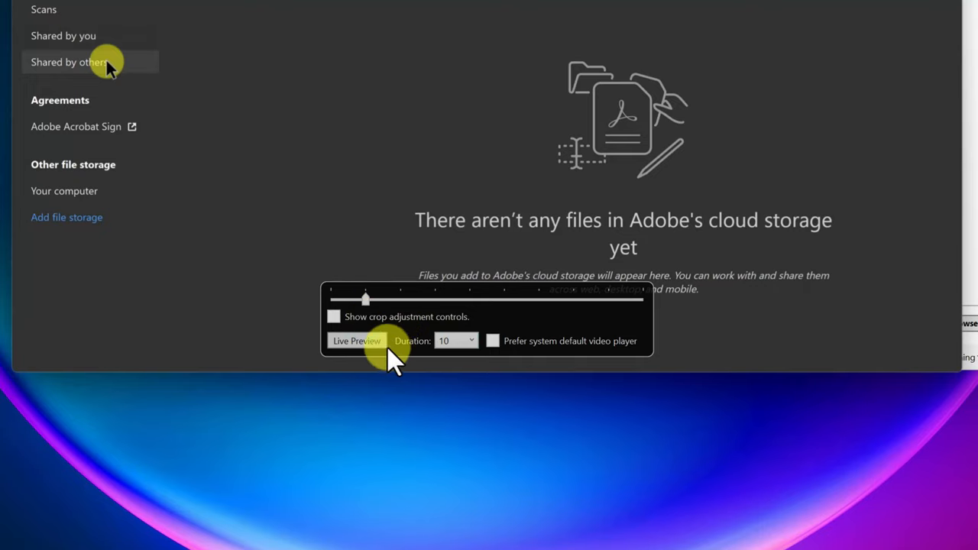
Step: Generate a 10-second live preview clip of the 1080p encode
click(357, 341)
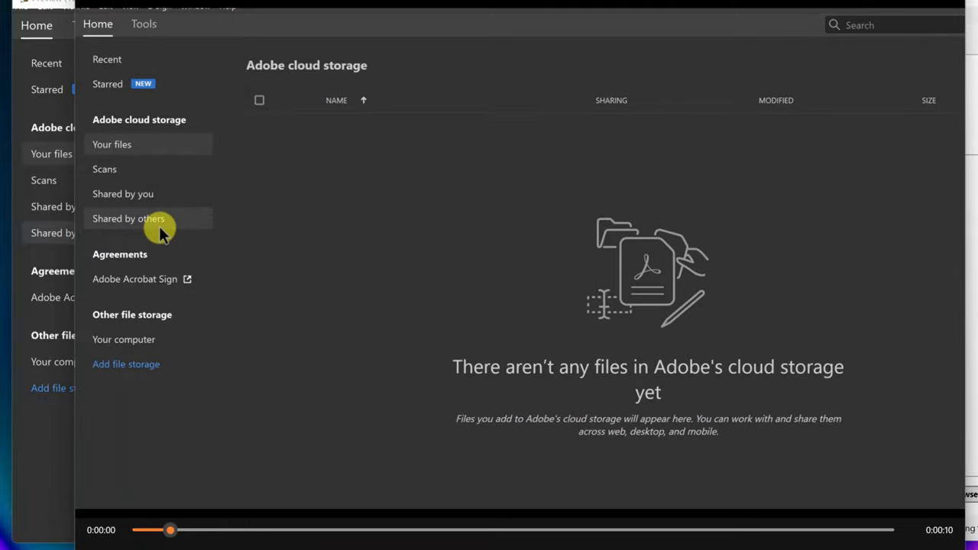
mouse_move(642, 57)
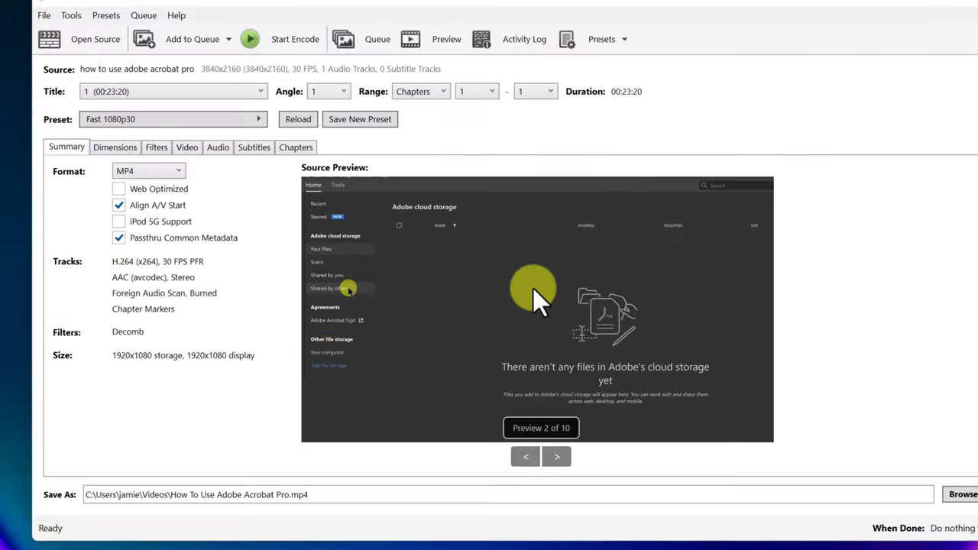
mouse_move(418, 156)
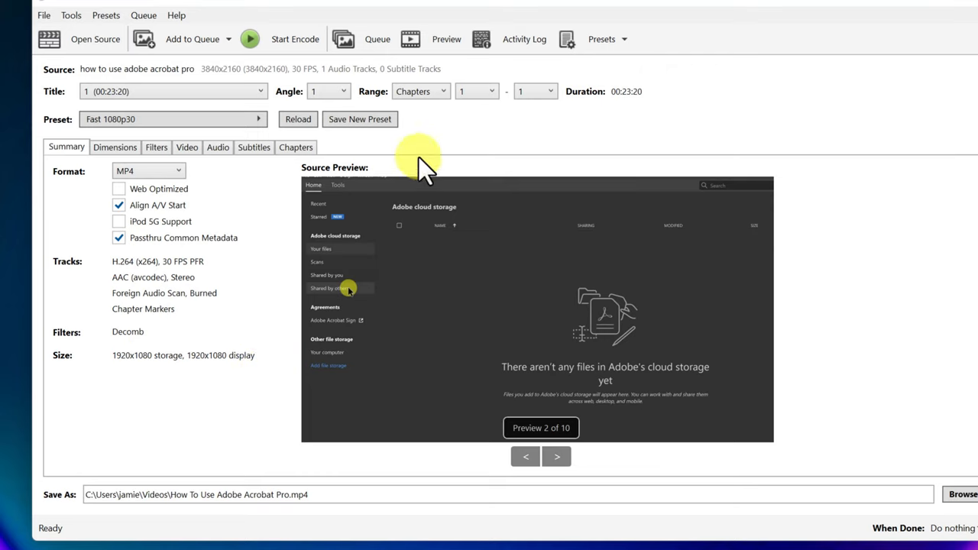
mouse_move(69, 172)
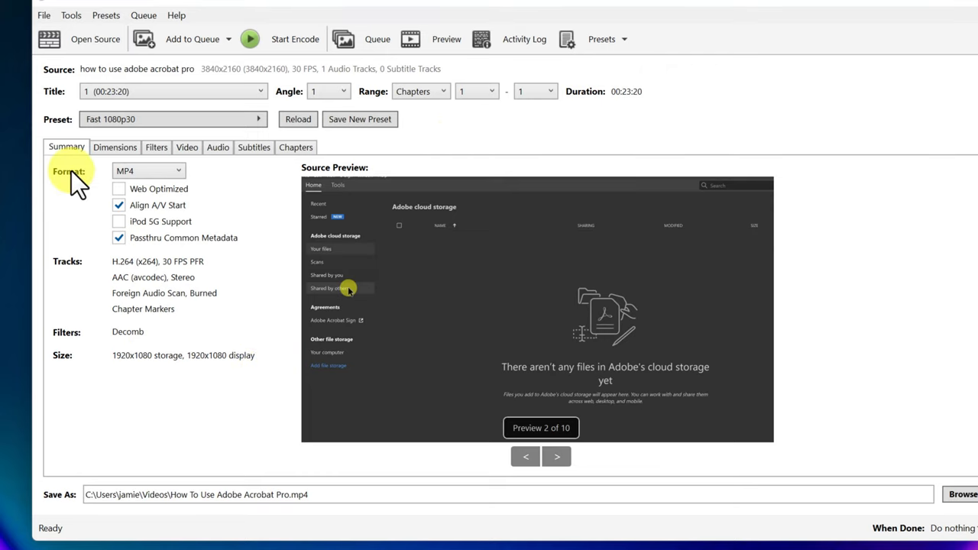
mouse_move(272, 176)
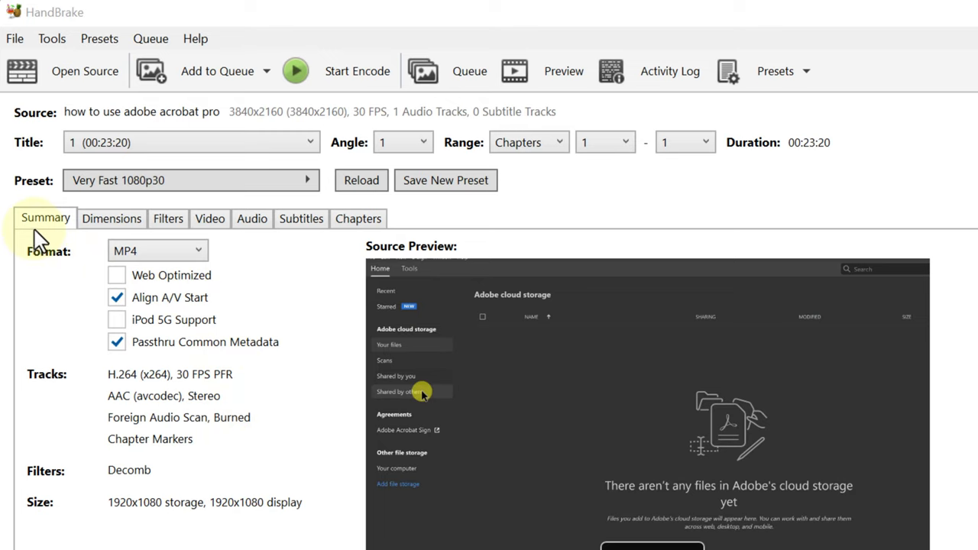
mouse_move(296, 500)
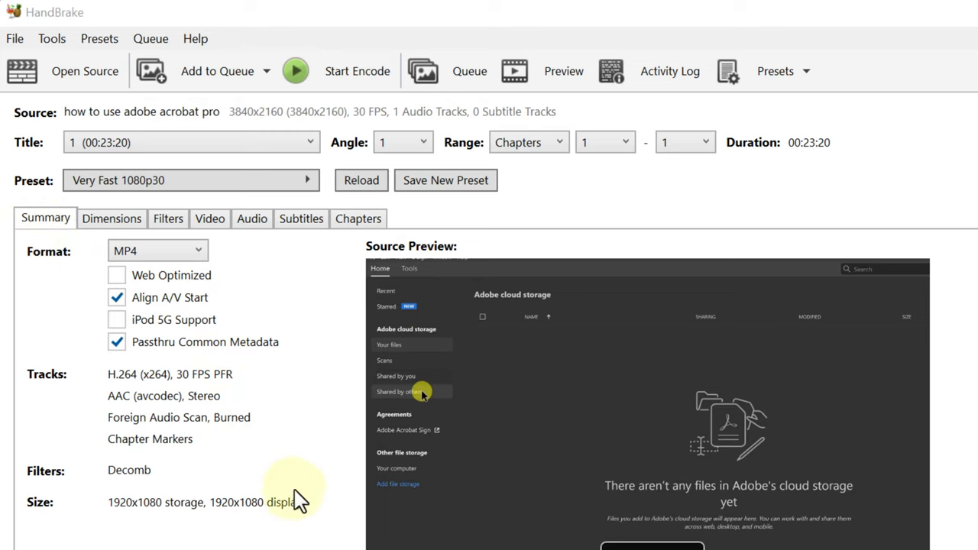
mouse_move(229, 268)
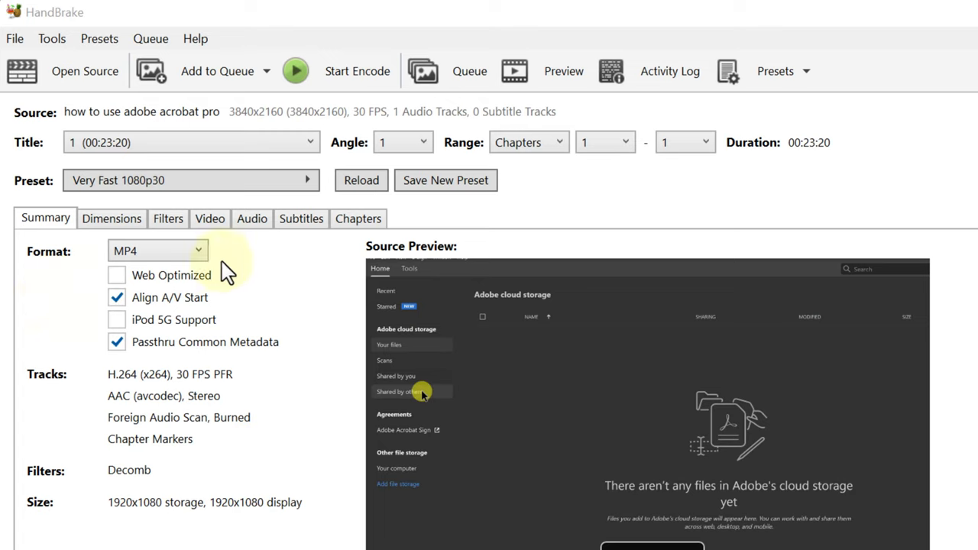
Step: Look over the Format dropdown options and keep MP4 as the output container
click(157, 251)
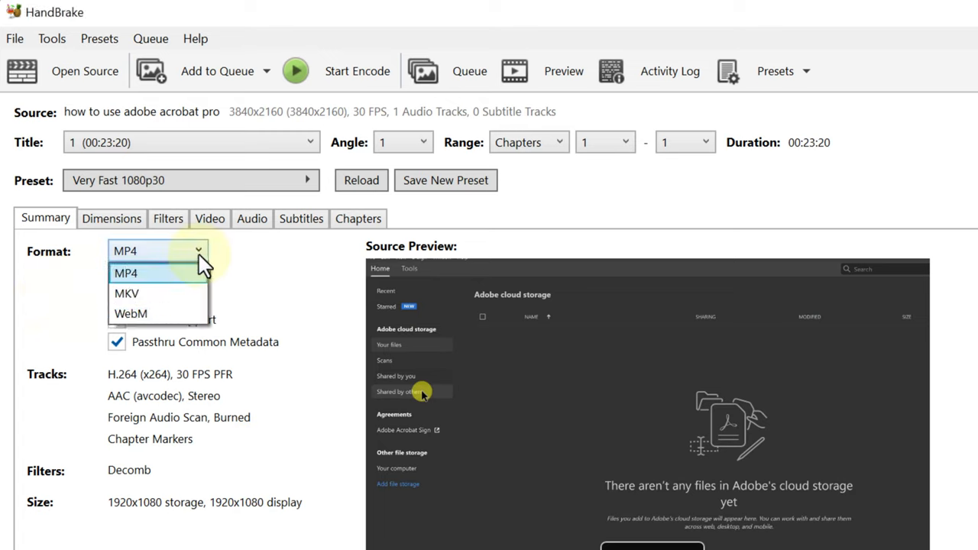
click(125, 273)
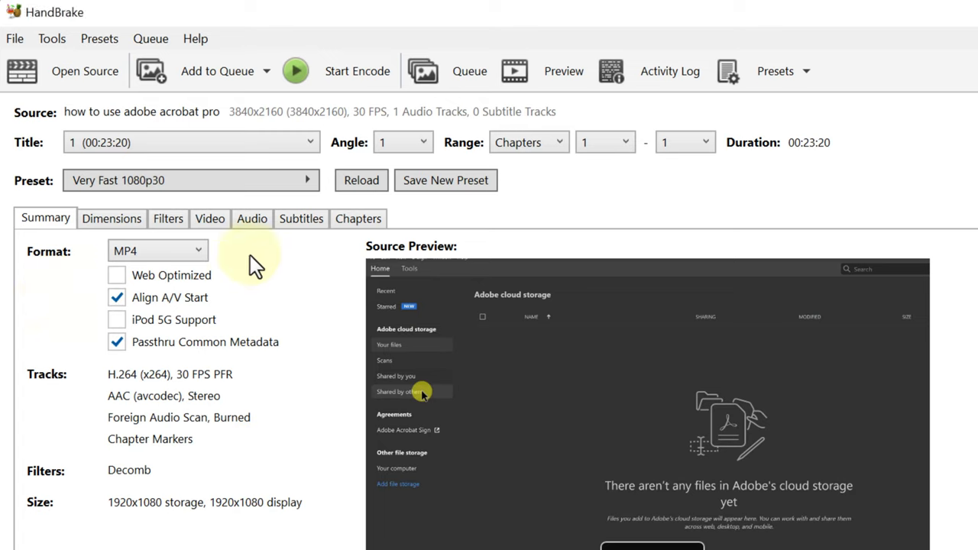
mouse_move(274, 359)
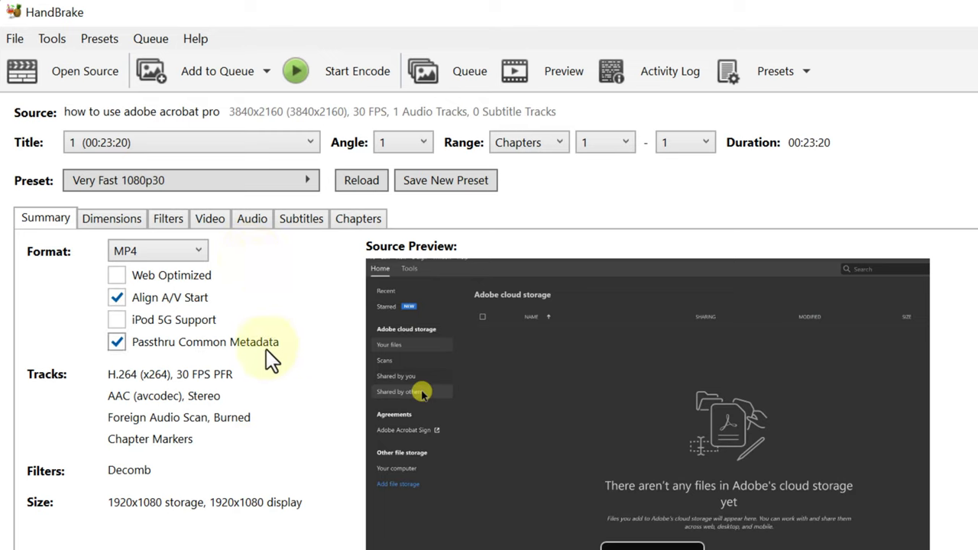
mouse_move(100, 420)
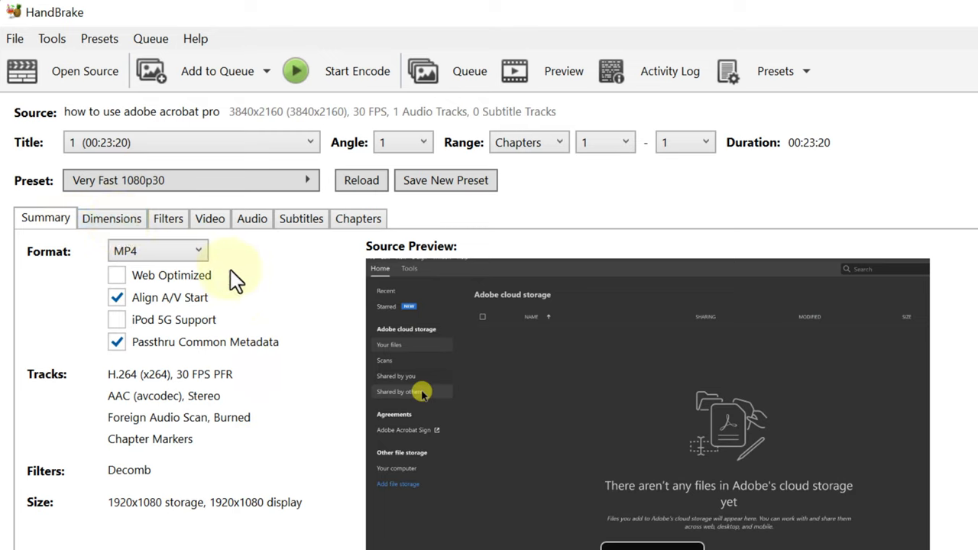
mouse_move(210, 276)
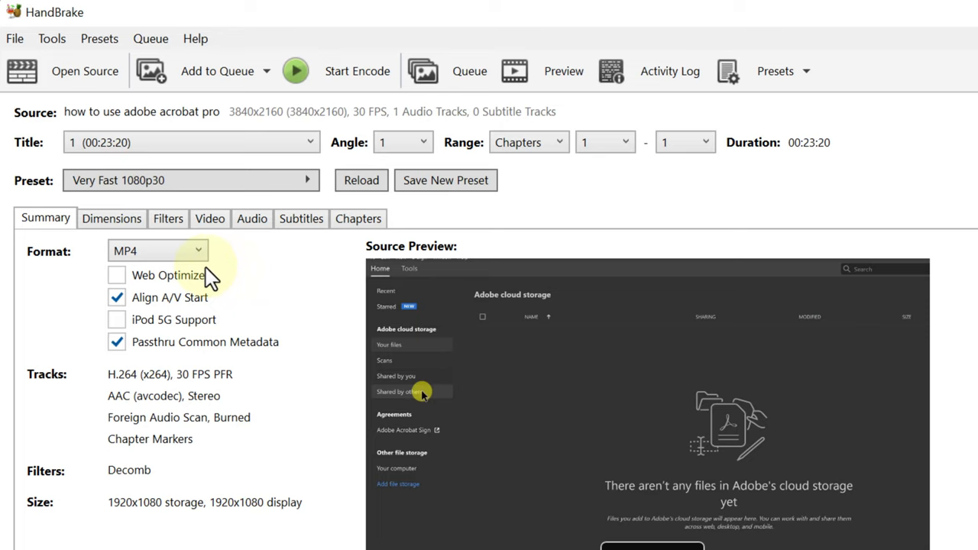
mouse_move(244, 277)
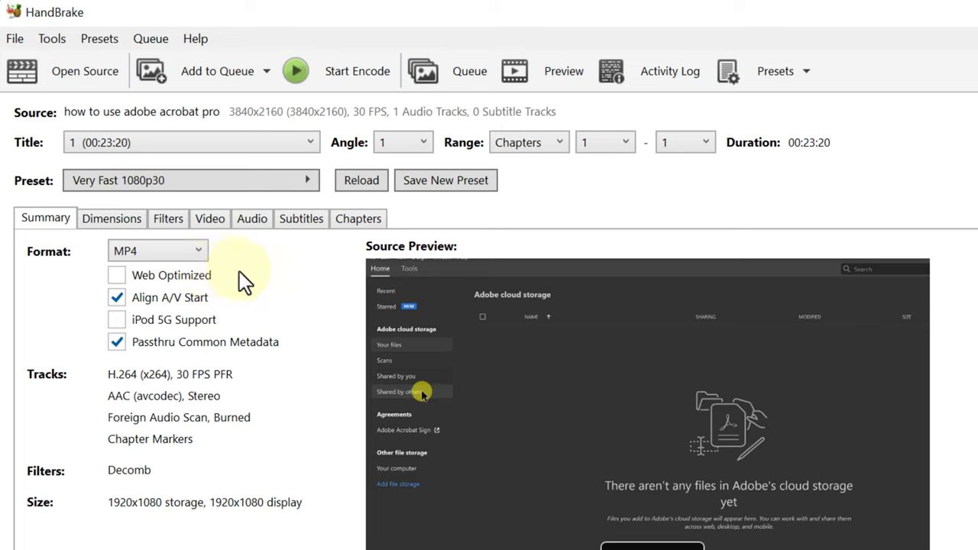
mouse_move(69, 294)
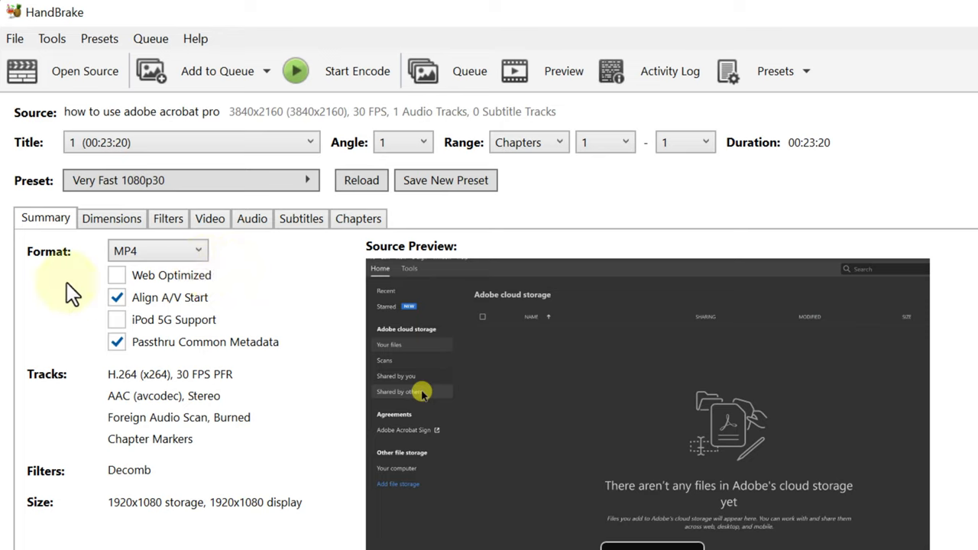
Step: In Preferences > Output Files, keep the MP4 extension on 'Always use MP4'
click(51, 38)
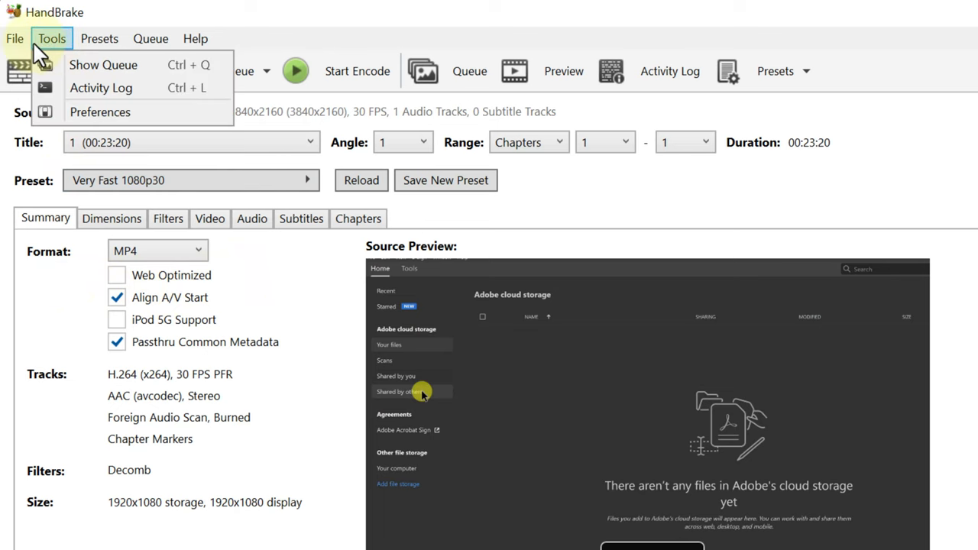
mouse_move(92, 112)
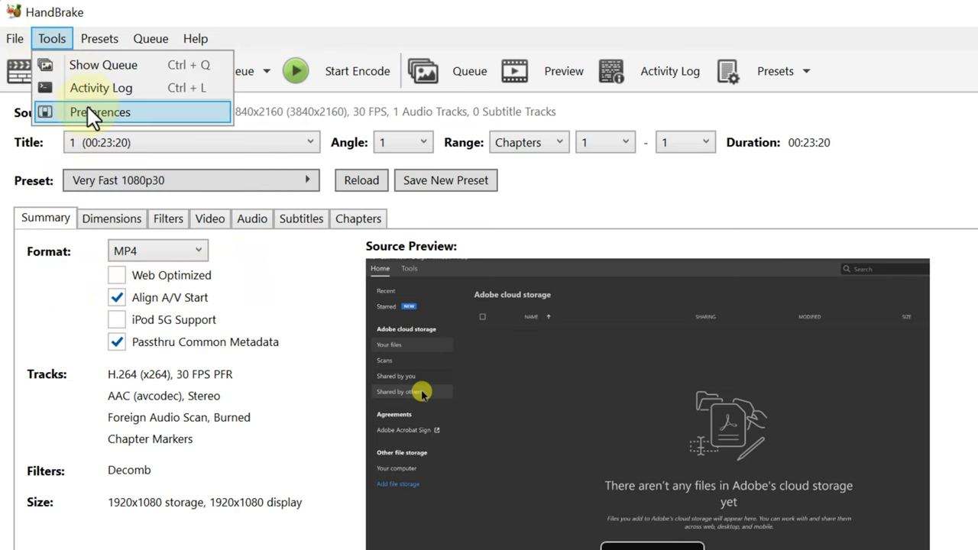
click(100, 112)
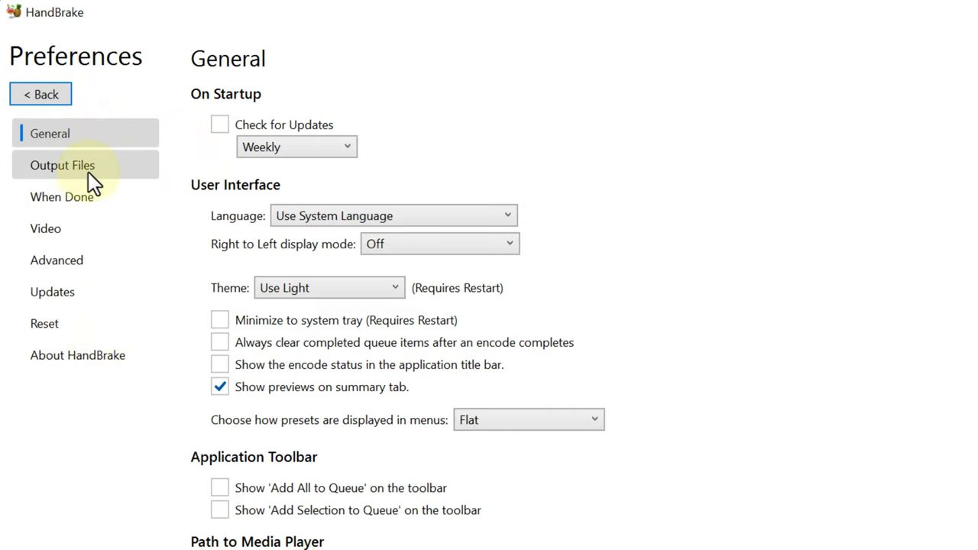
click(63, 165)
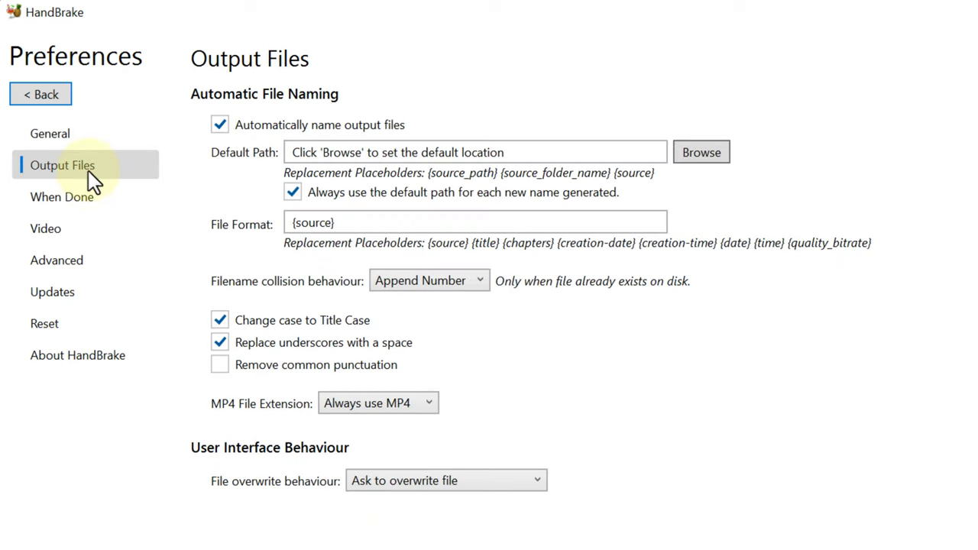
mouse_move(405, 432)
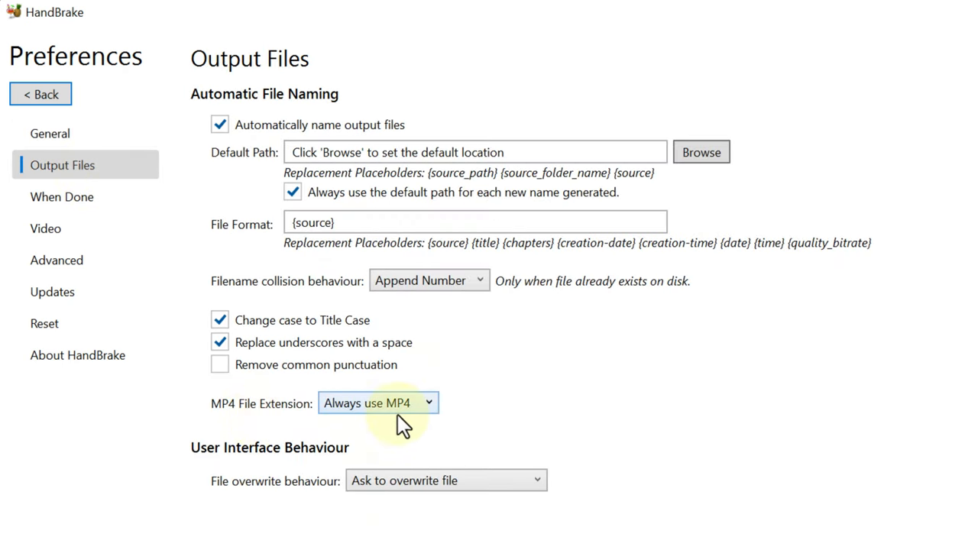
click(377, 403)
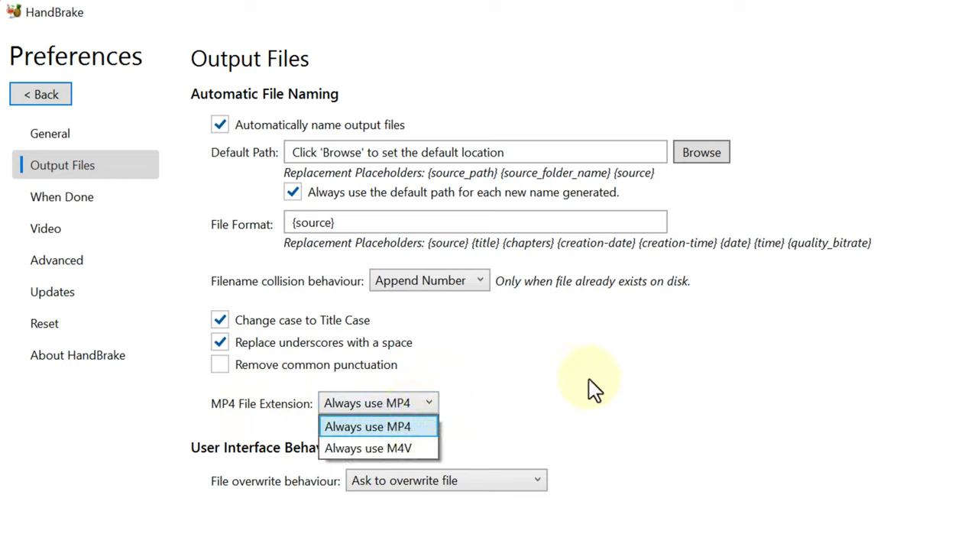
click(368, 426)
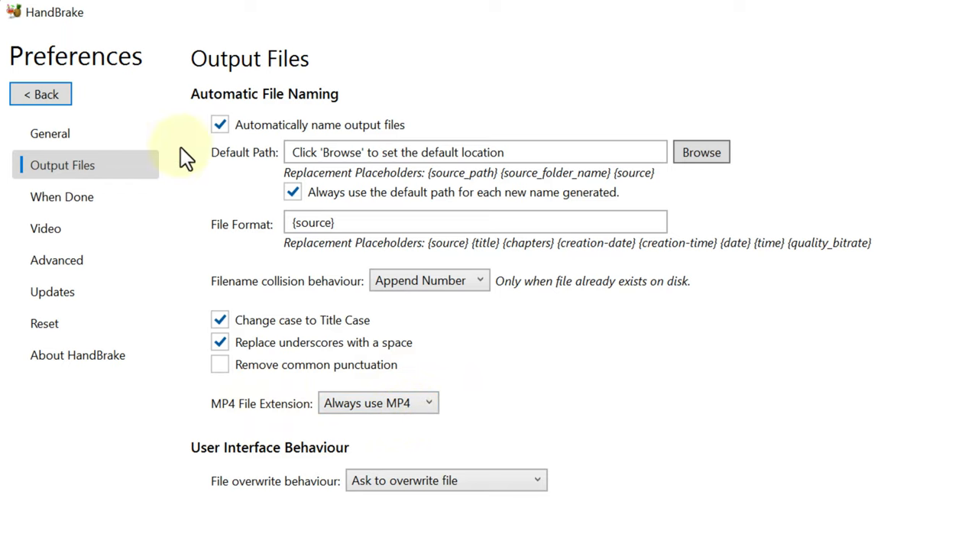
mouse_move(41, 94)
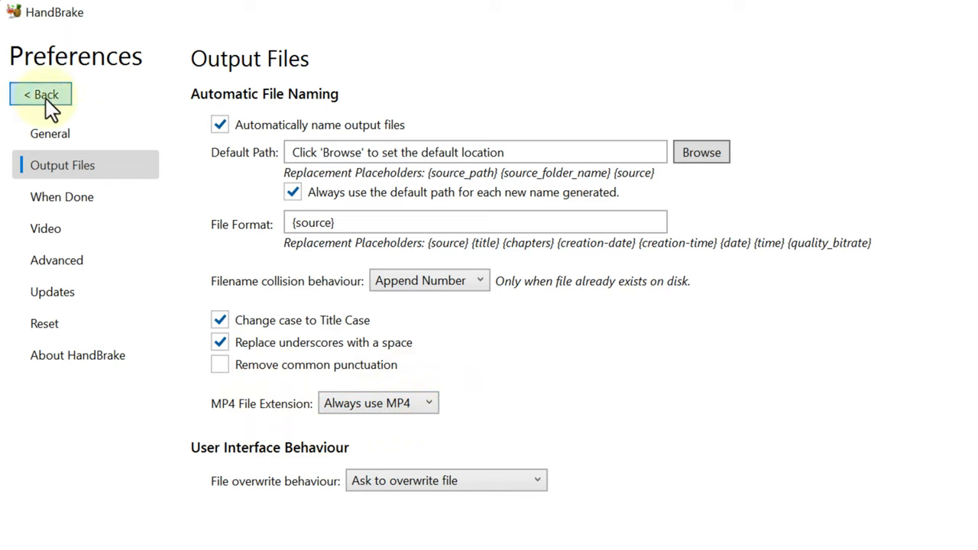
mouse_move(512, 187)
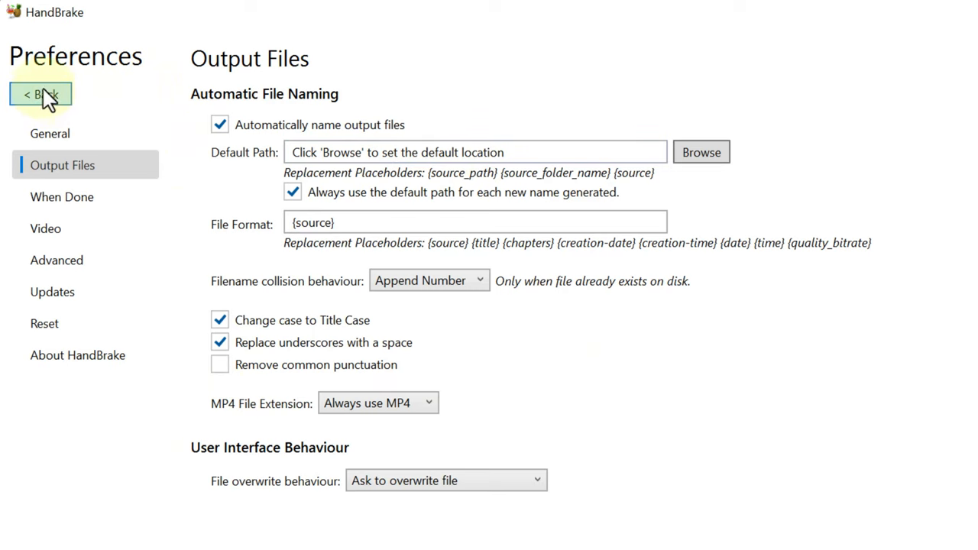
Step: Keep the Dimensions resolution limit at 1080p HD, then view the Filters settings
click(40, 94)
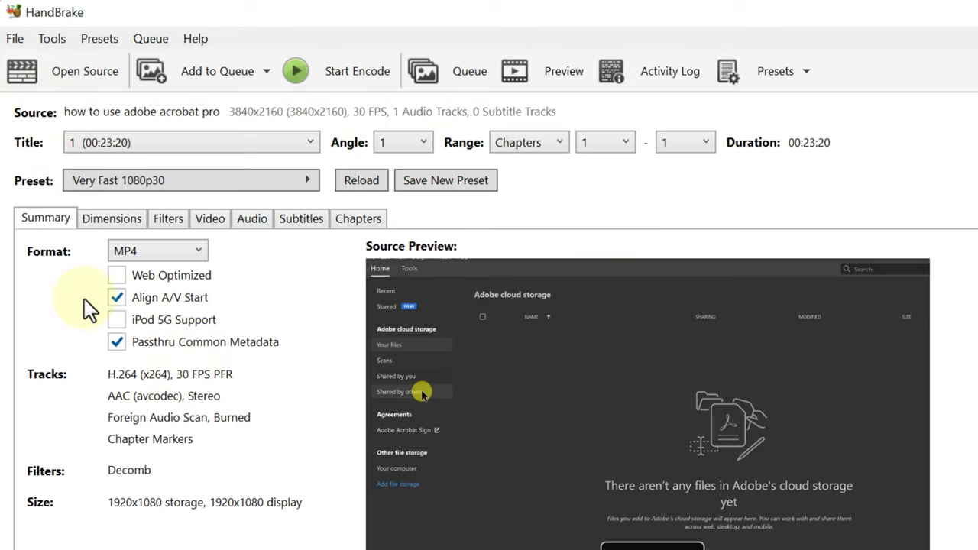
mouse_move(111, 218)
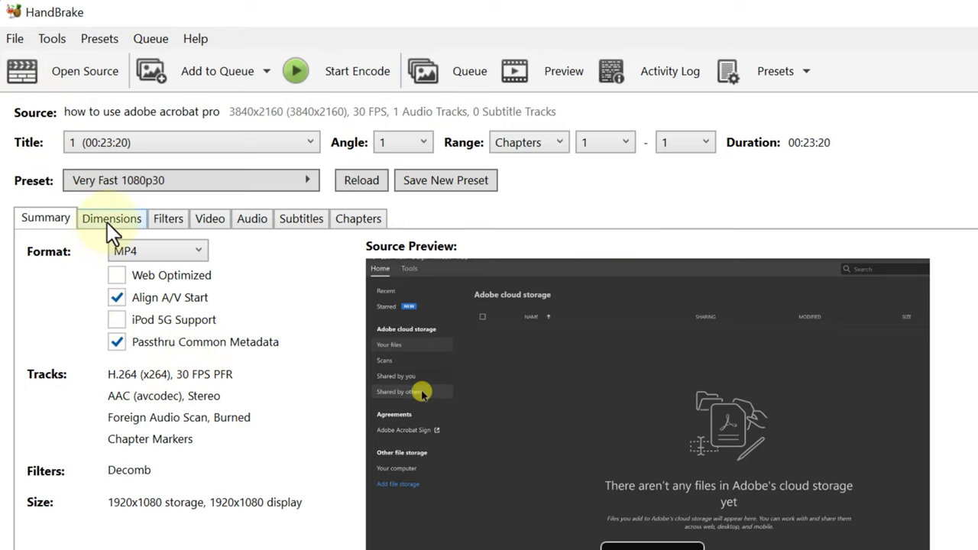
mouse_move(112, 234)
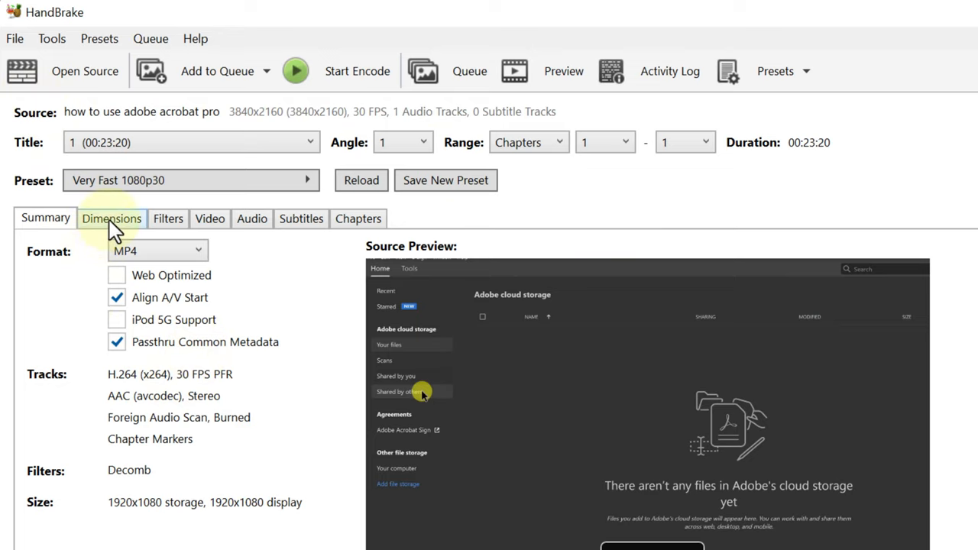
click(112, 218)
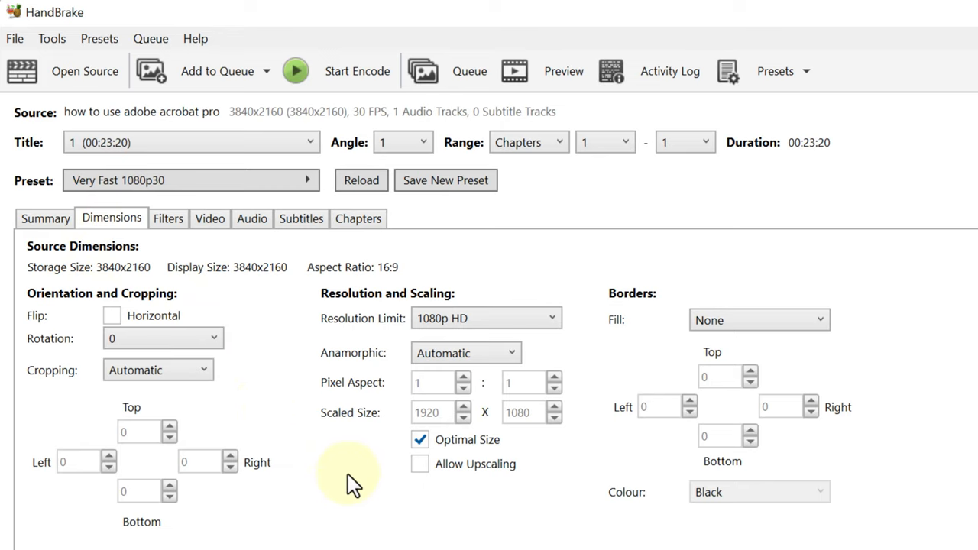
mouse_move(343, 480)
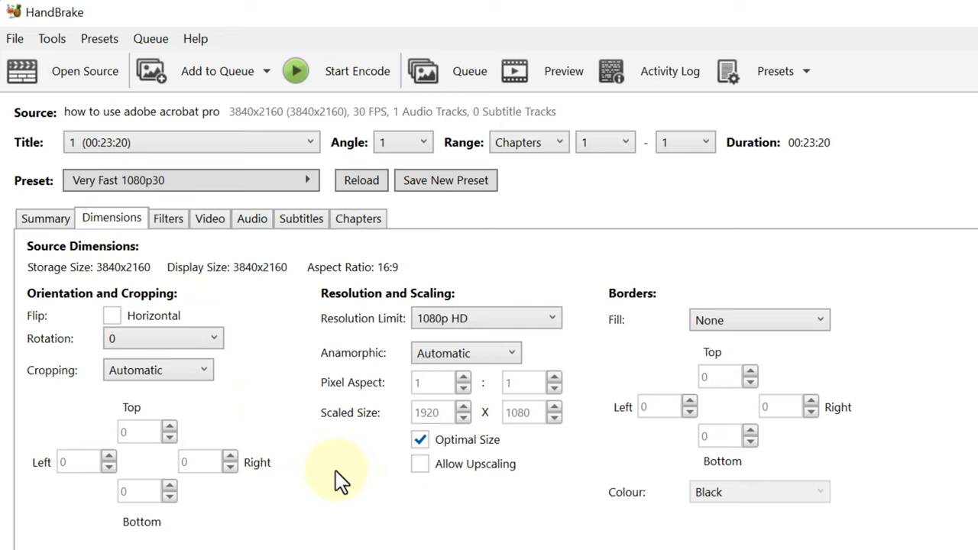
mouse_move(84, 287)
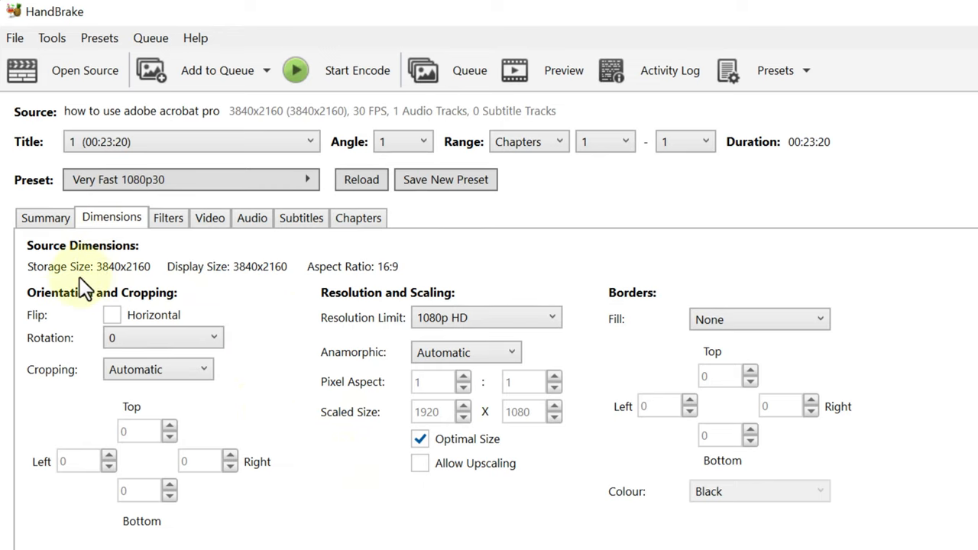
scroll(down, 3)
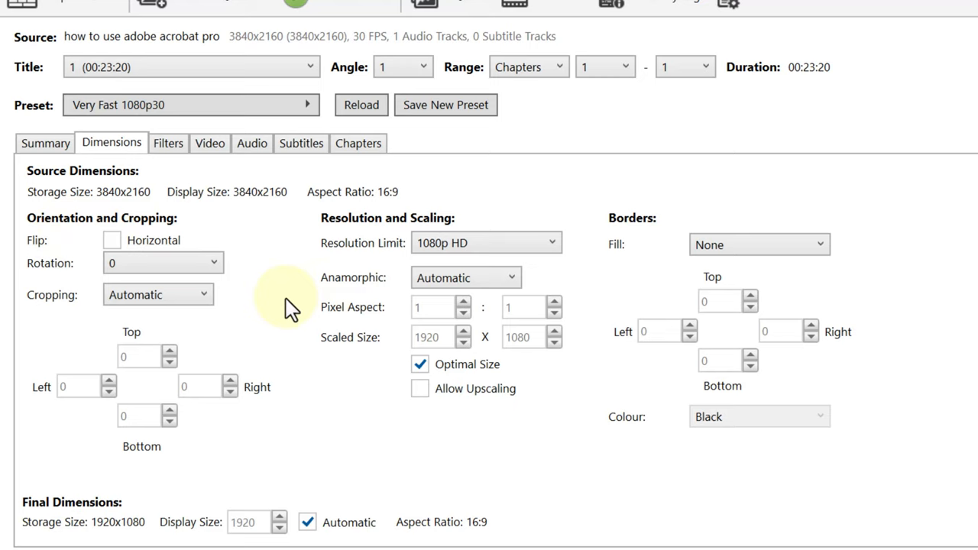
mouse_move(298, 317)
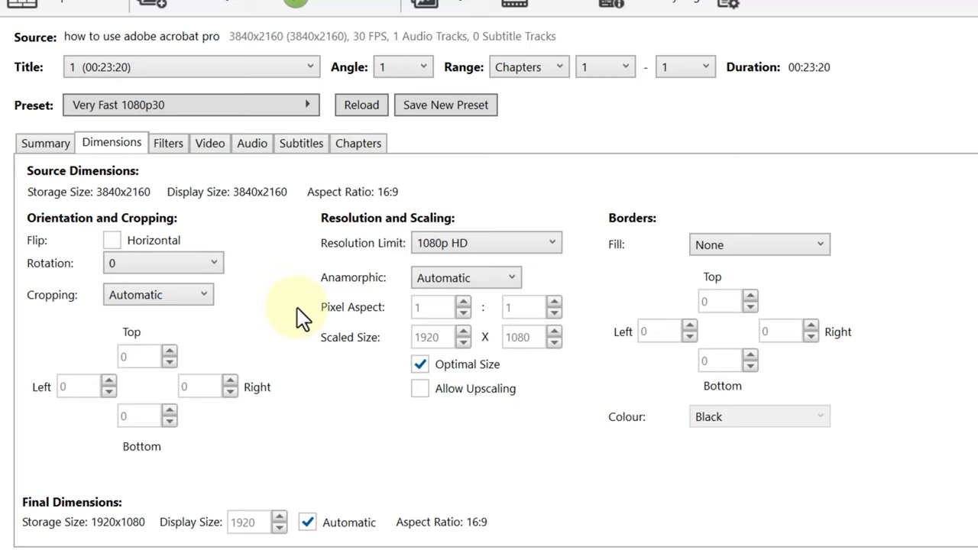
mouse_move(289, 329)
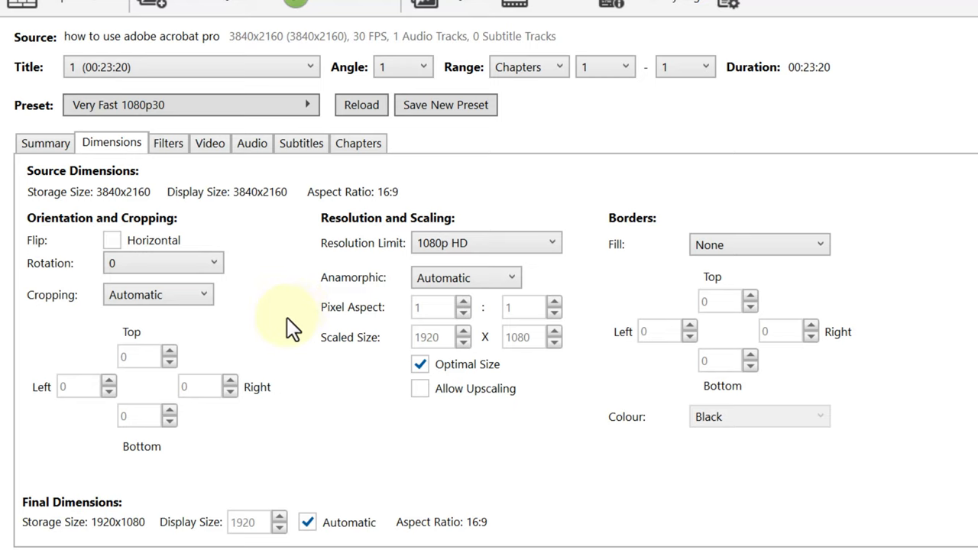
mouse_move(274, 443)
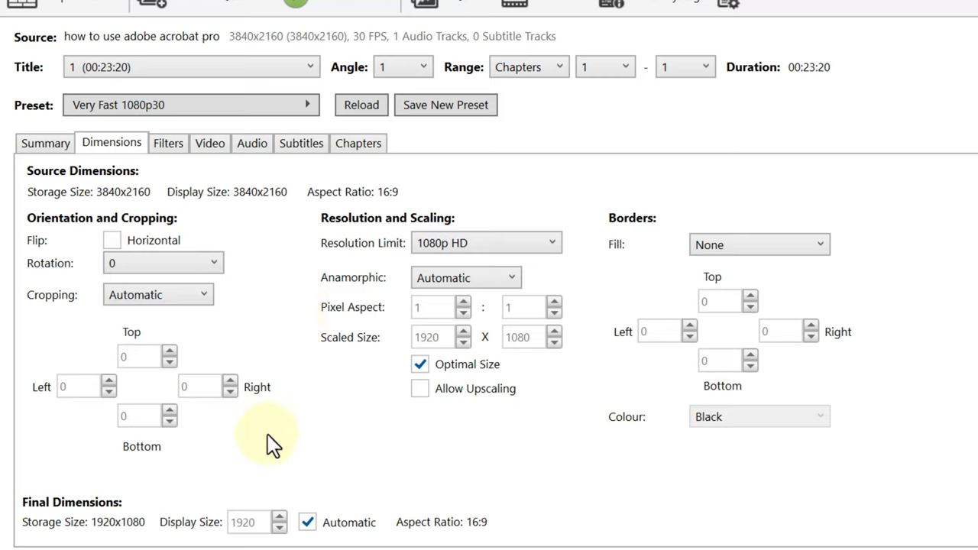
mouse_move(569, 256)
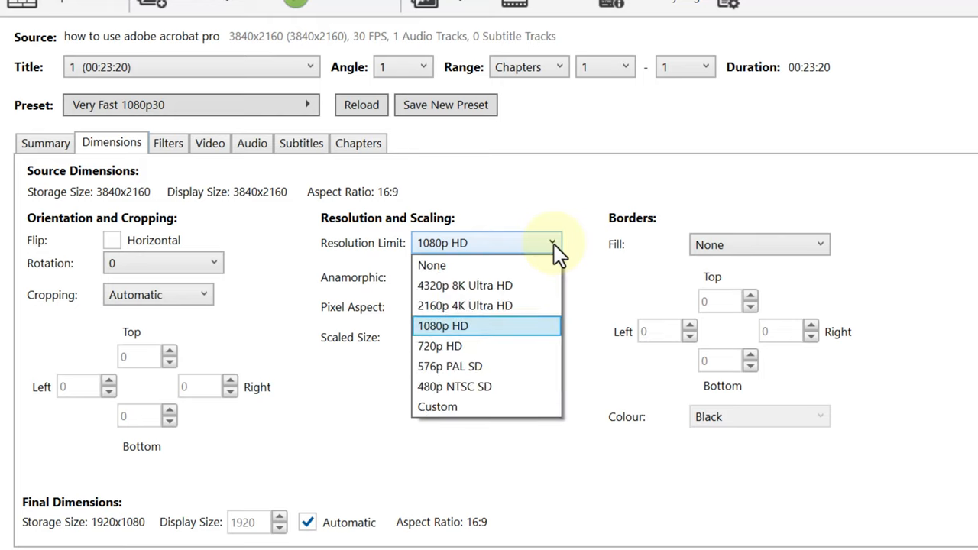
click(443, 326)
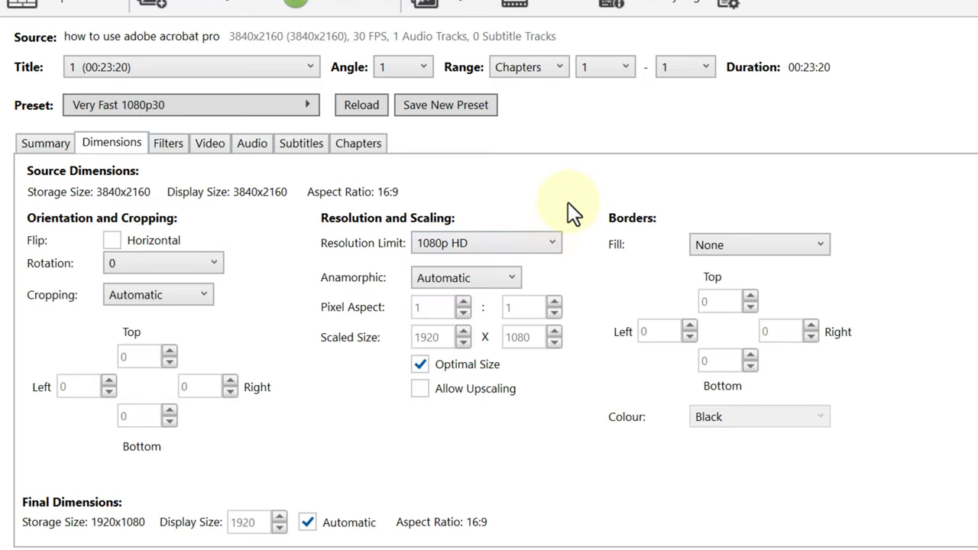
mouse_move(618, 311)
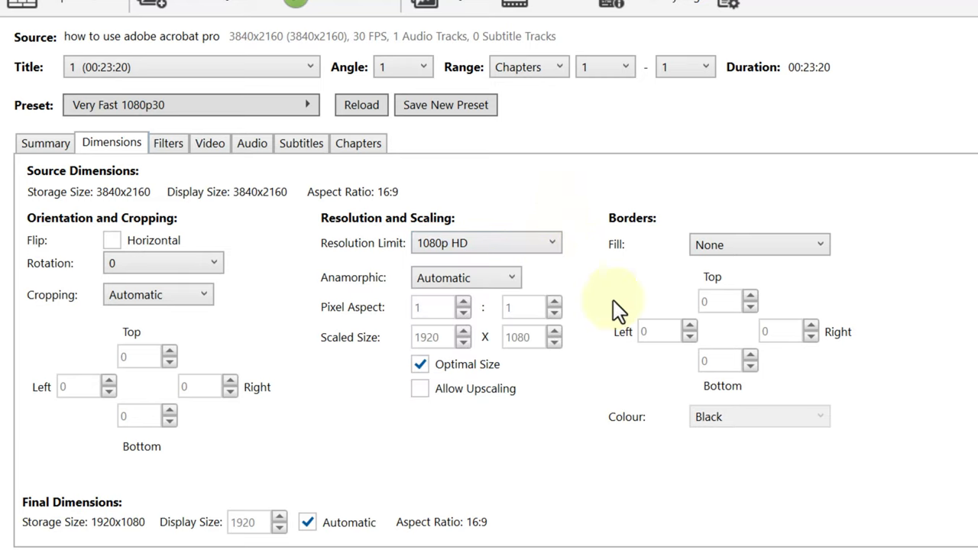
mouse_move(623, 504)
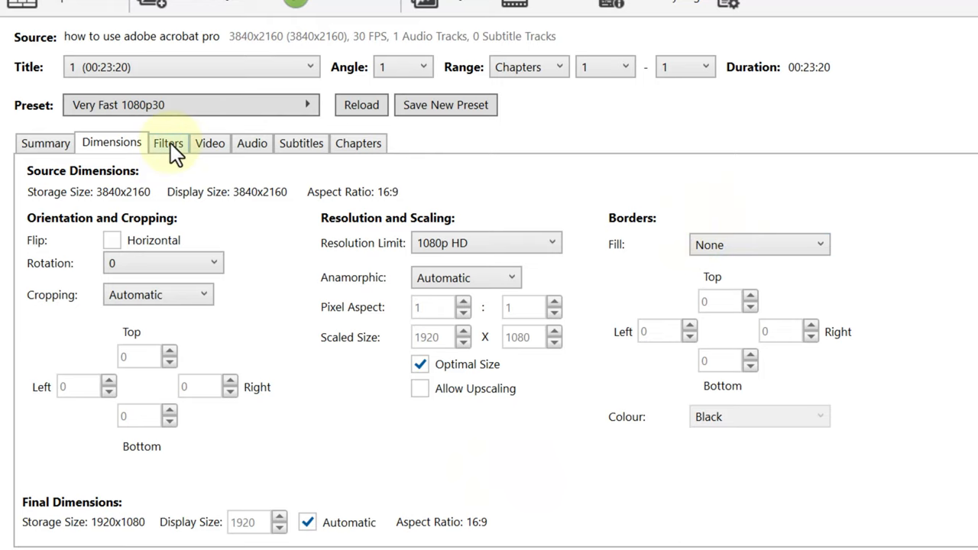
click(168, 143)
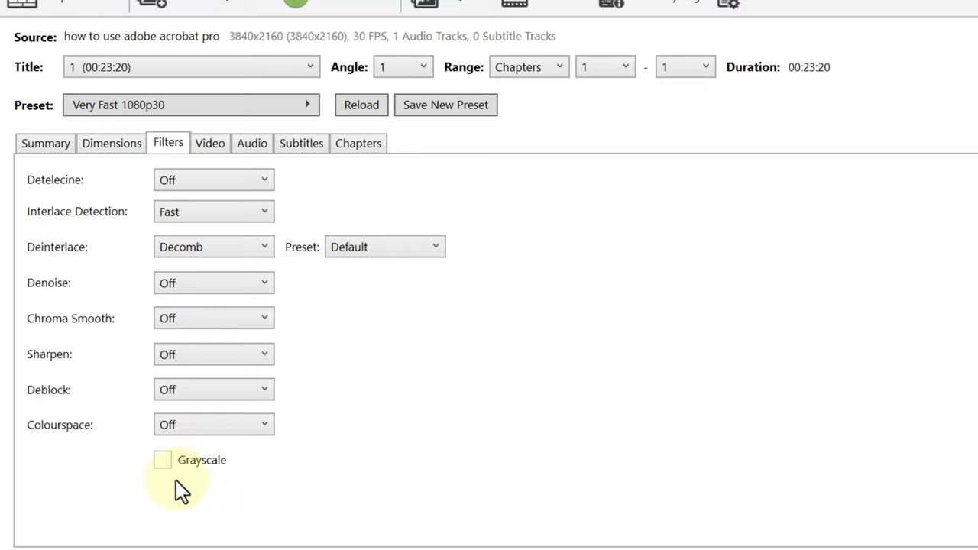
mouse_move(432, 180)
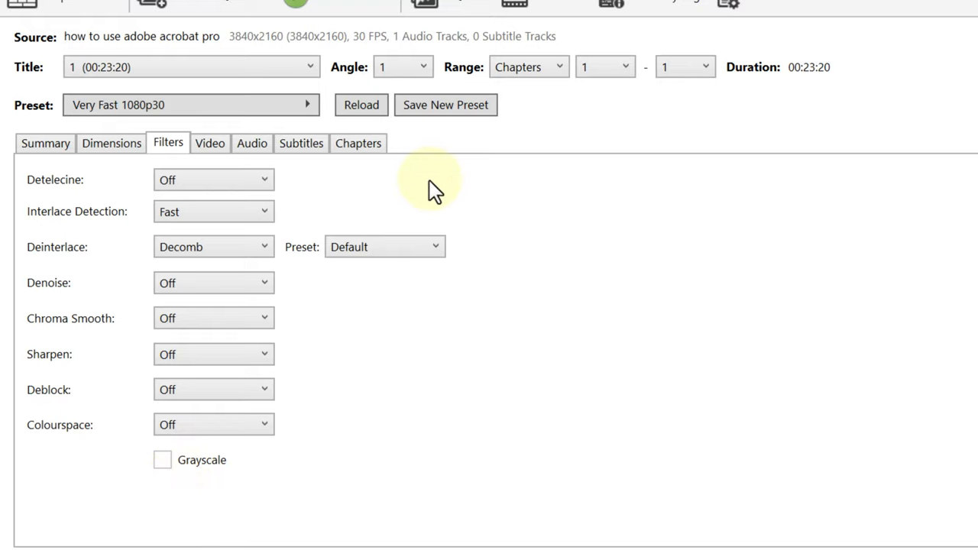
mouse_move(211, 144)
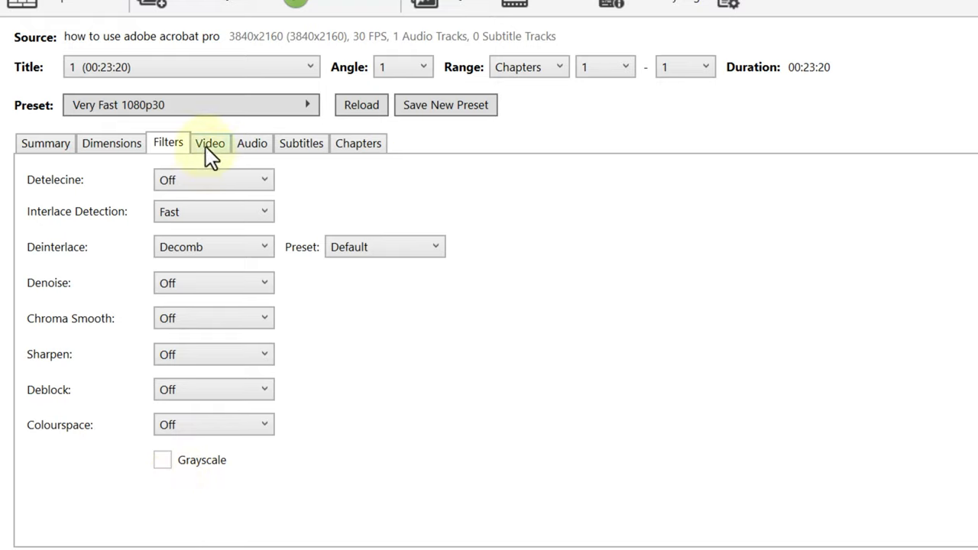
Step: Show the Video settings: H.264 (x264), 30 fps peak, constant quality RF 24
click(210, 143)
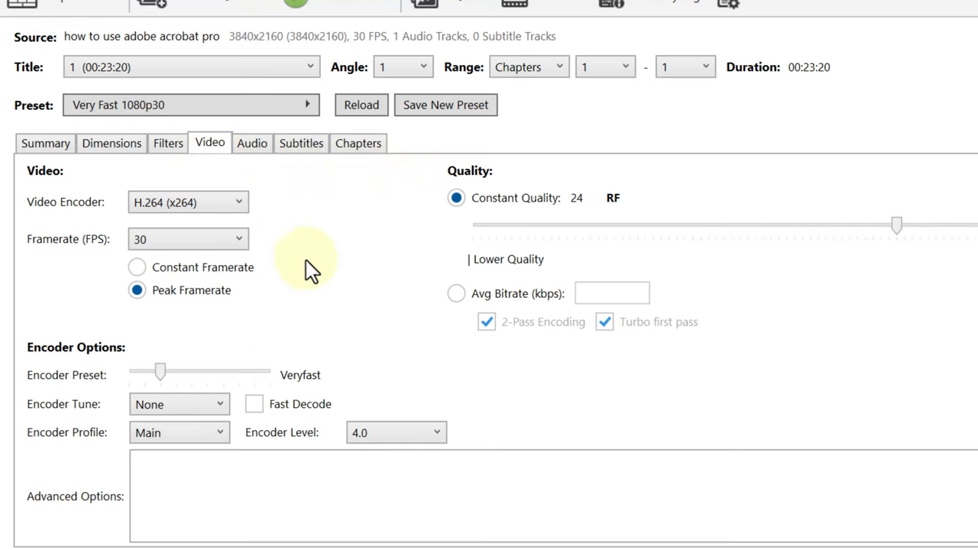
mouse_move(348, 309)
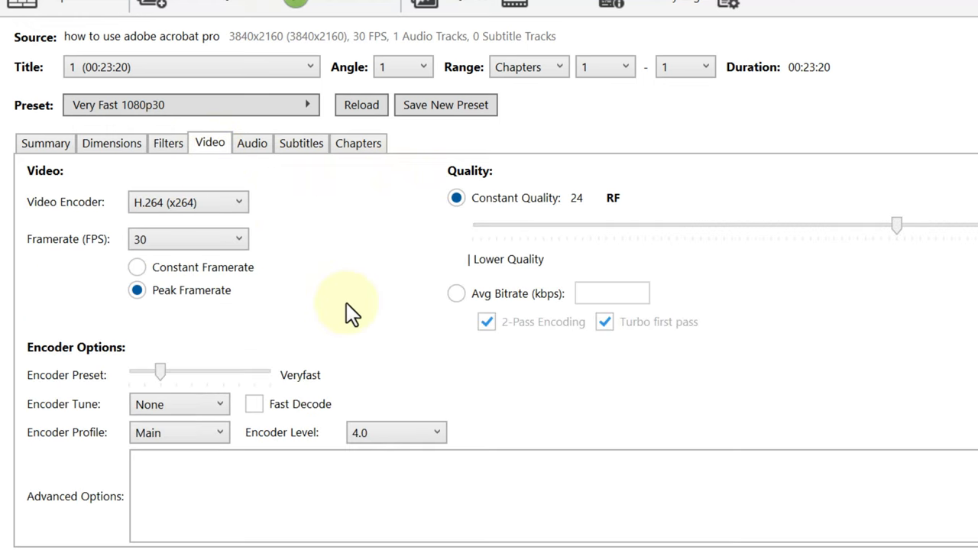
mouse_move(757, 336)
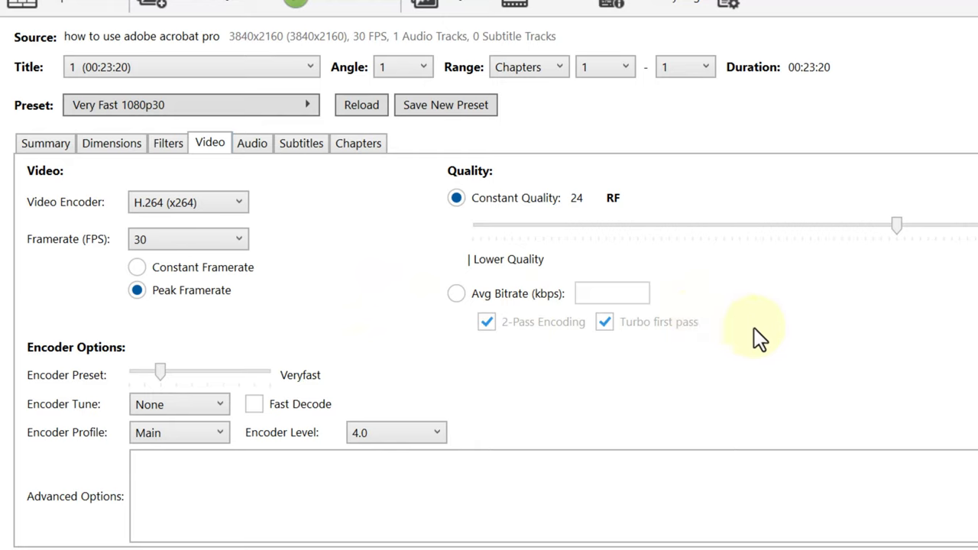
mouse_move(546, 168)
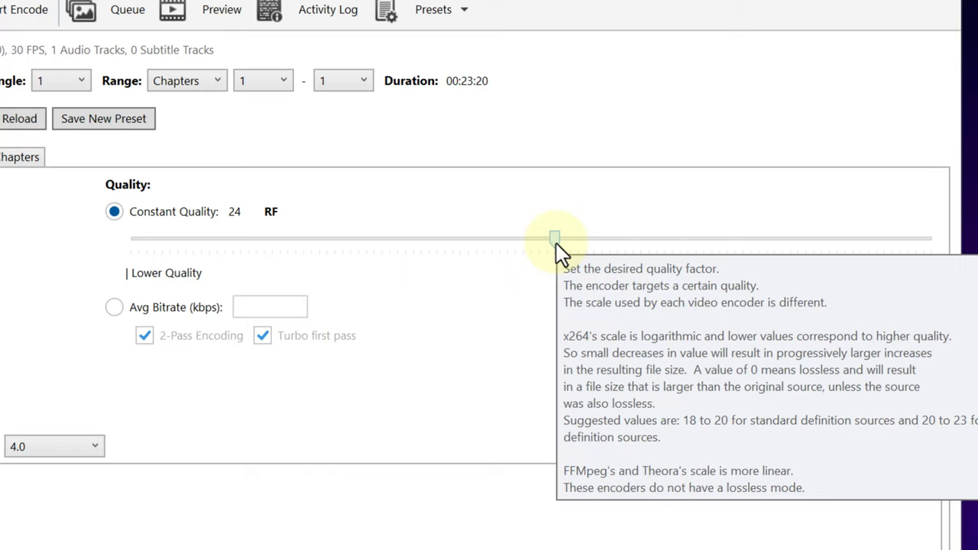
mouse_move(722, 394)
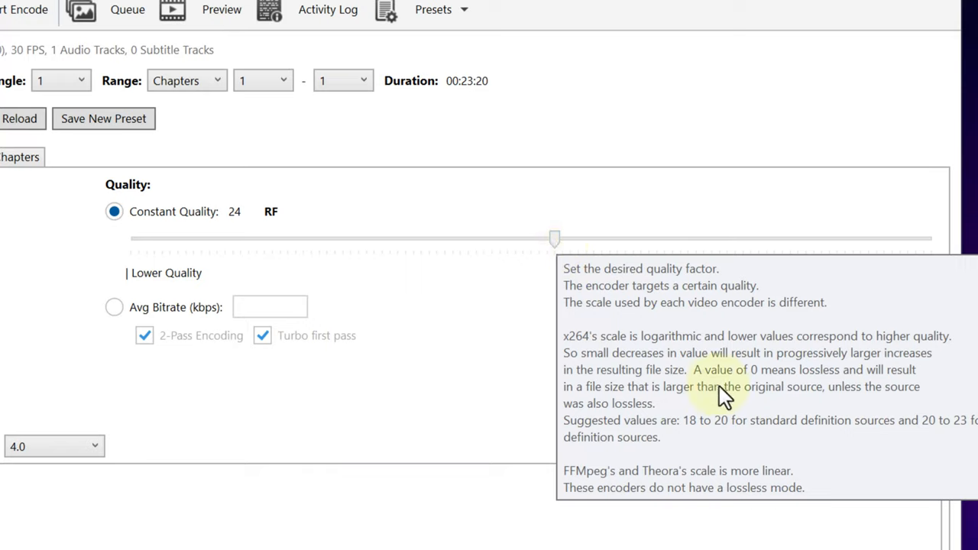
mouse_move(543, 397)
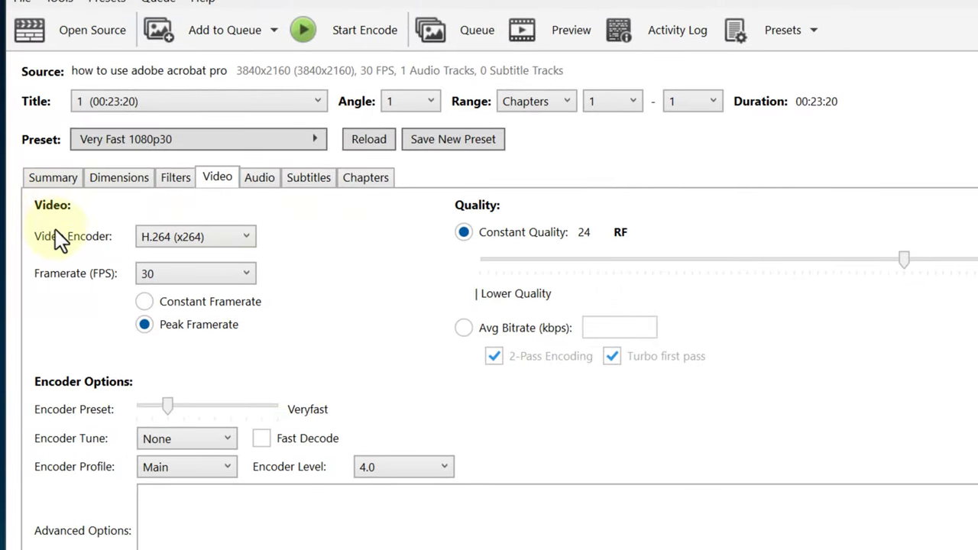
mouse_move(279, 263)
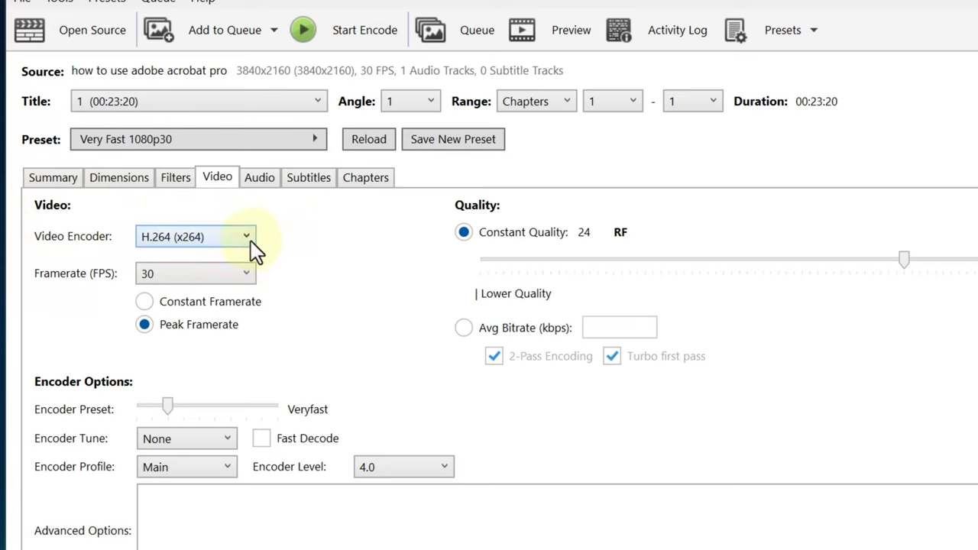
Step: Browse the video encoder list and keep H.264 (x264) selected
click(195, 236)
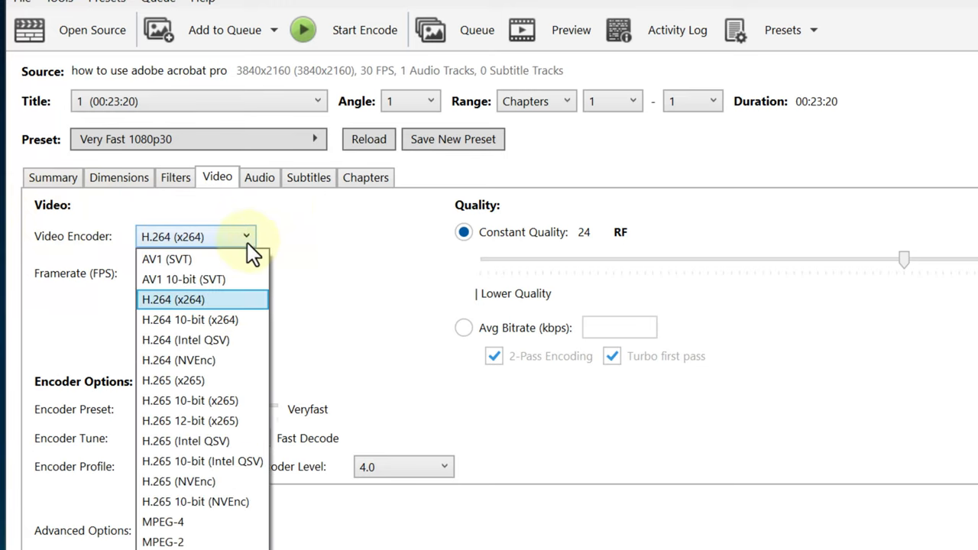
mouse_move(234, 252)
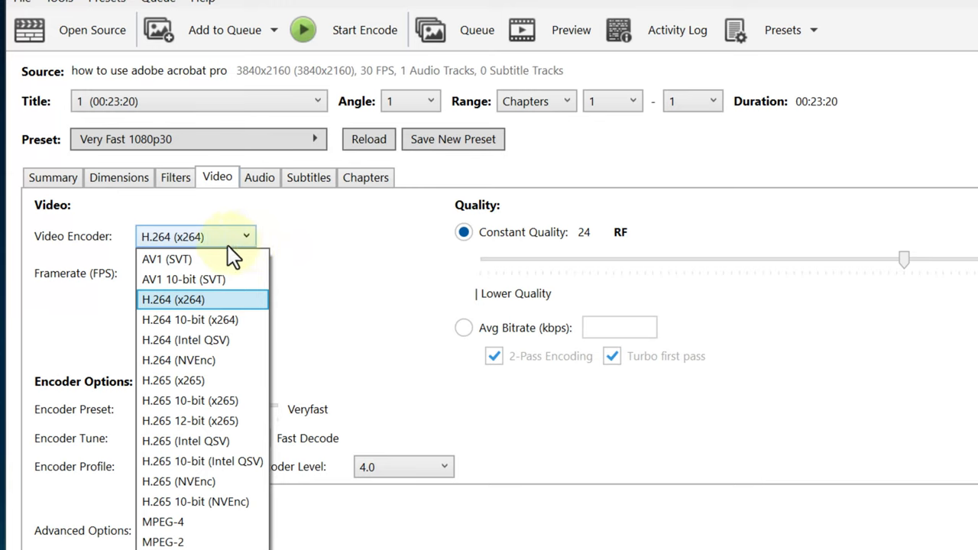
mouse_move(213, 381)
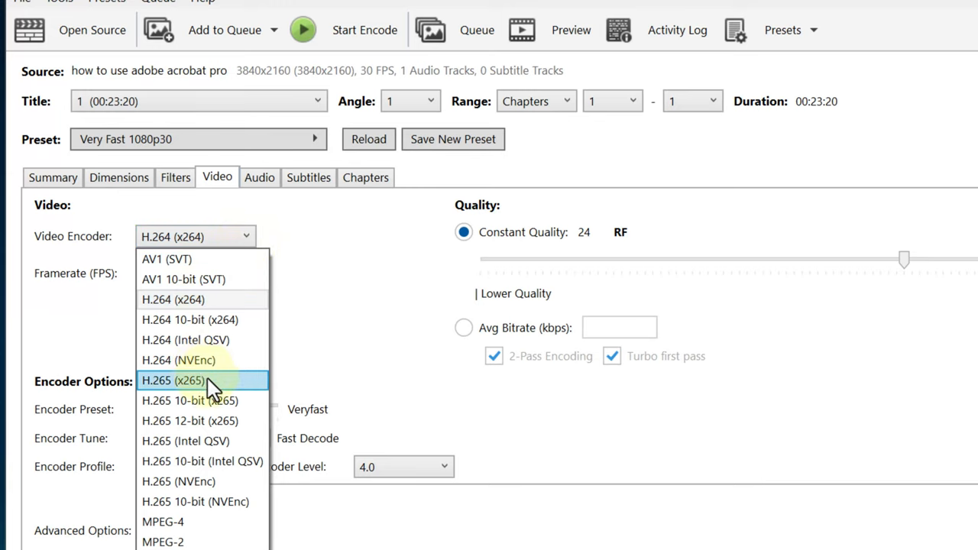
mouse_move(218, 386)
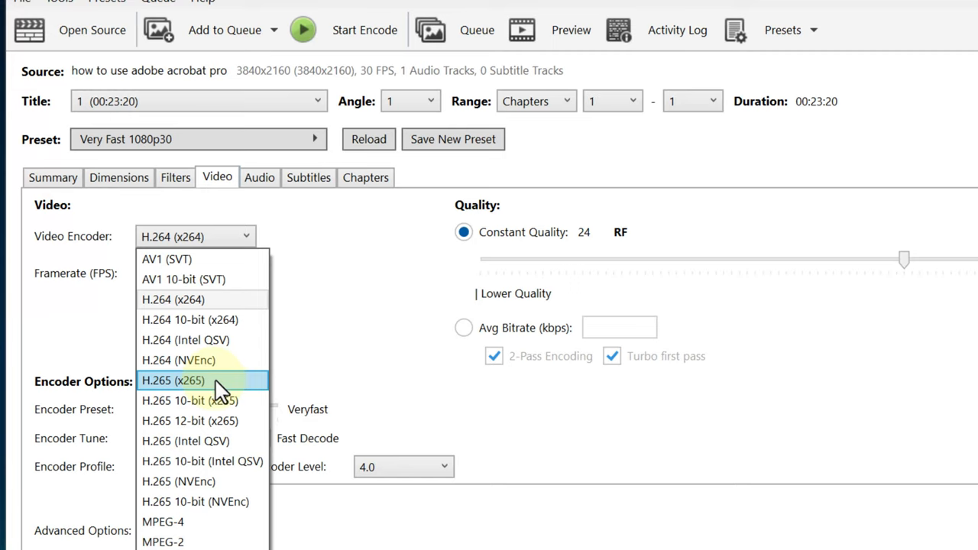
mouse_move(226, 392)
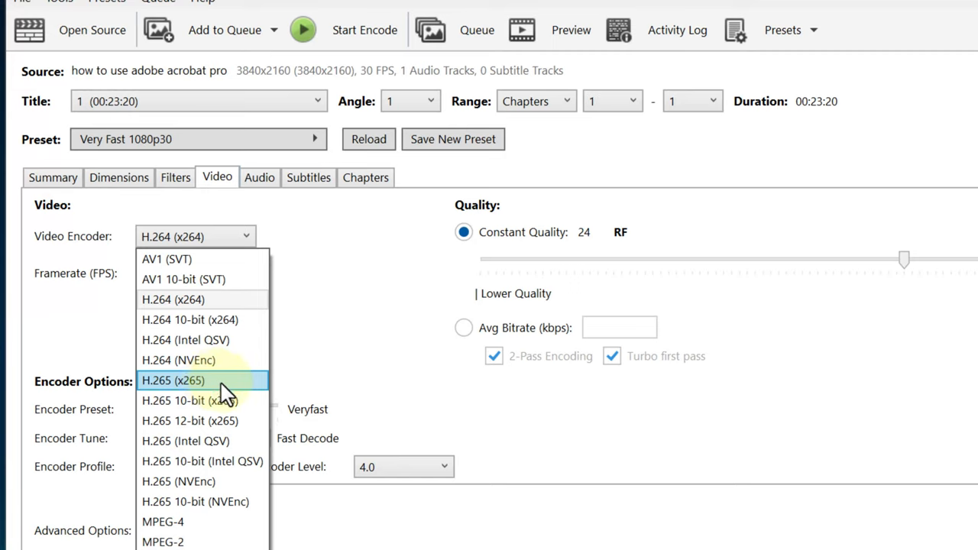
mouse_move(374, 328)
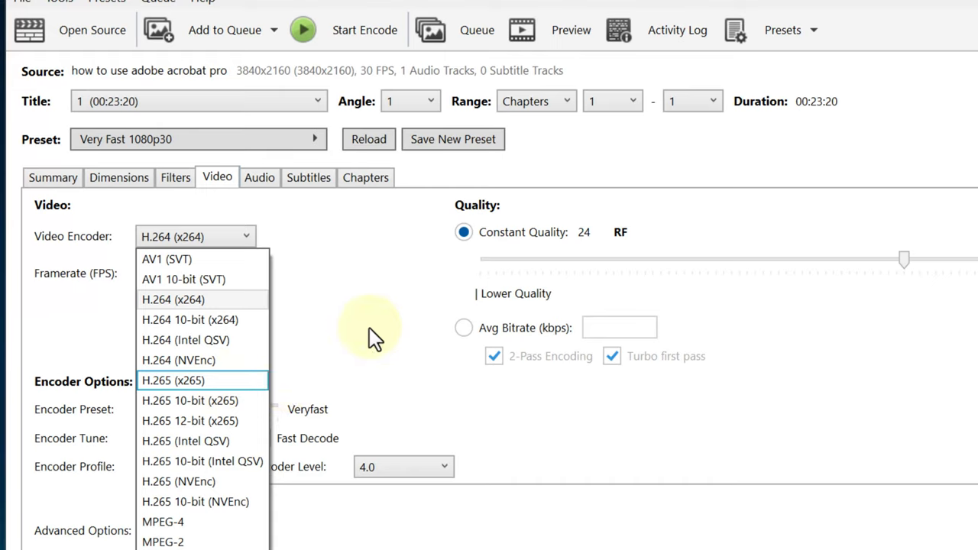
mouse_move(355, 321)
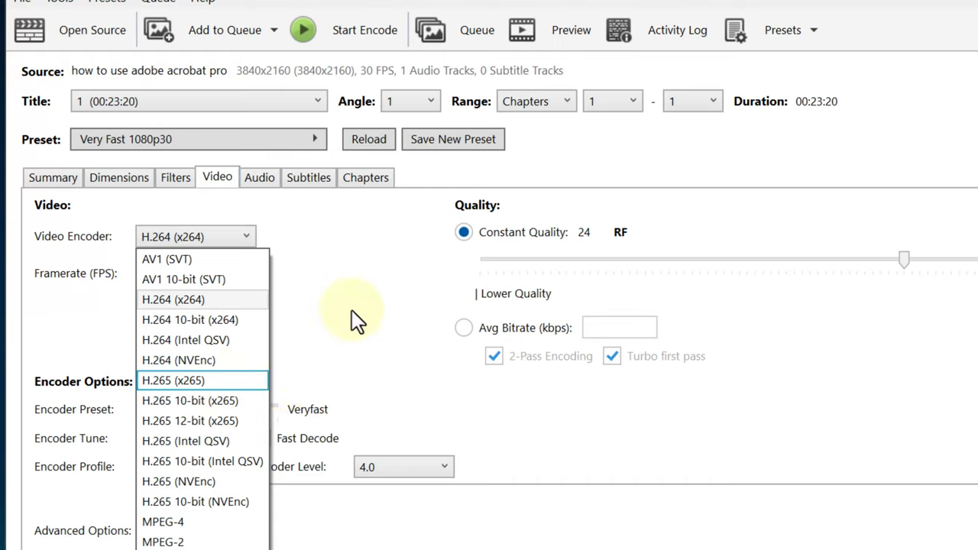
click(173, 299)
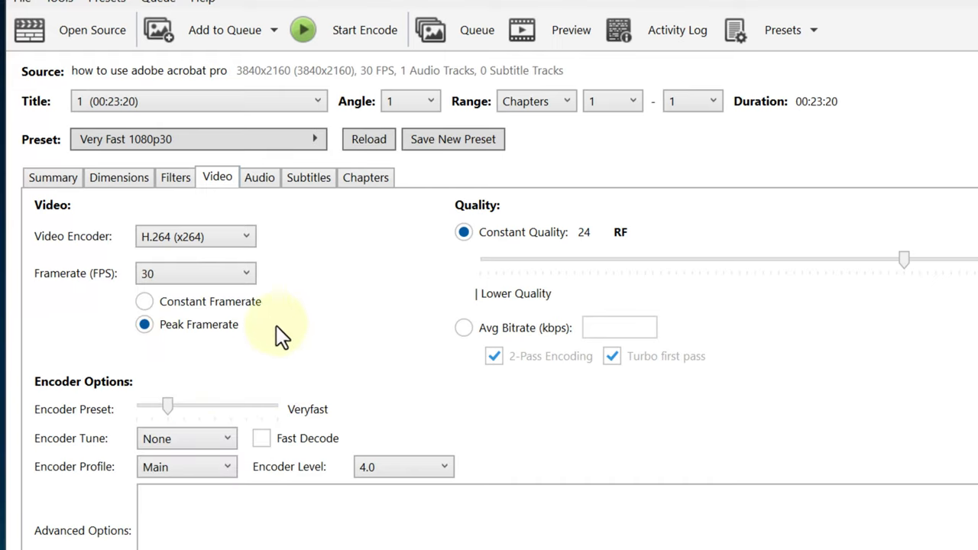
mouse_move(137, 428)
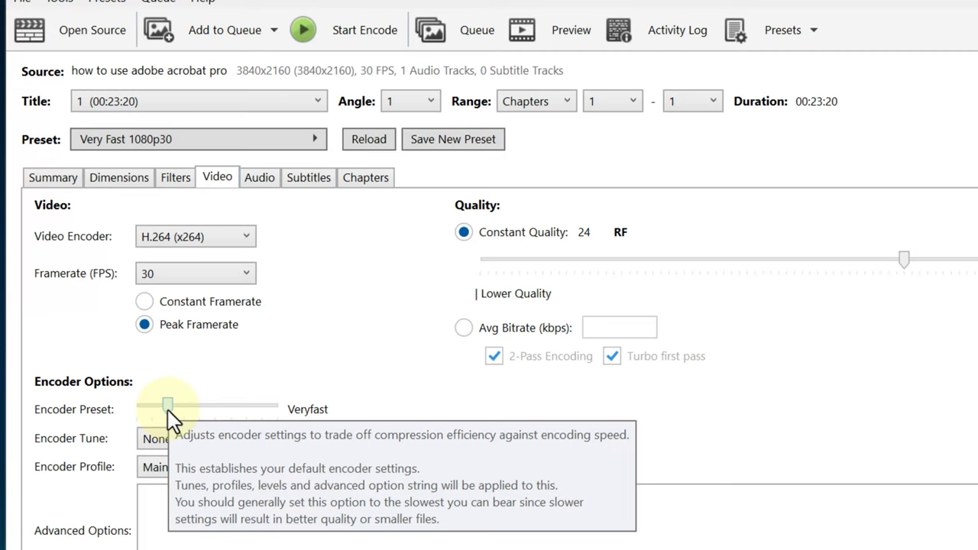
mouse_move(233, 375)
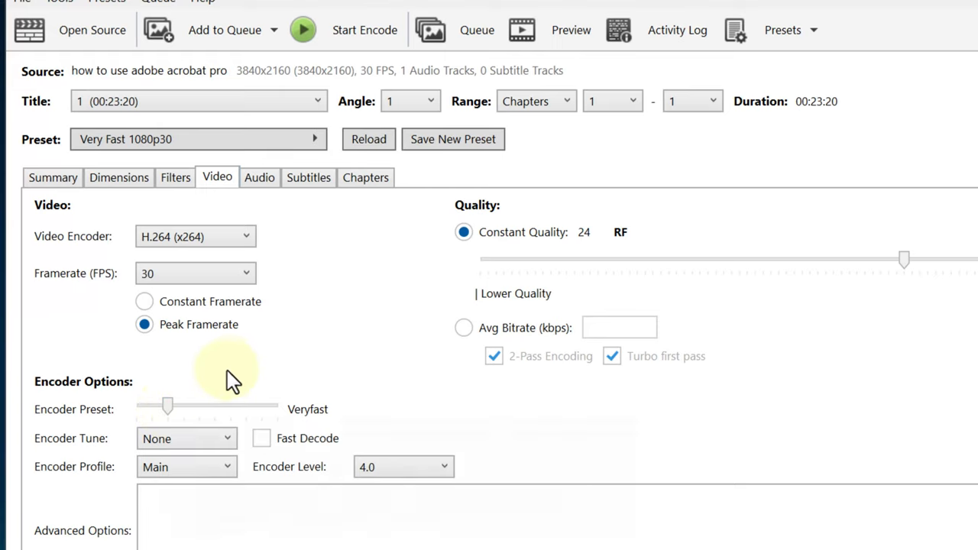
mouse_move(262, 390)
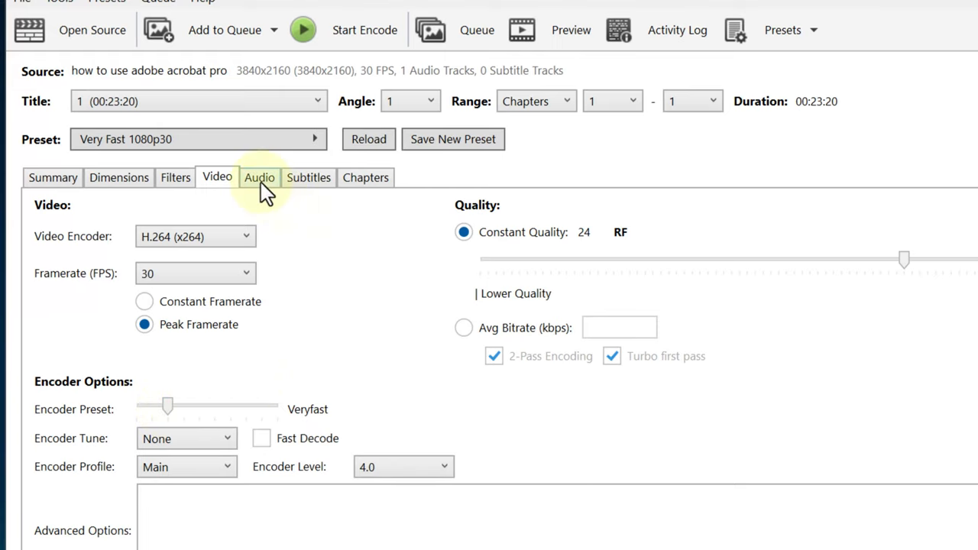
Step: Review Audio, Subtitles and Chapters, ending on markers for the single 00:23:20 chapter
click(259, 178)
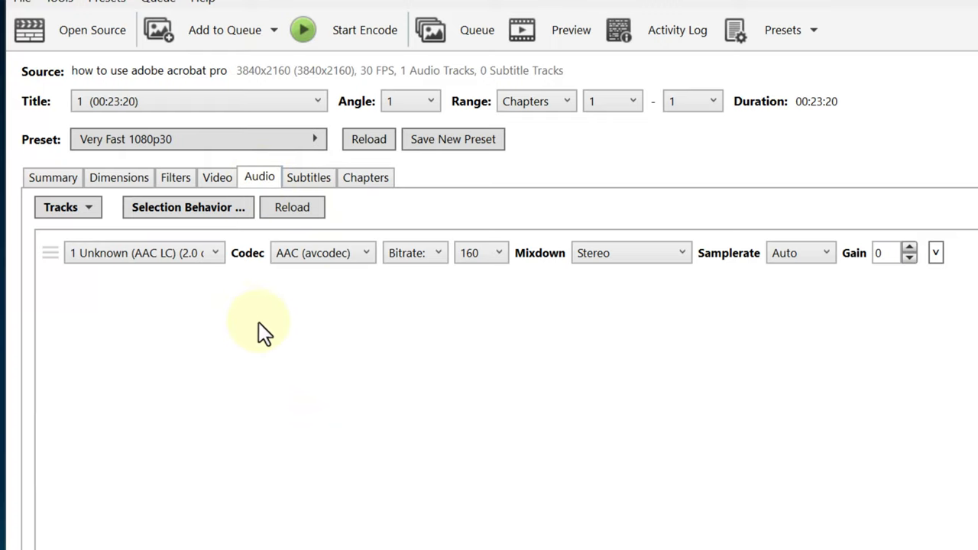
mouse_move(393, 310)
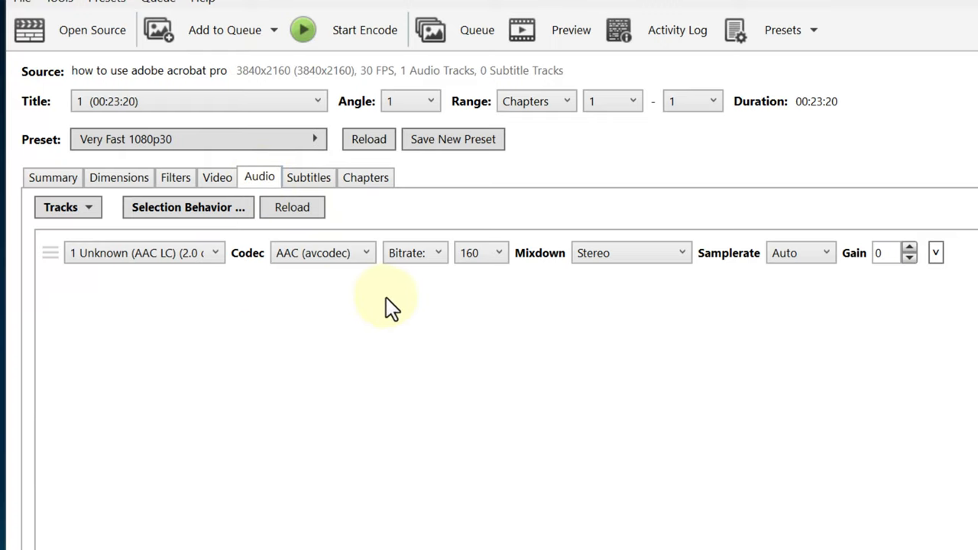
mouse_move(394, 310)
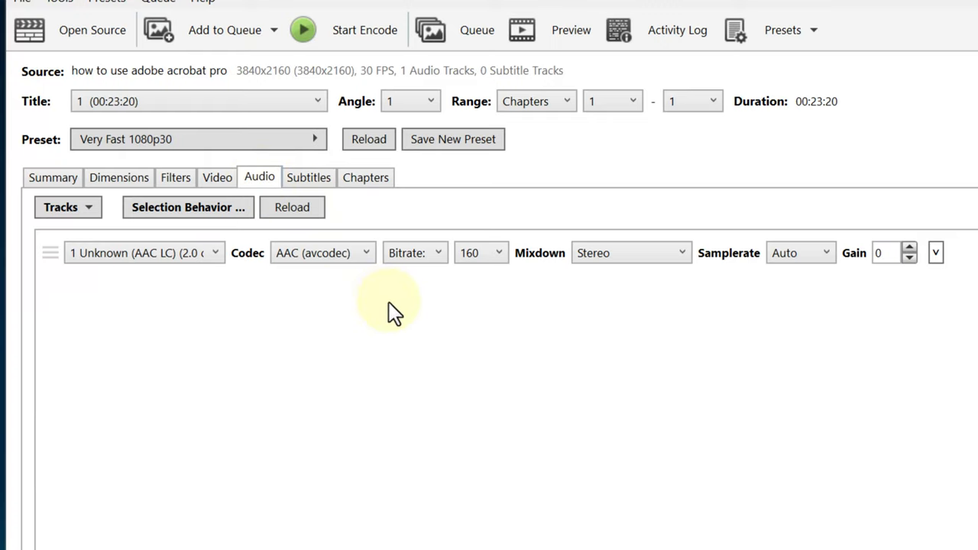
mouse_move(382, 321)
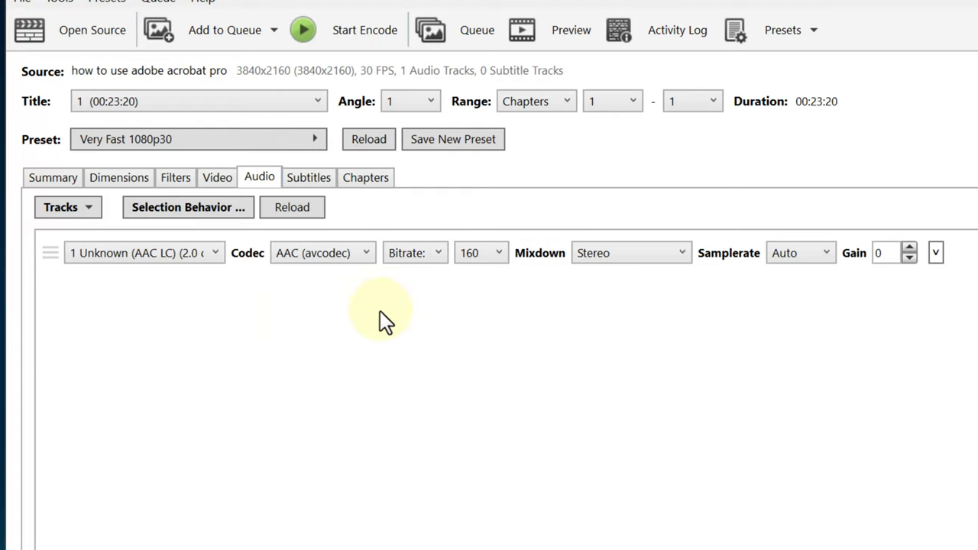
mouse_move(428, 218)
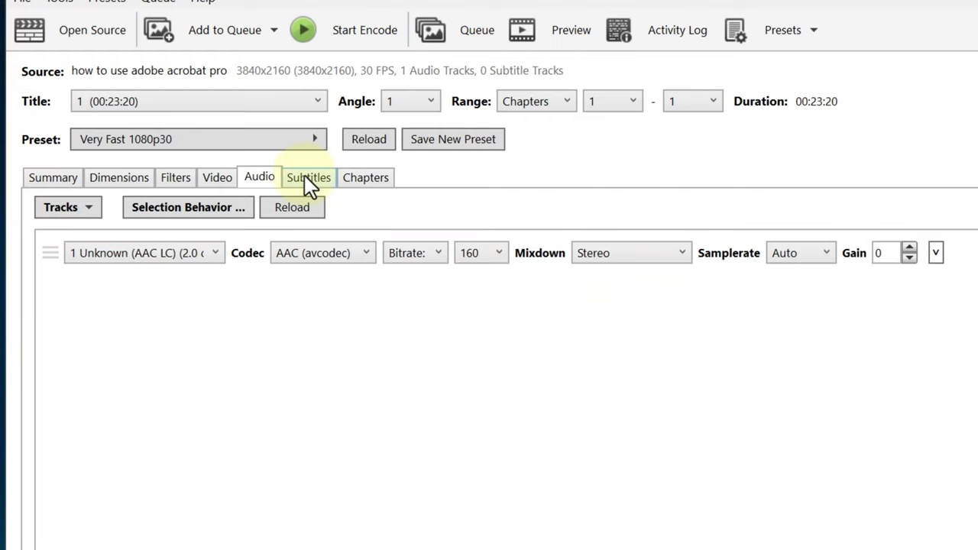
click(308, 177)
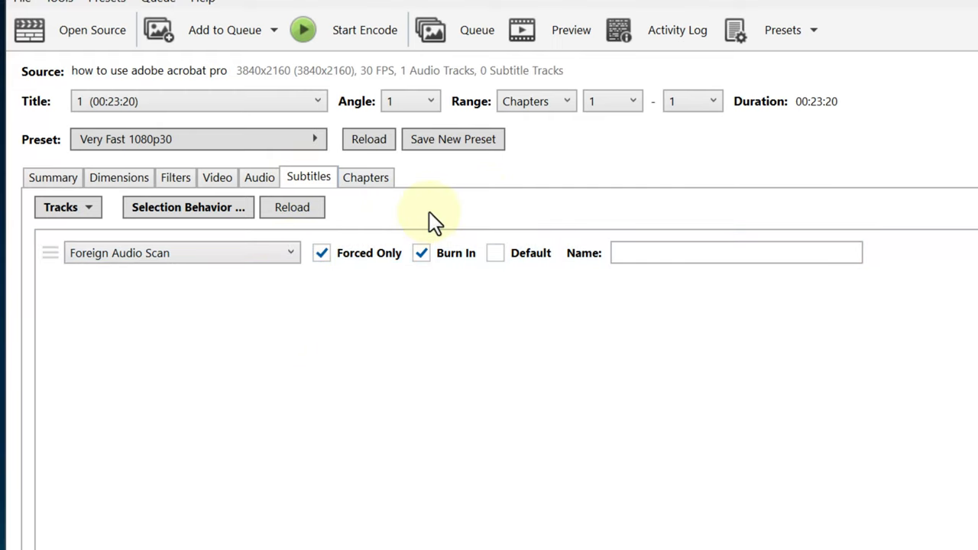
click(365, 177)
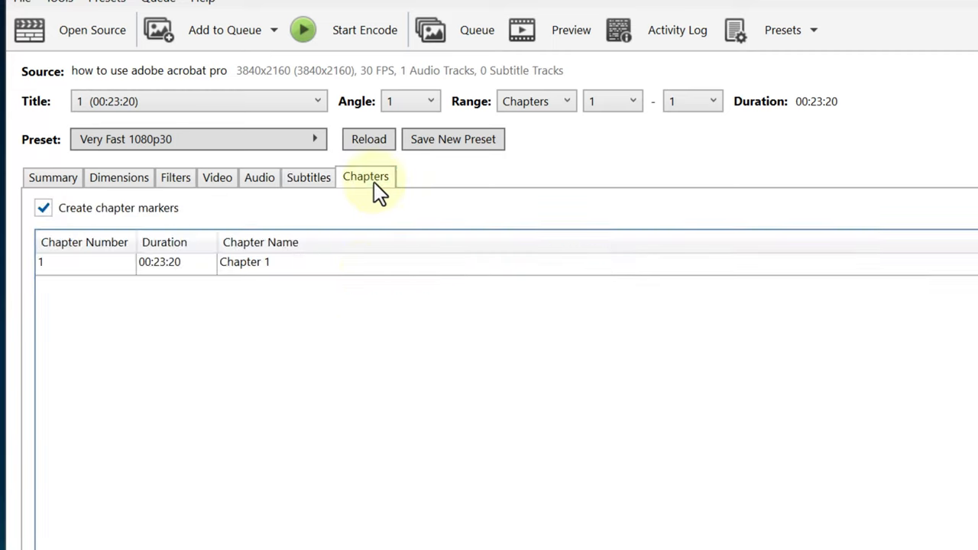
mouse_move(348, 351)
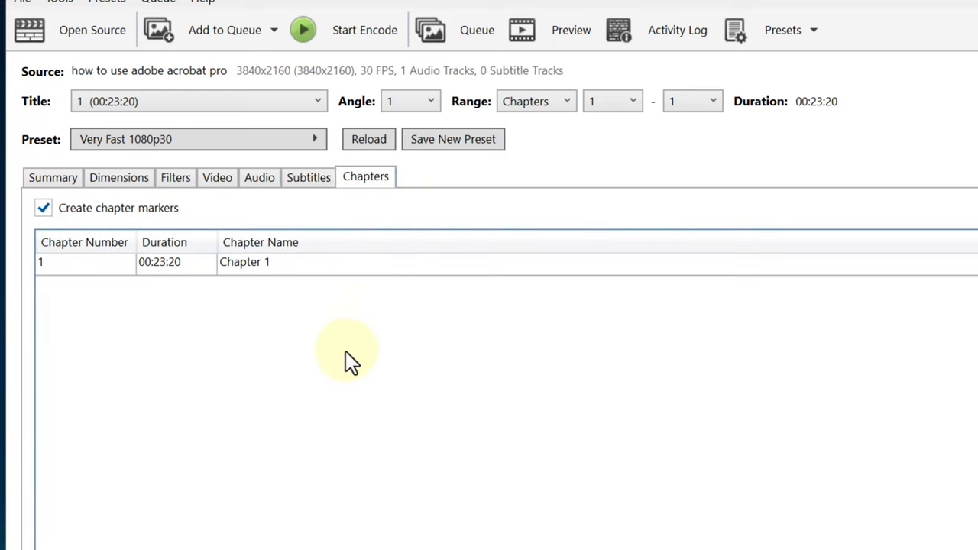
Step: Return to the job summary and start the Very Fast 1080p30 MP4 encode
click(53, 177)
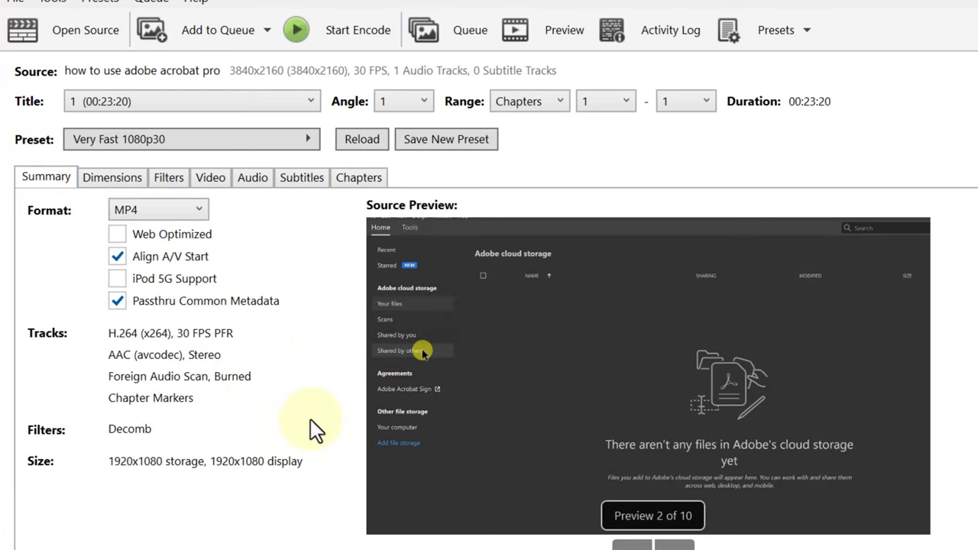
mouse_move(543, 29)
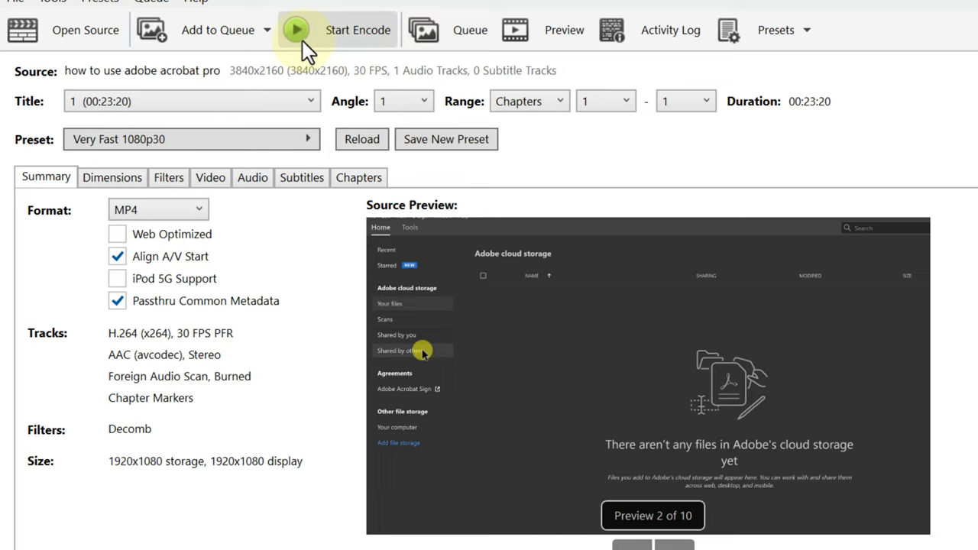
click(296, 29)
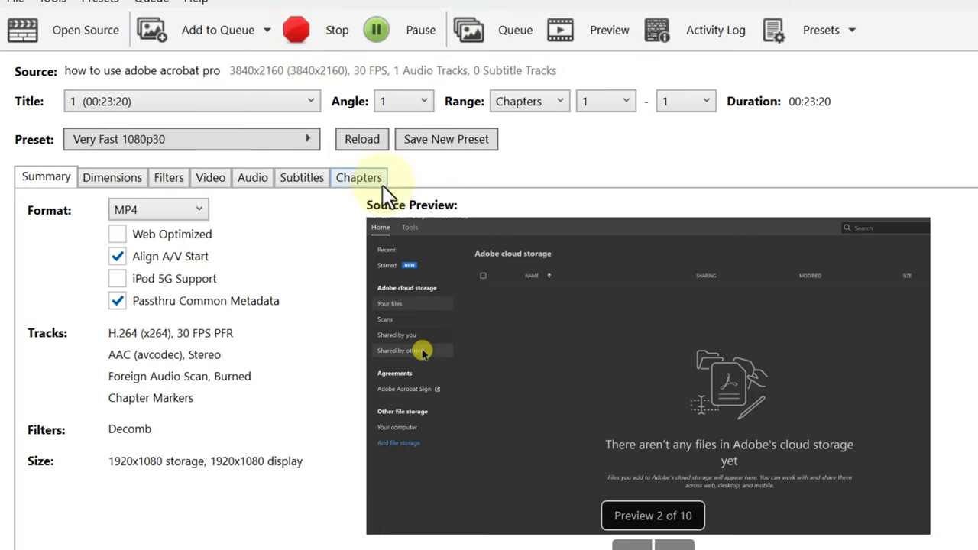
mouse_move(334, 314)
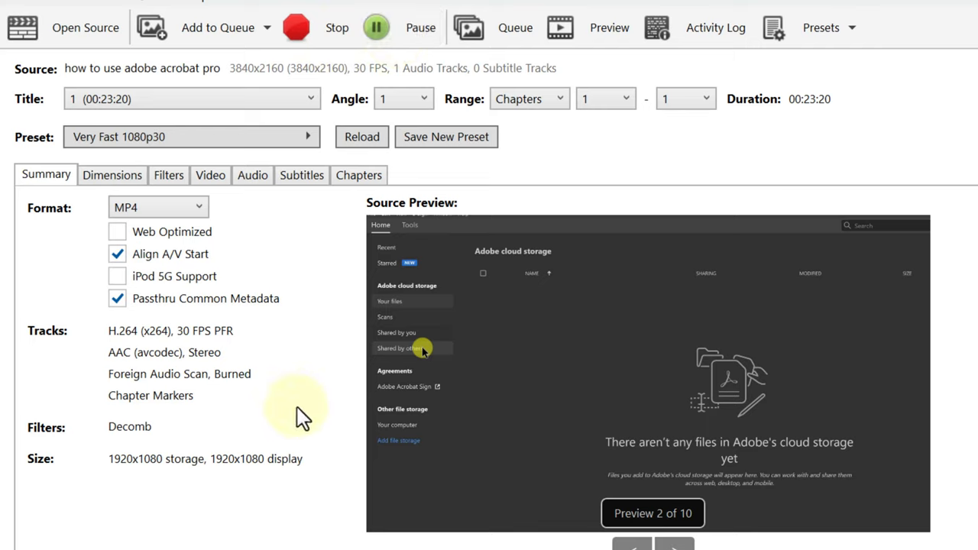
mouse_move(526, 268)
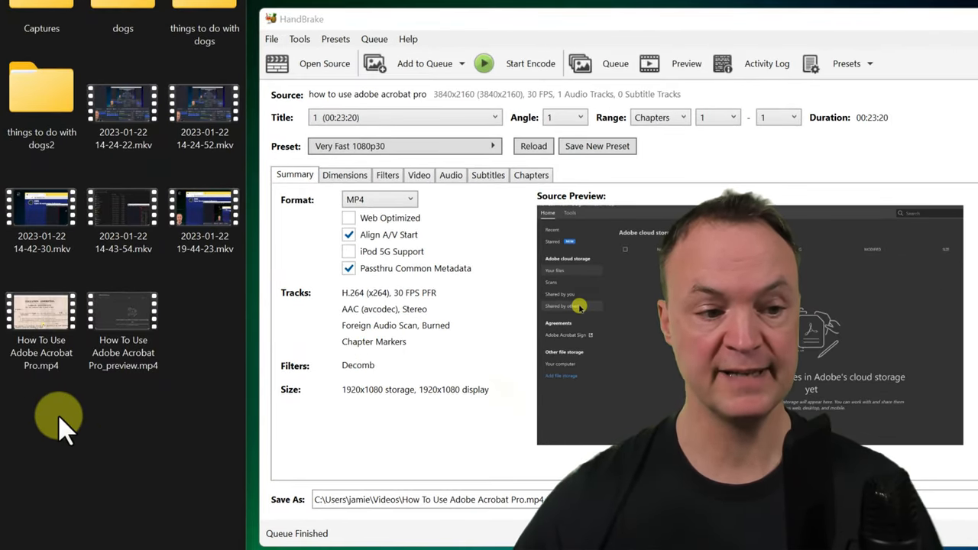
Step: Select the encoded How To Use Adobe Acrobat Pro.mp4 in File Explorer
click(41, 314)
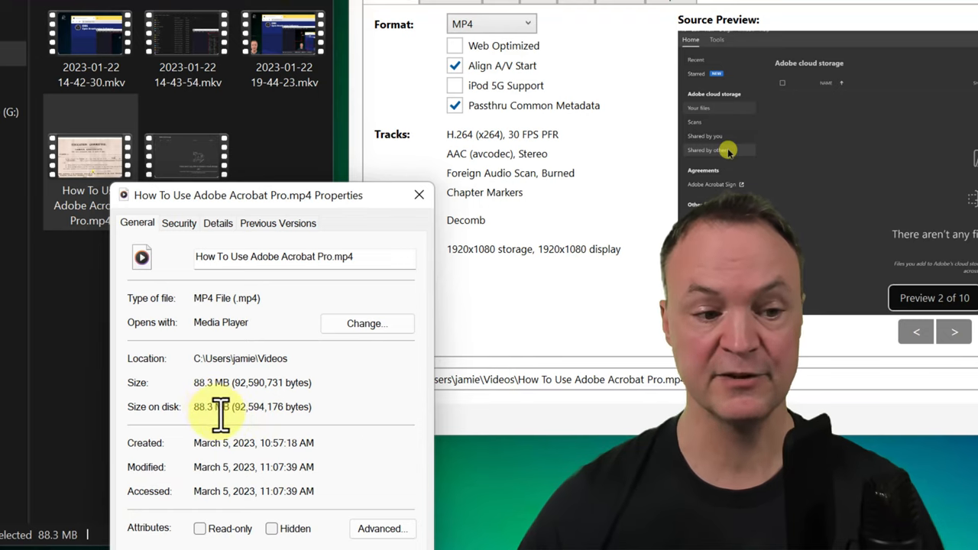
mouse_move(409, 306)
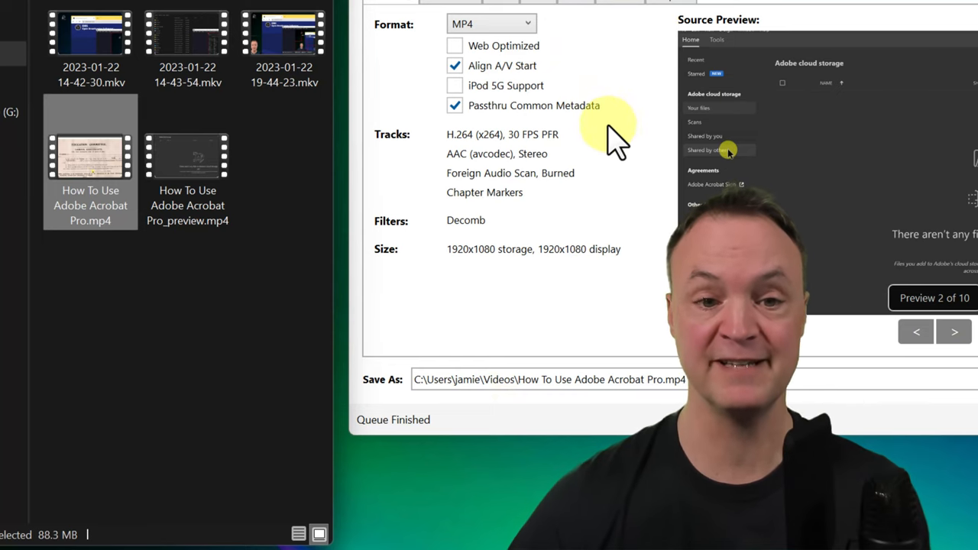
mouse_move(565, 92)
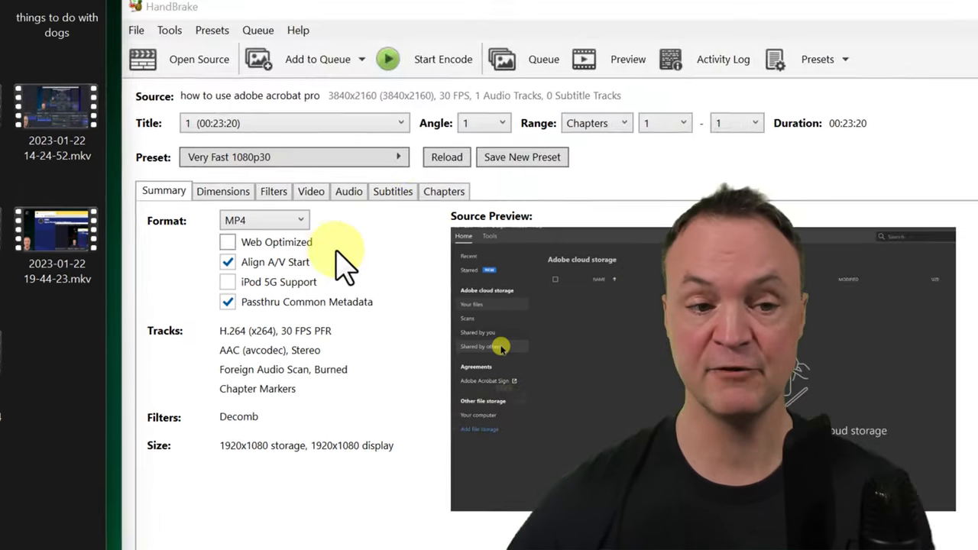
mouse_move(685, 207)
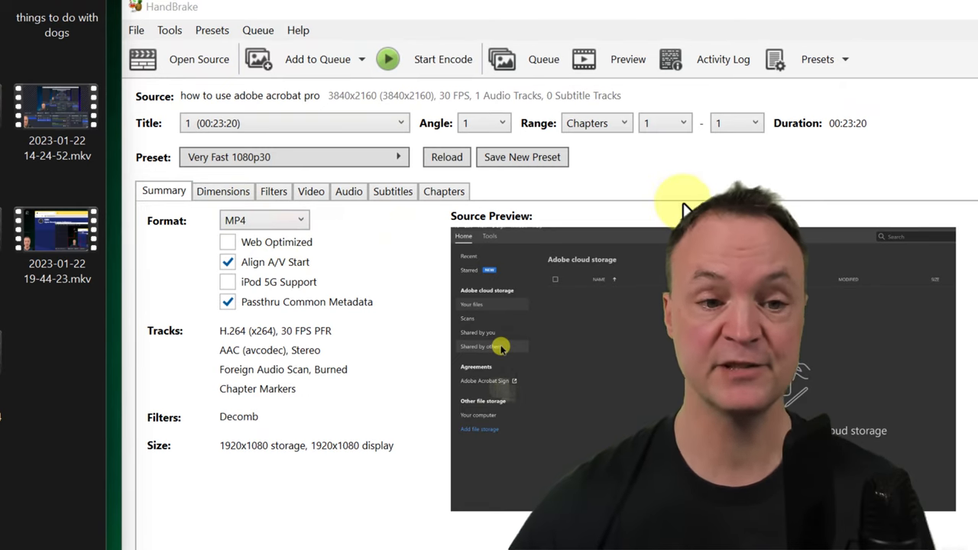
mouse_move(714, 183)
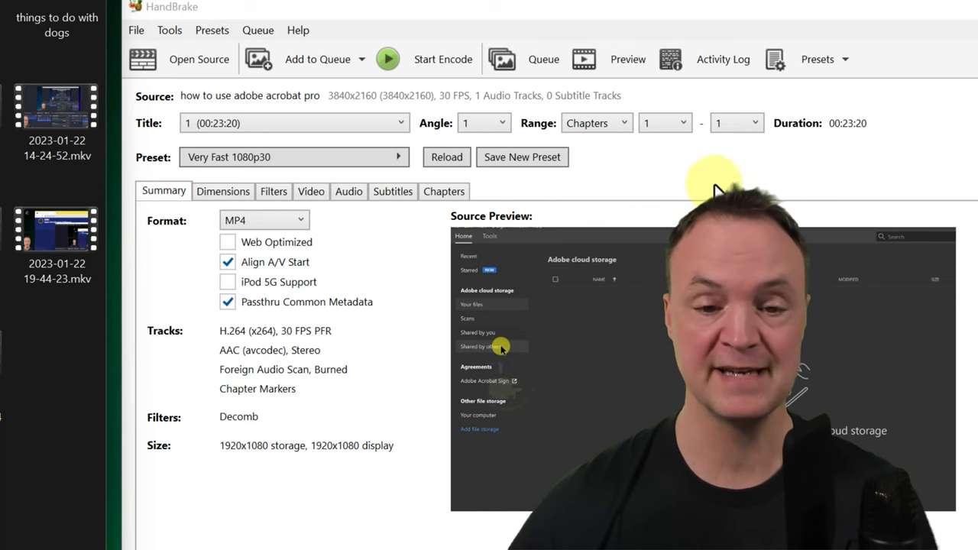
mouse_move(654, 165)
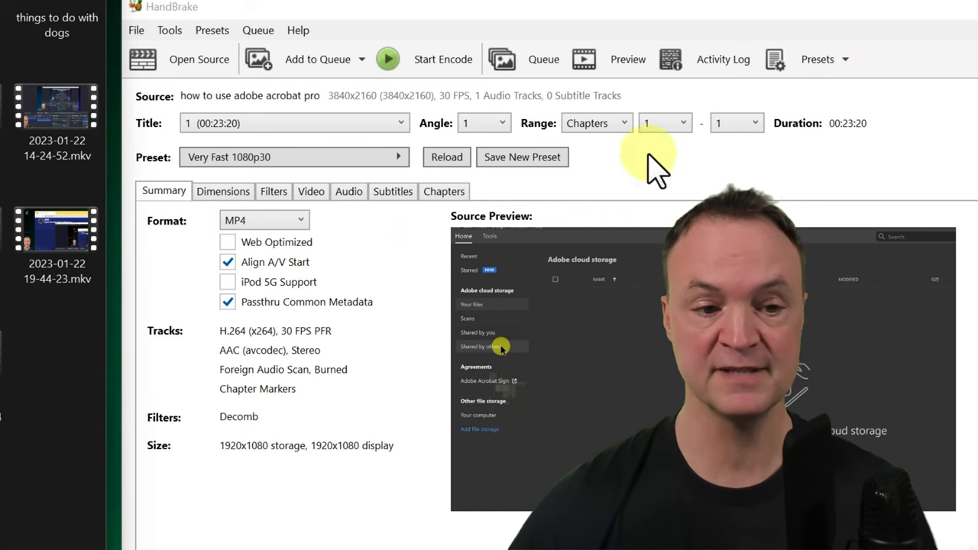
Step: Show the presets panel, then open and dismiss the Add Preset form without saving
click(817, 59)
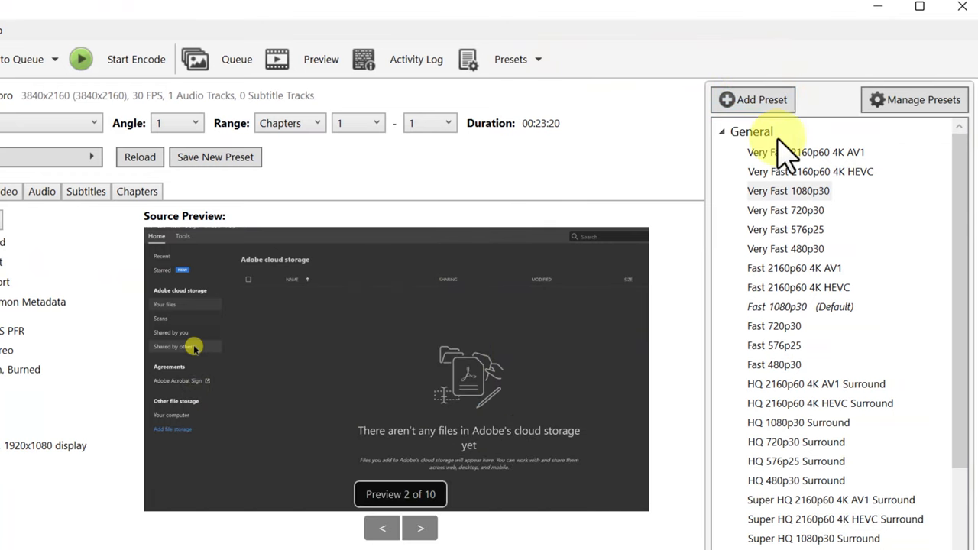
click(753, 100)
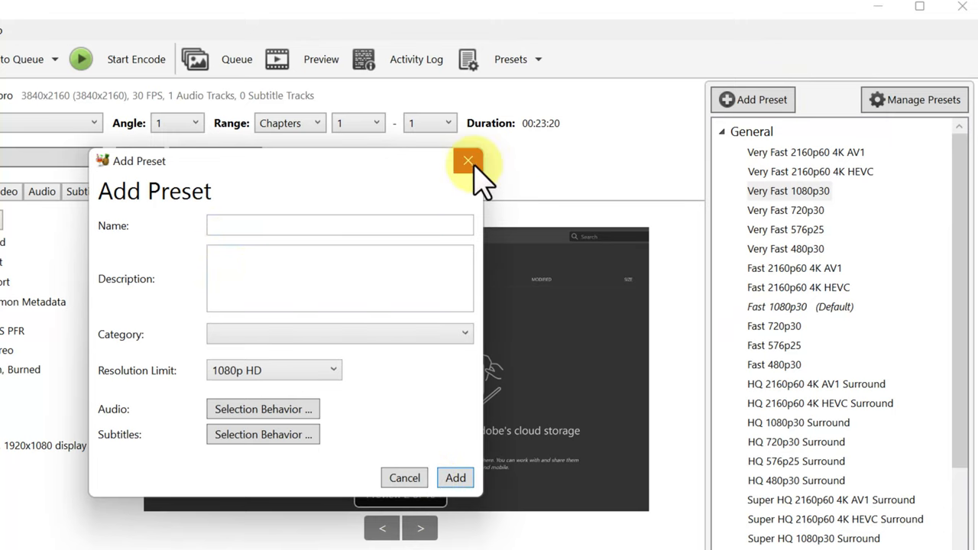
click(468, 161)
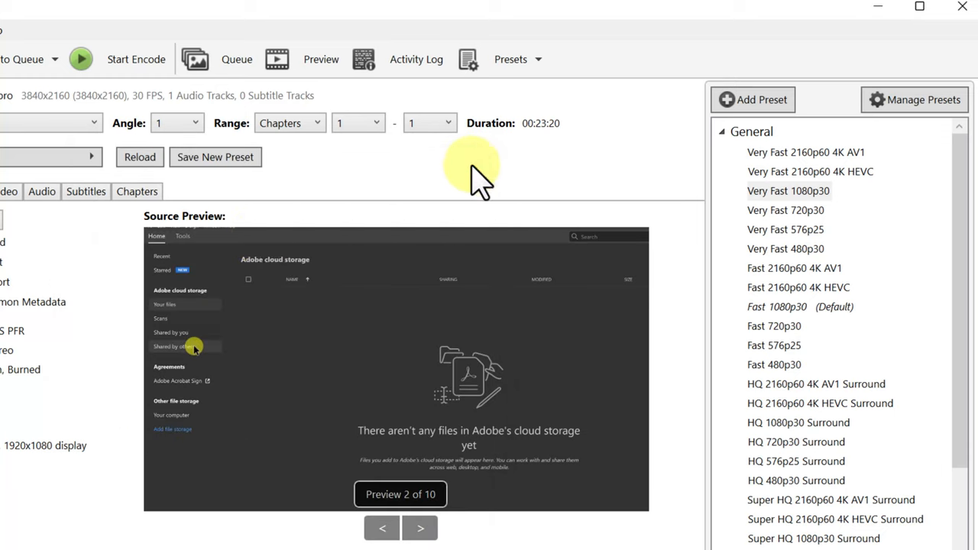
mouse_move(54, 504)
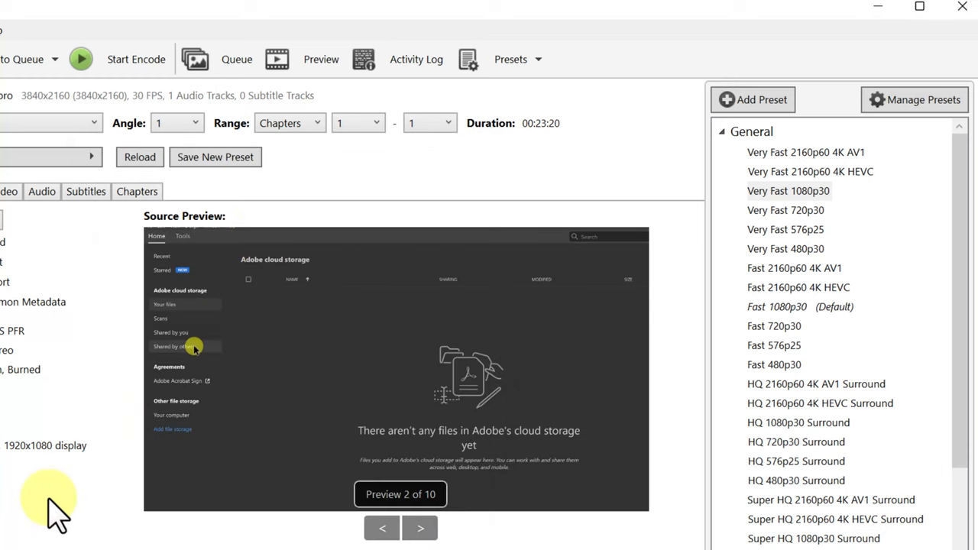